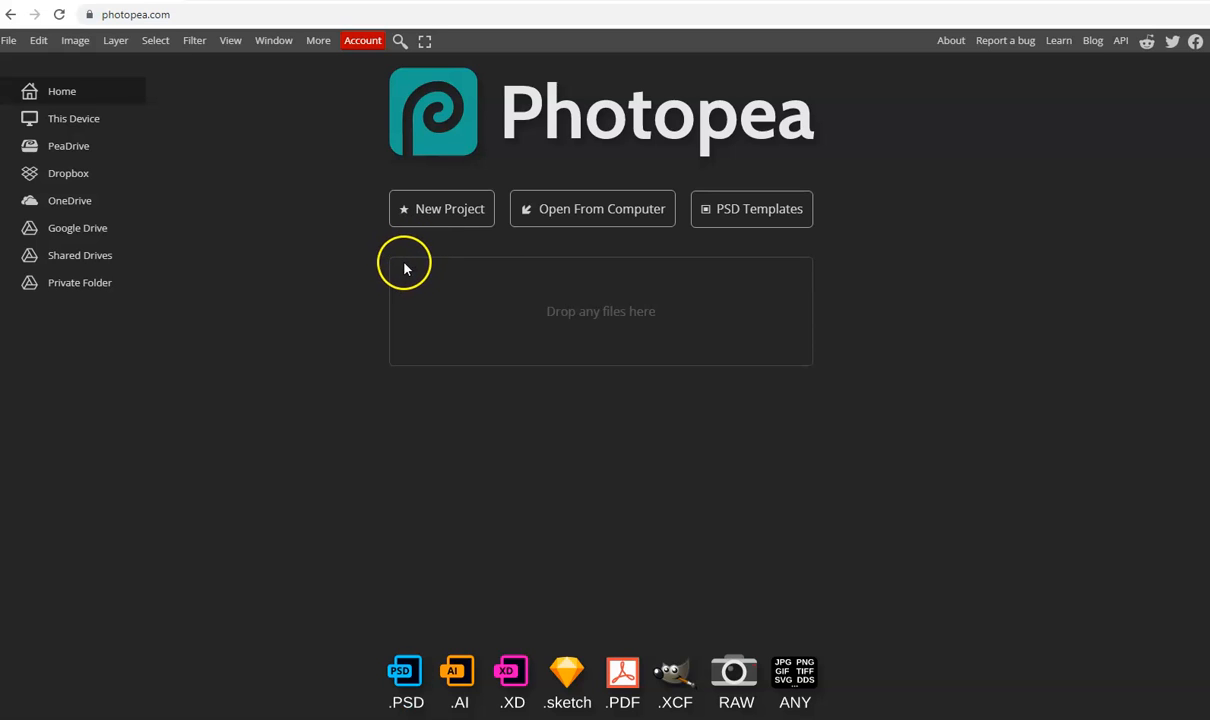
mouse_move(364, 274)
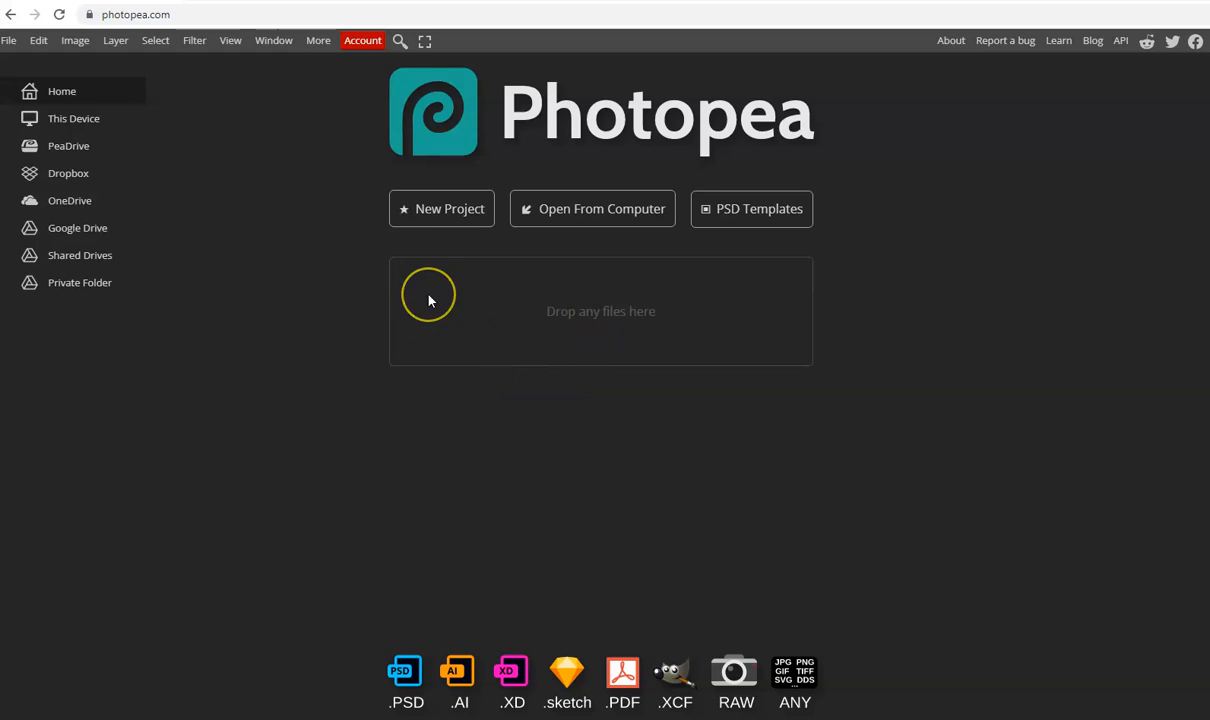
mouse_move(398, 265)
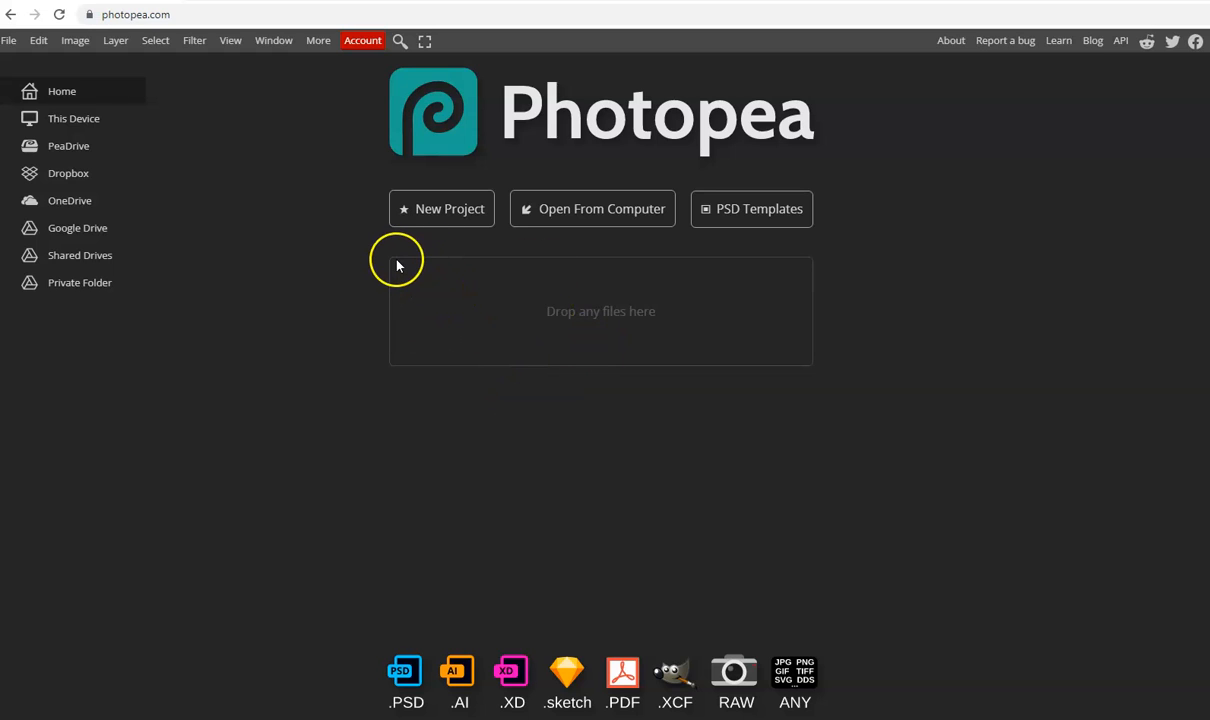
mouse_move(419, 250)
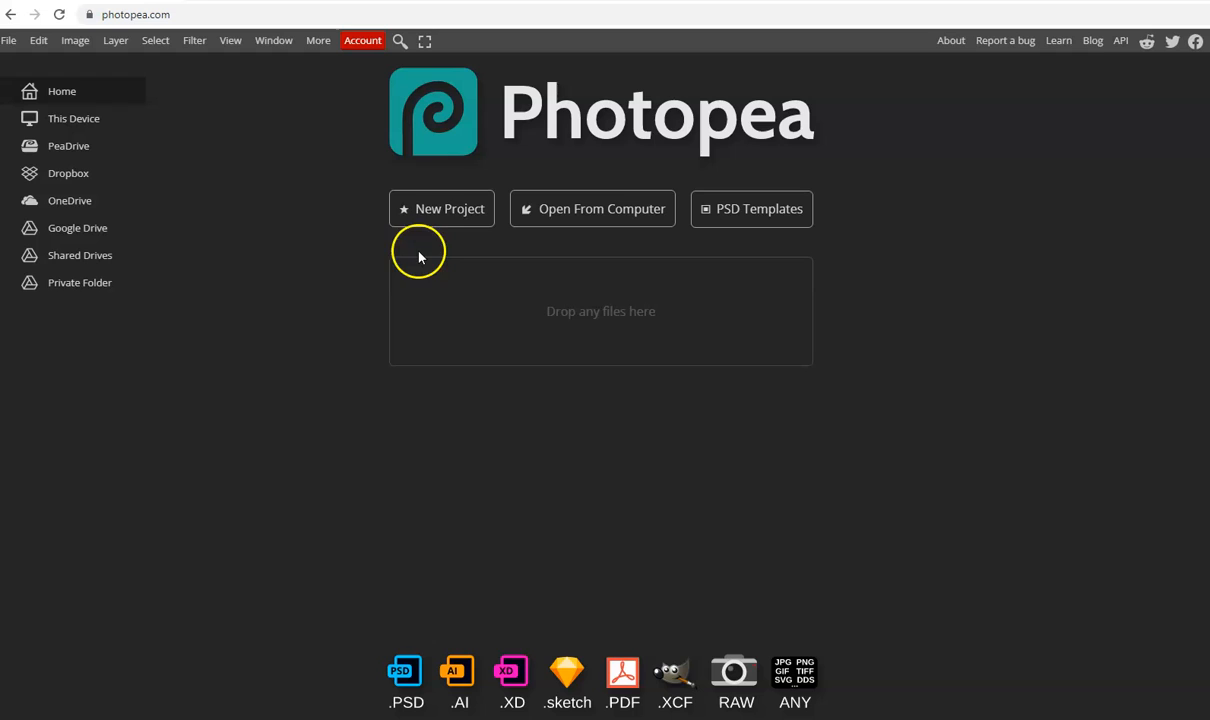
Start a new project and begin clearing the name field to enter magv1
click(442, 209)
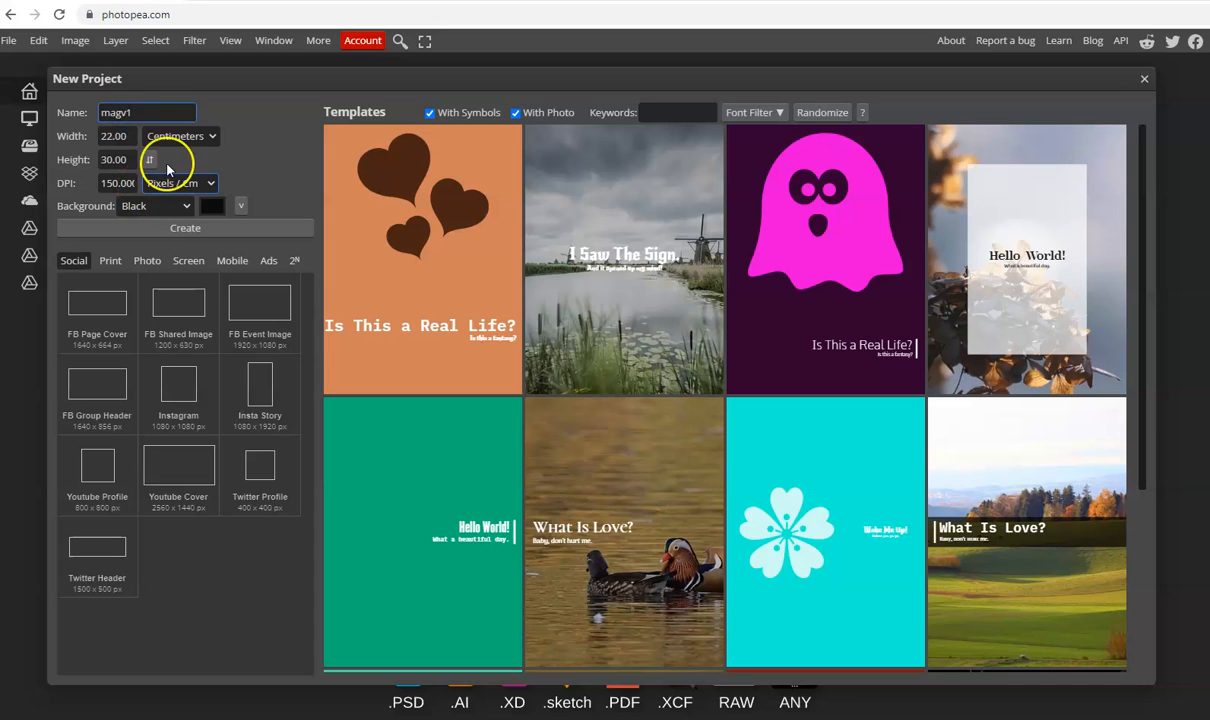
click(146, 112)
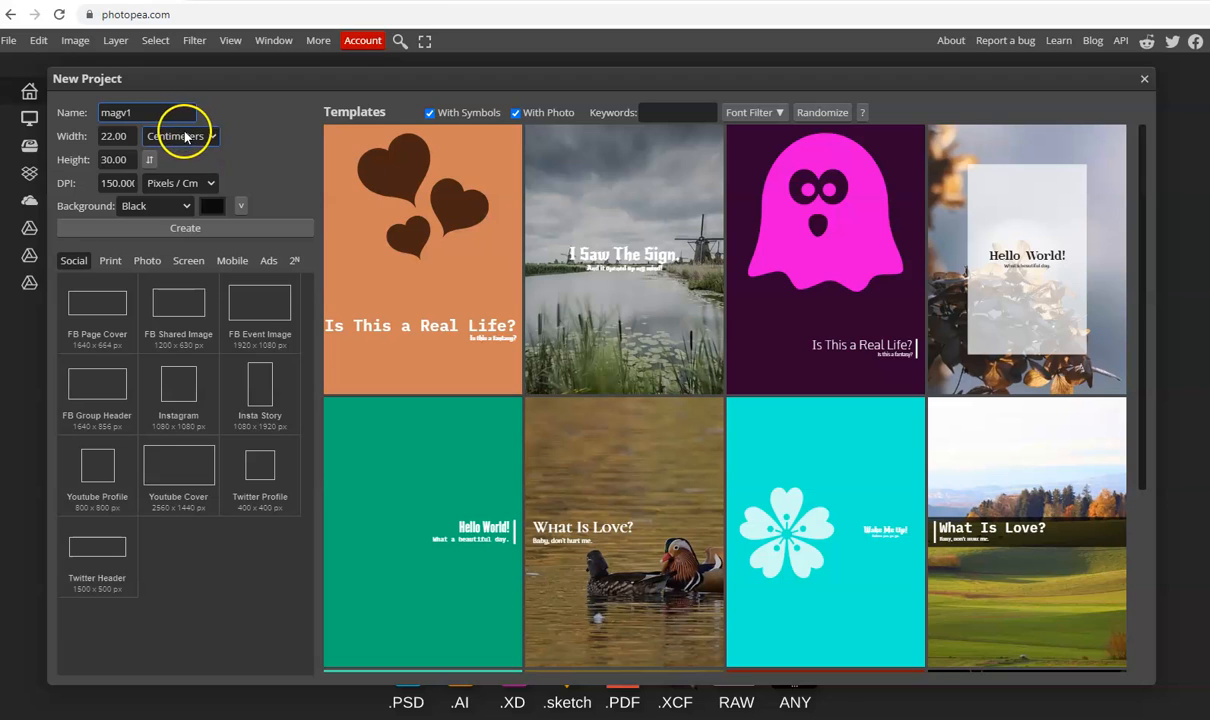
click(147, 112)
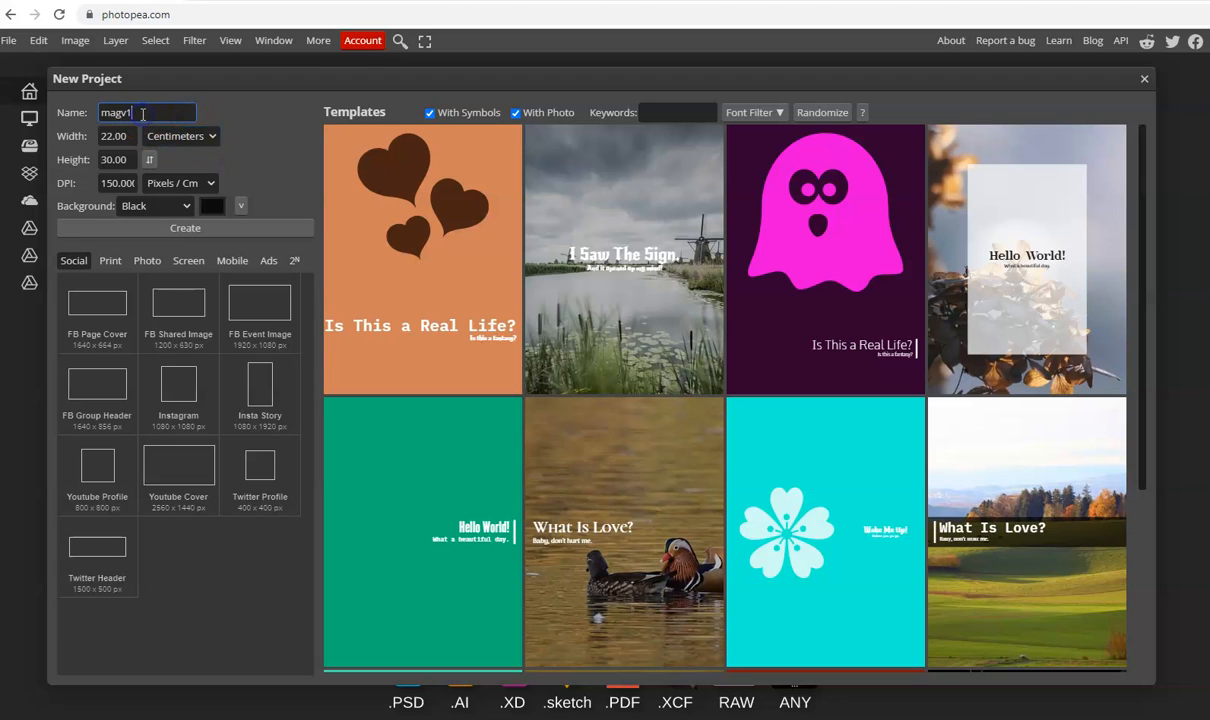
key(Backspace)
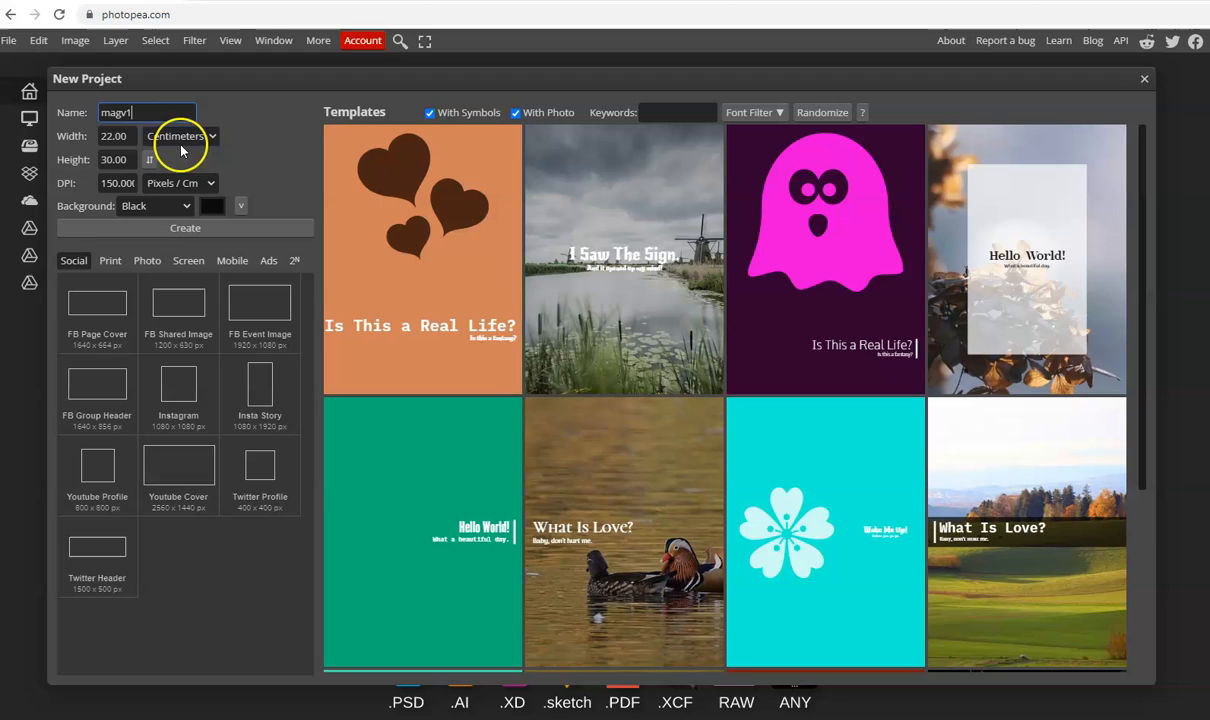
mouse_move(225, 147)
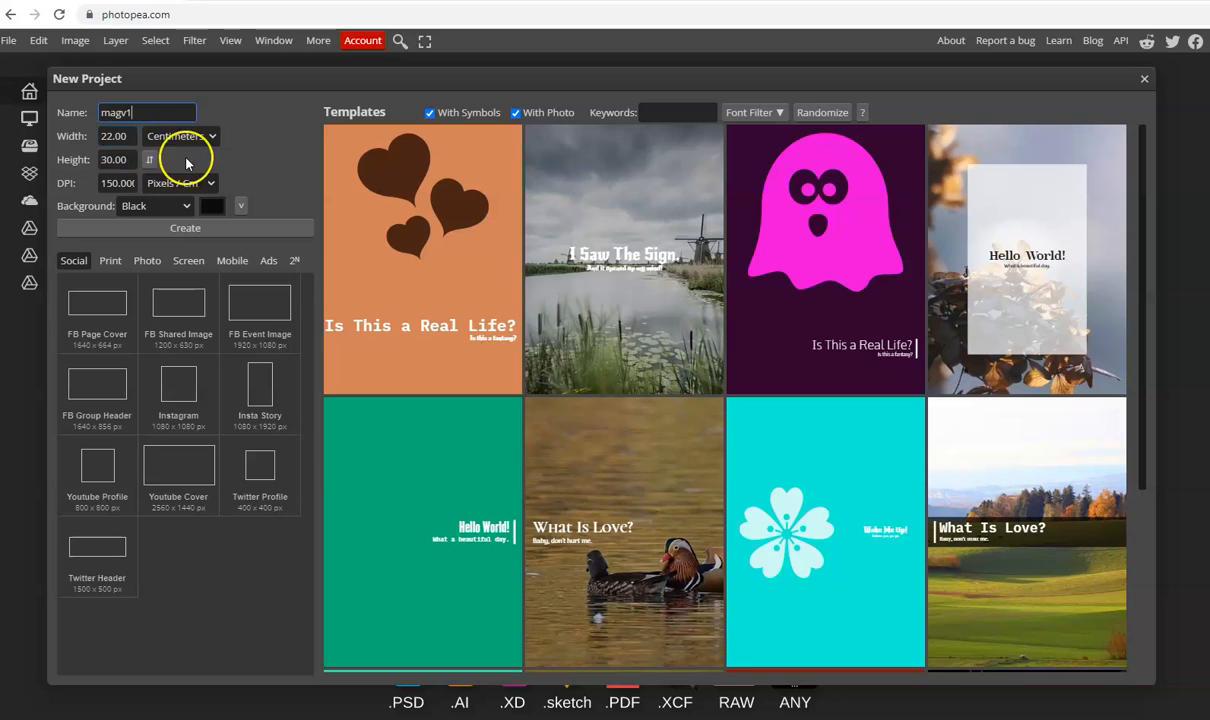
click(180, 135)
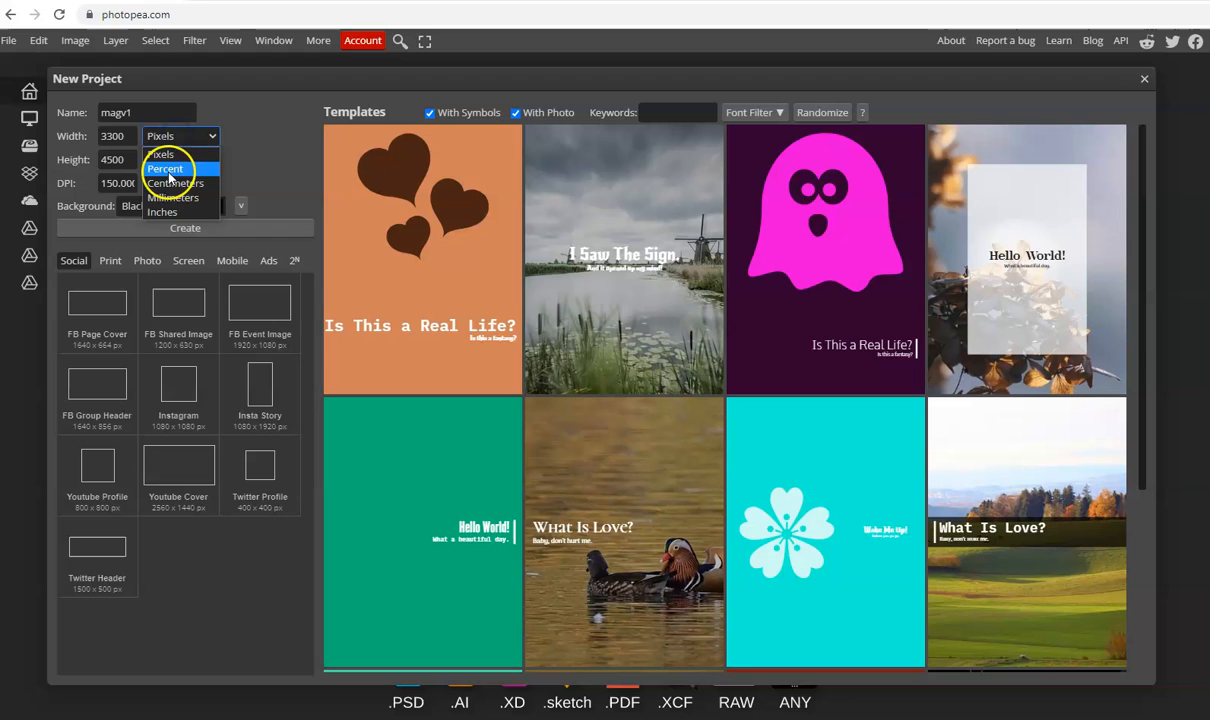
click(174, 183)
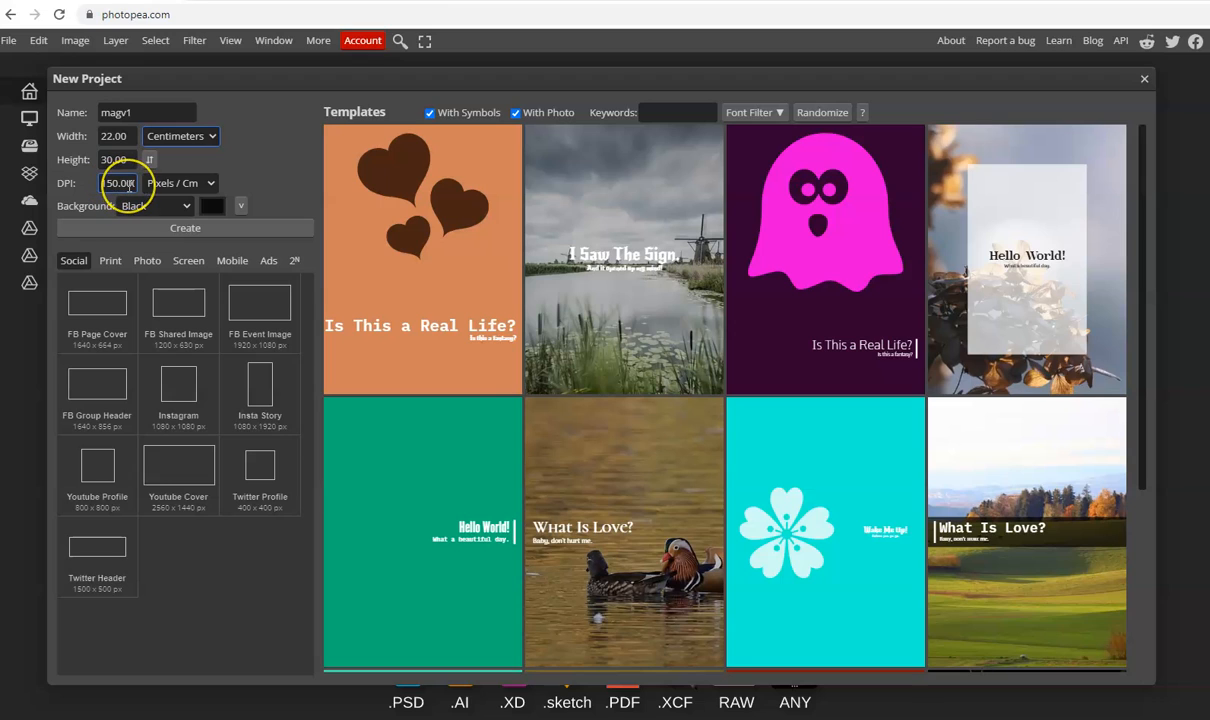
text(150.00)
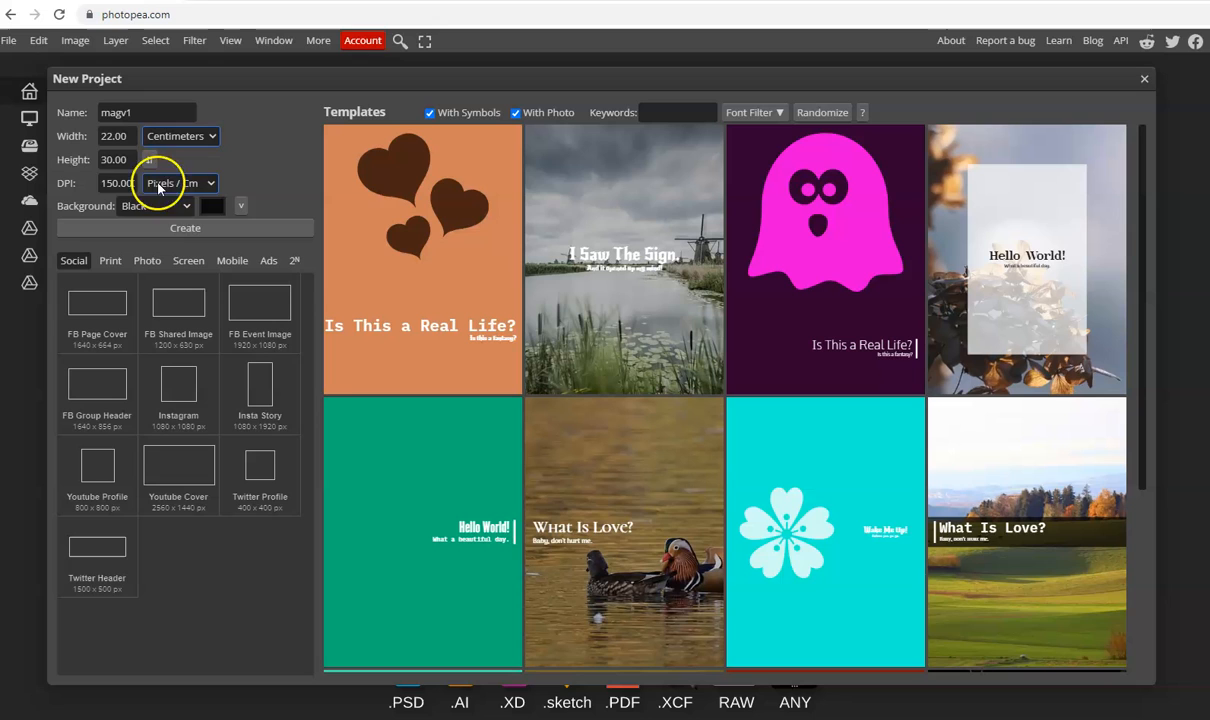
mouse_move(311, 272)
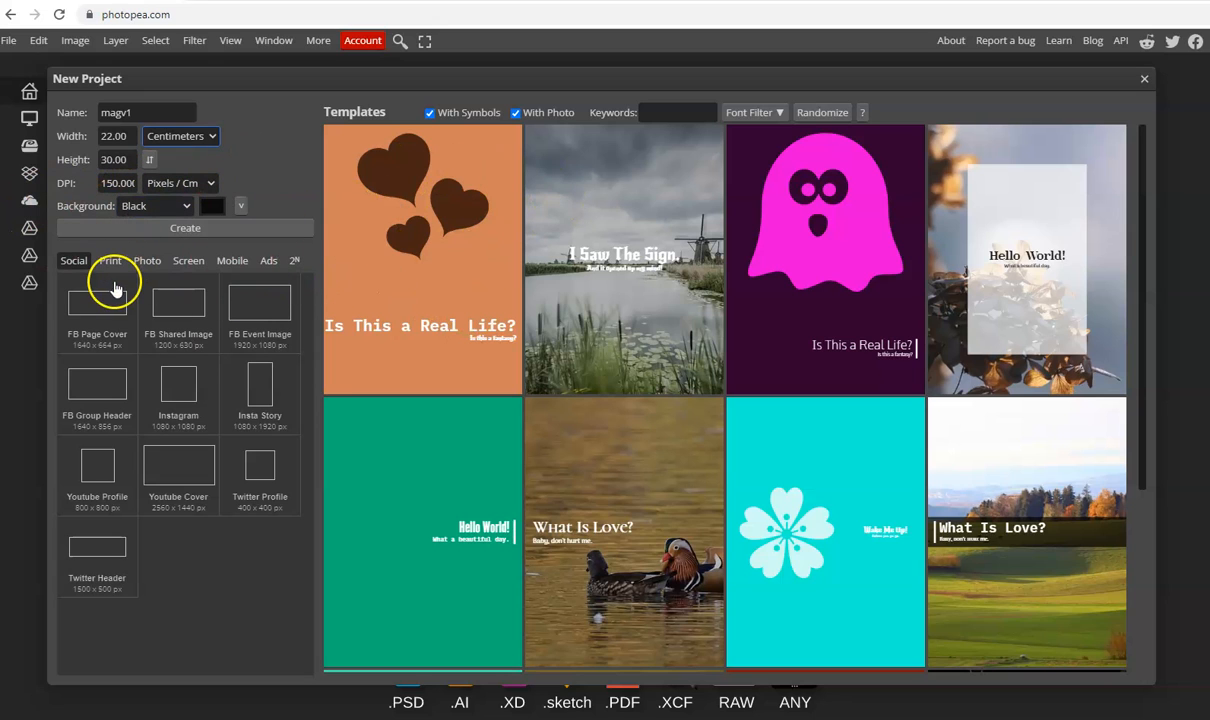
Try white, then a custom near-black background, settling on black before creating magv1
click(155, 206)
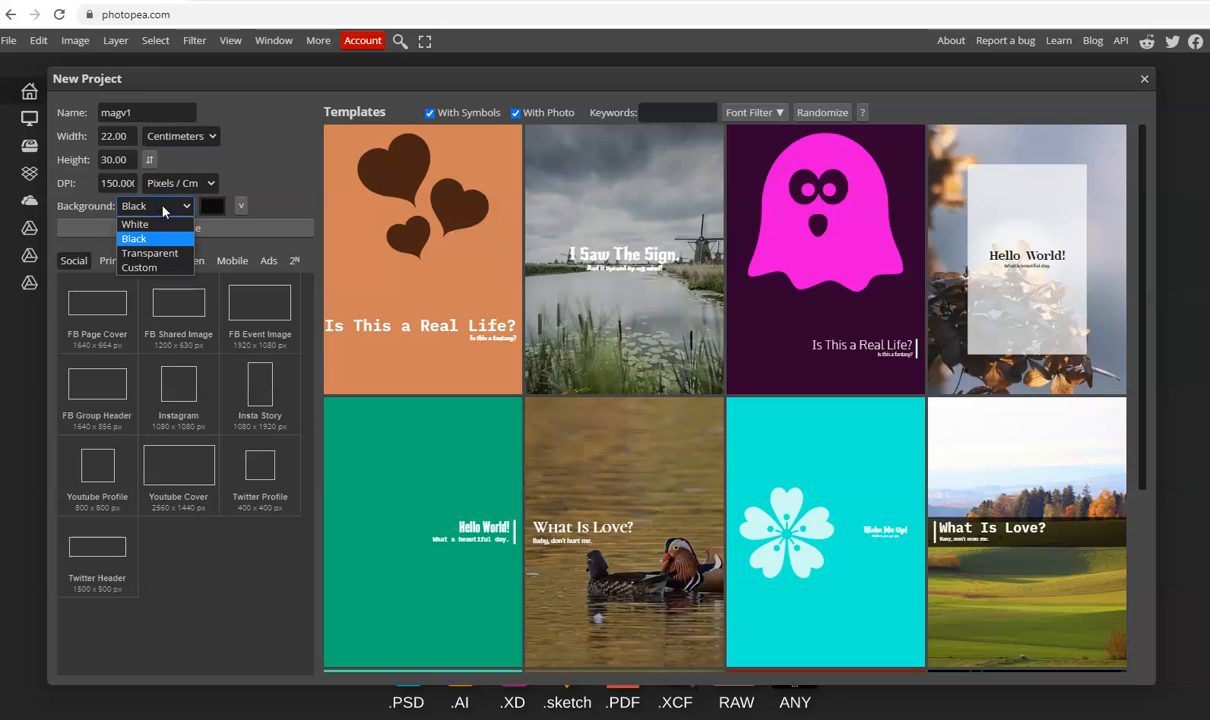
click(134, 224)
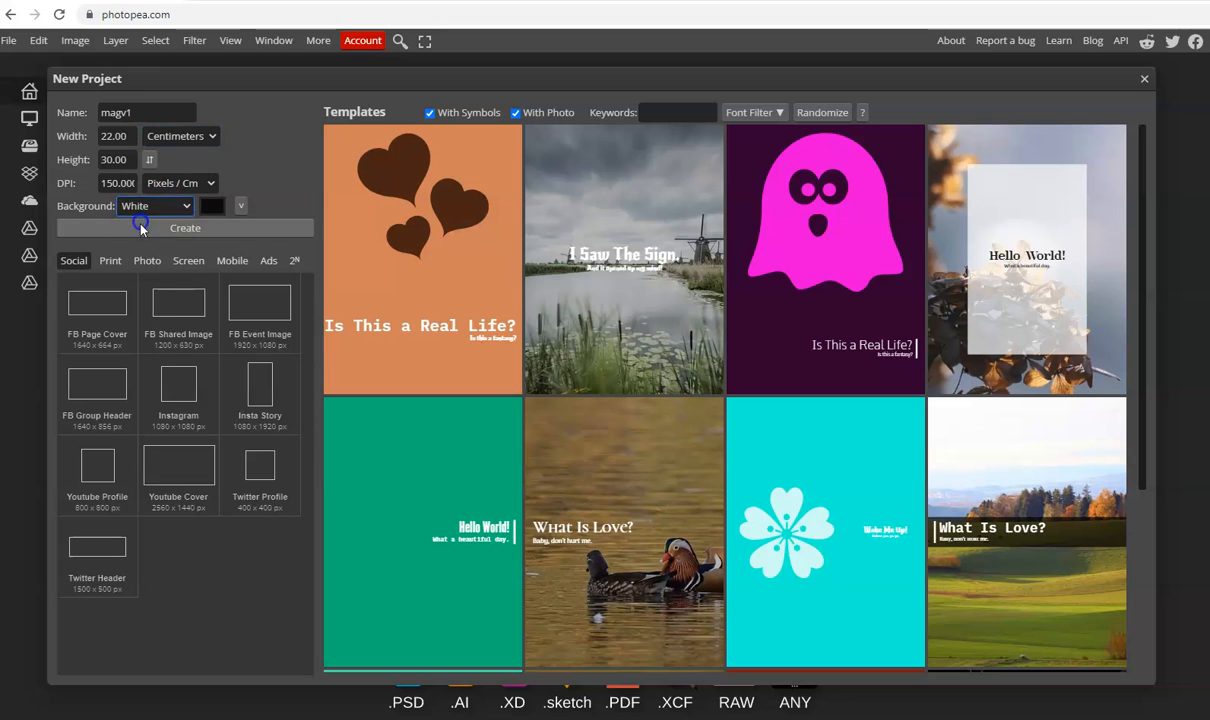
click(155, 205)
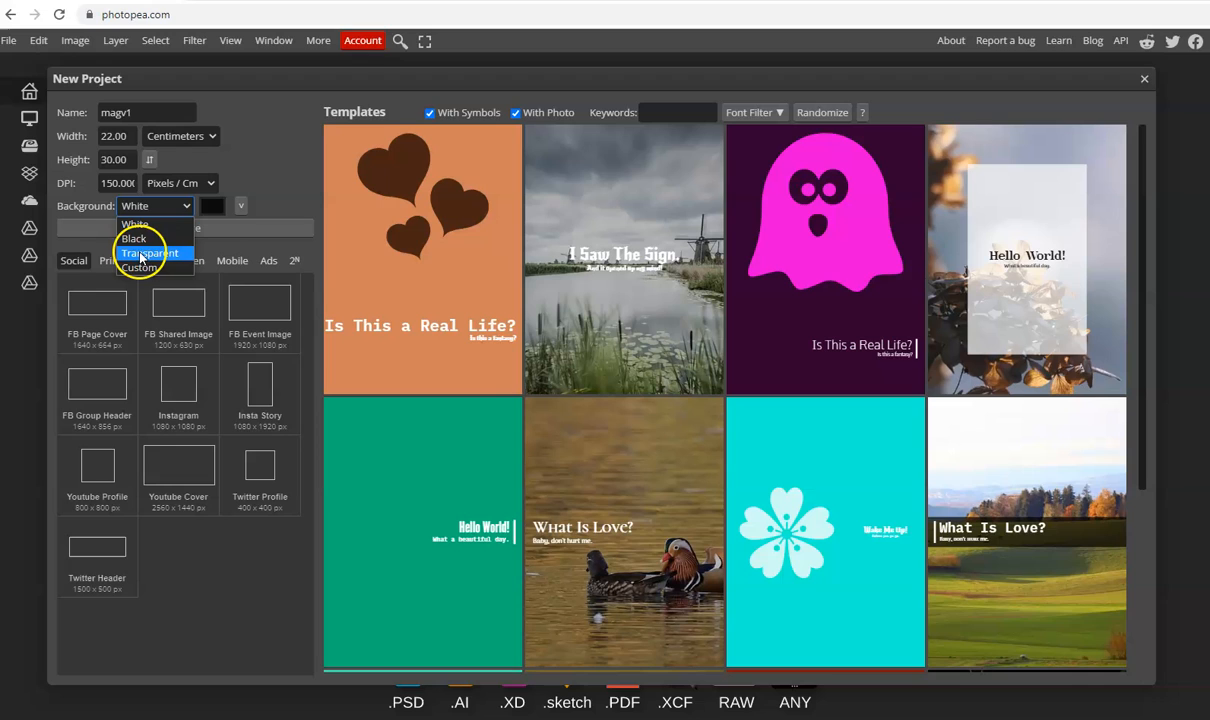
mouse_move(139, 267)
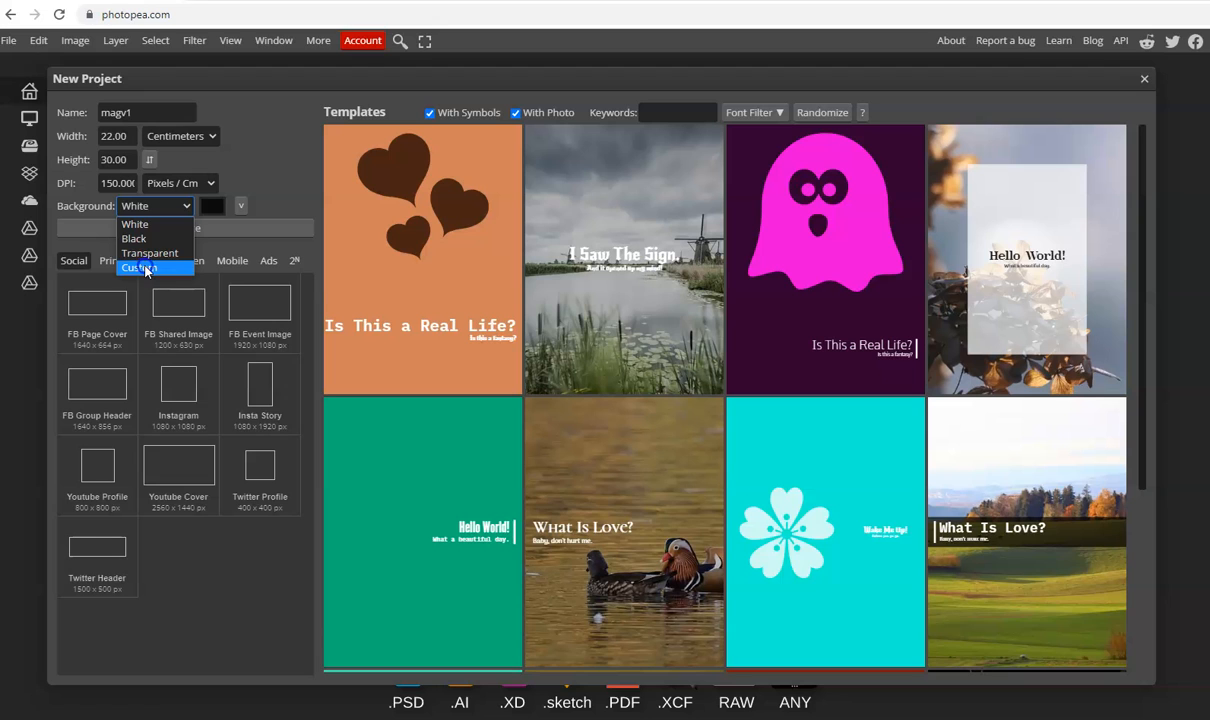
click(138, 268)
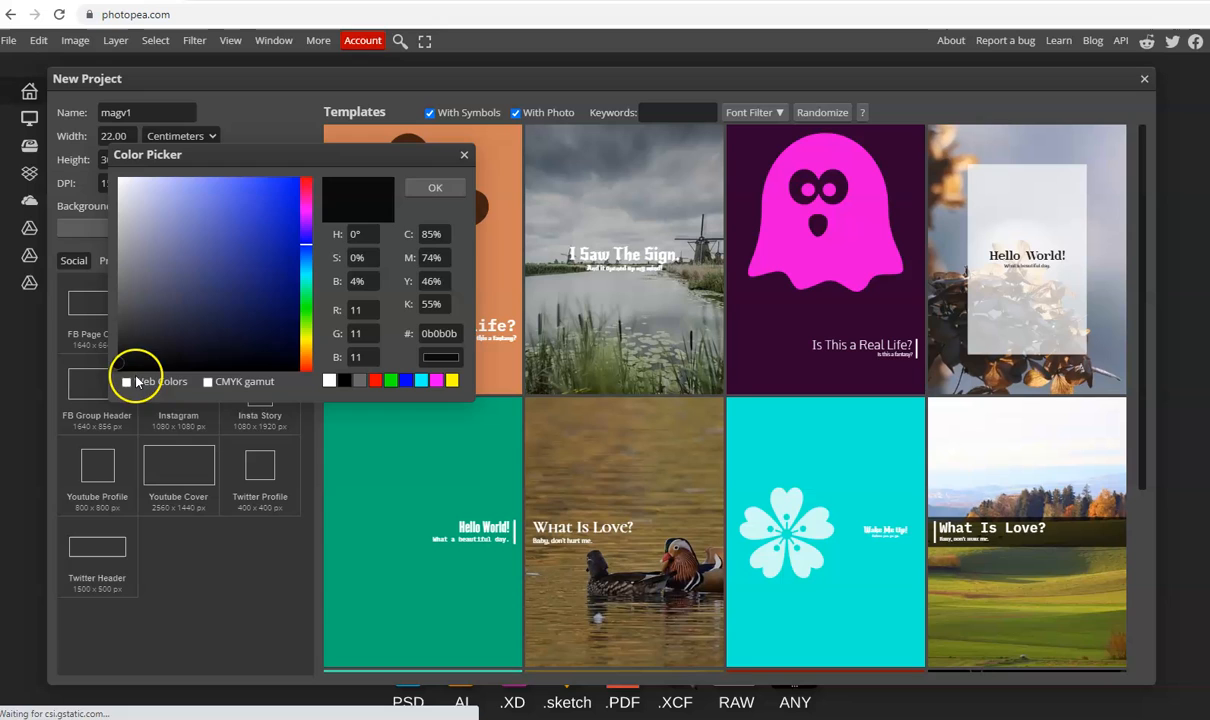
click(435, 187)
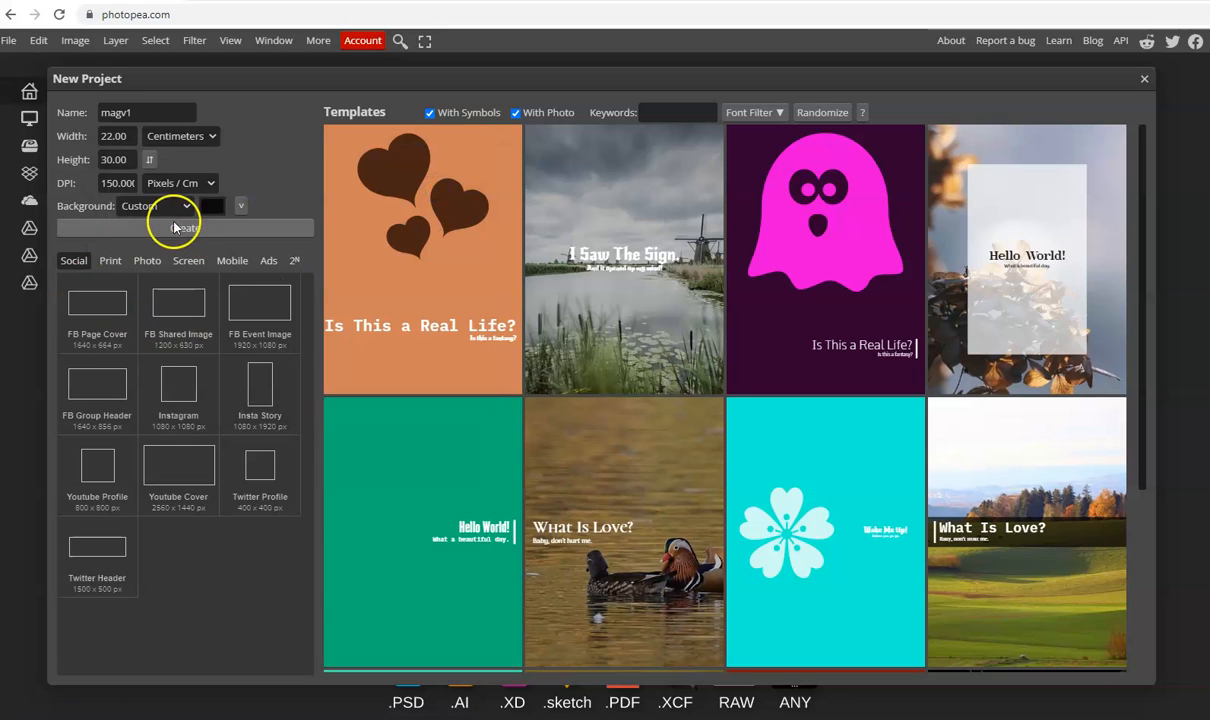
click(155, 206)
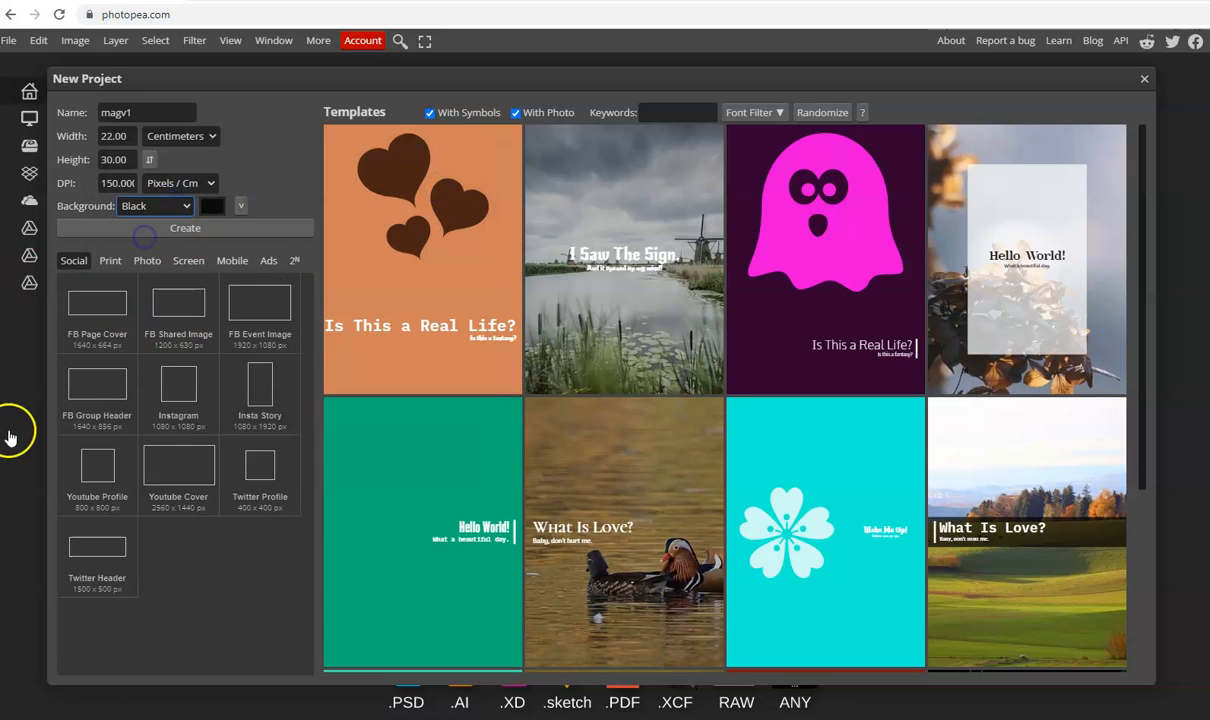
Open the new magv1.psd document with its black Background layer
click(185, 228)
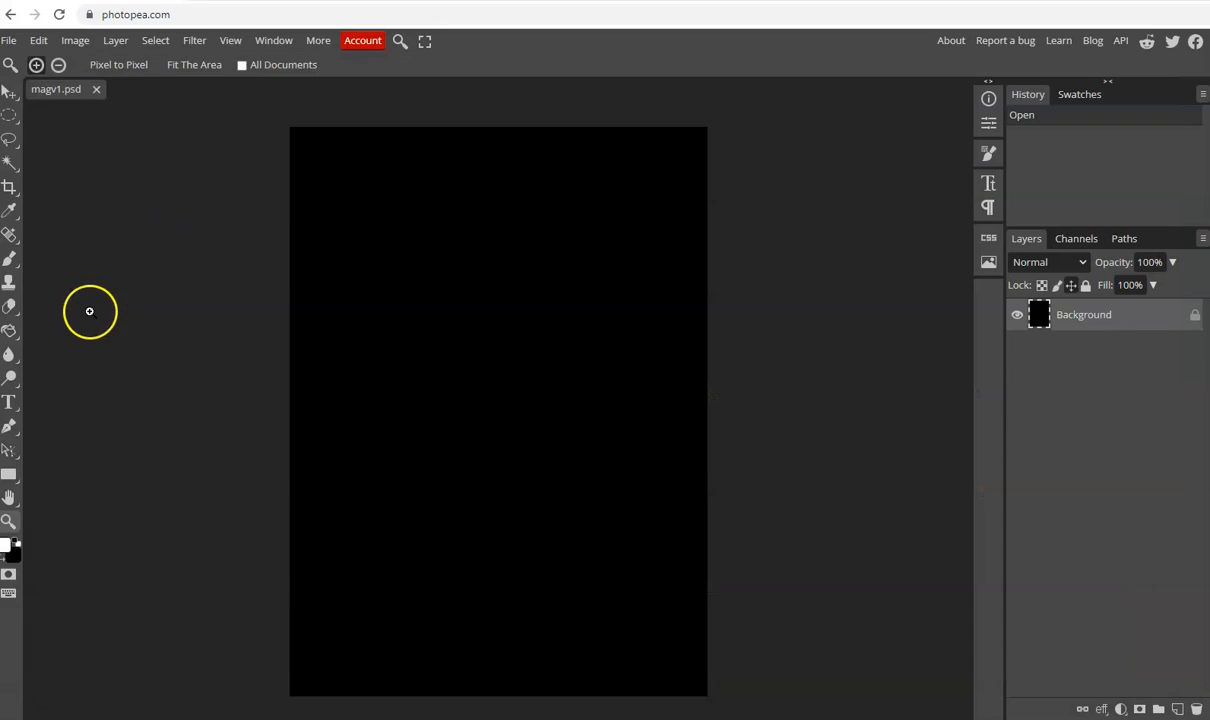
mouse_move(351, 367)
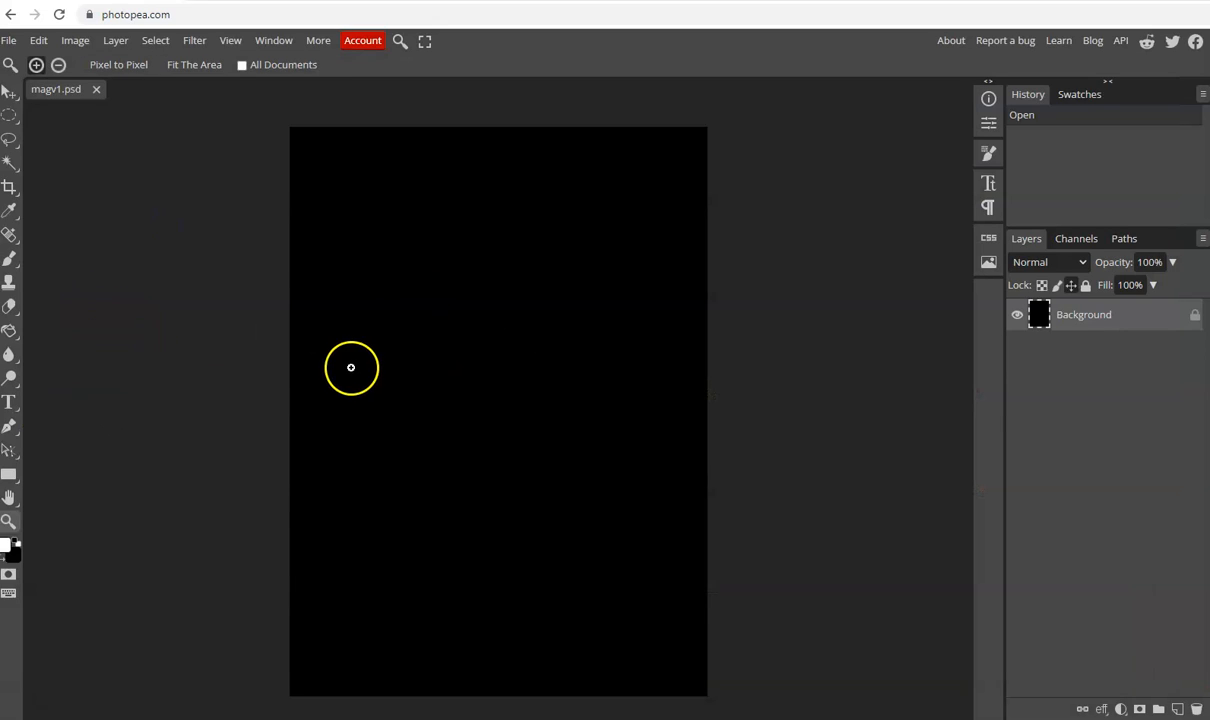
mouse_move(607, 441)
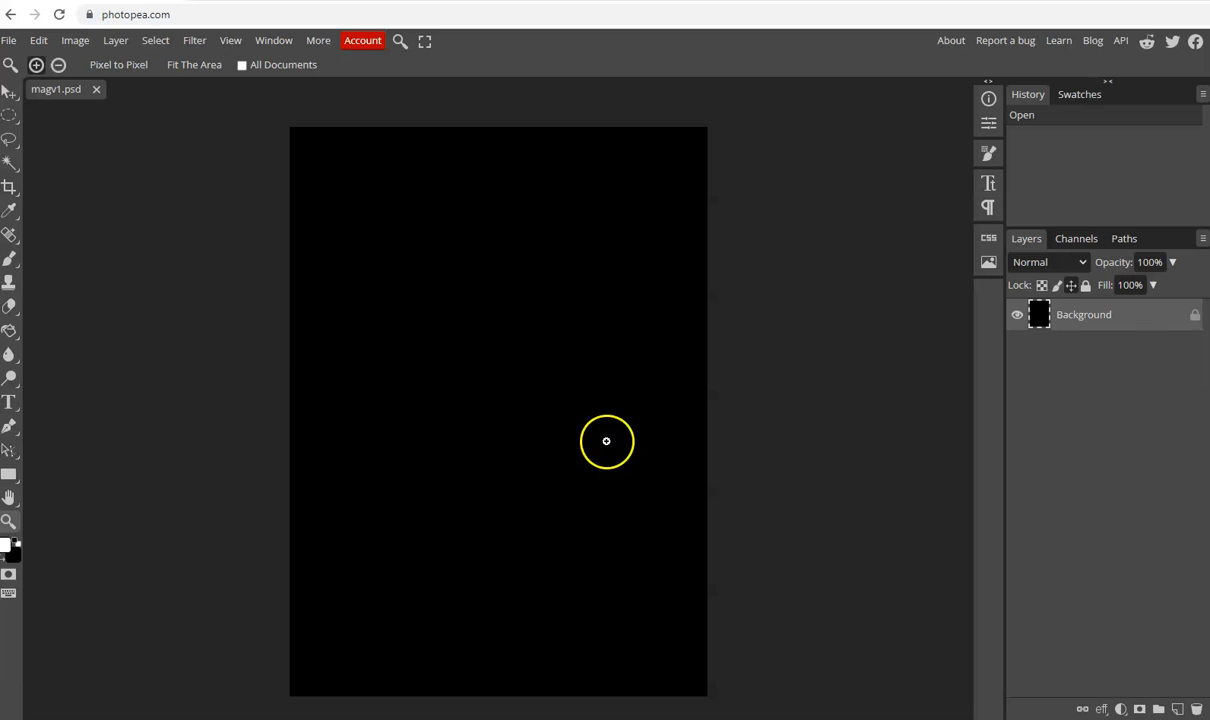
mouse_move(350, 404)
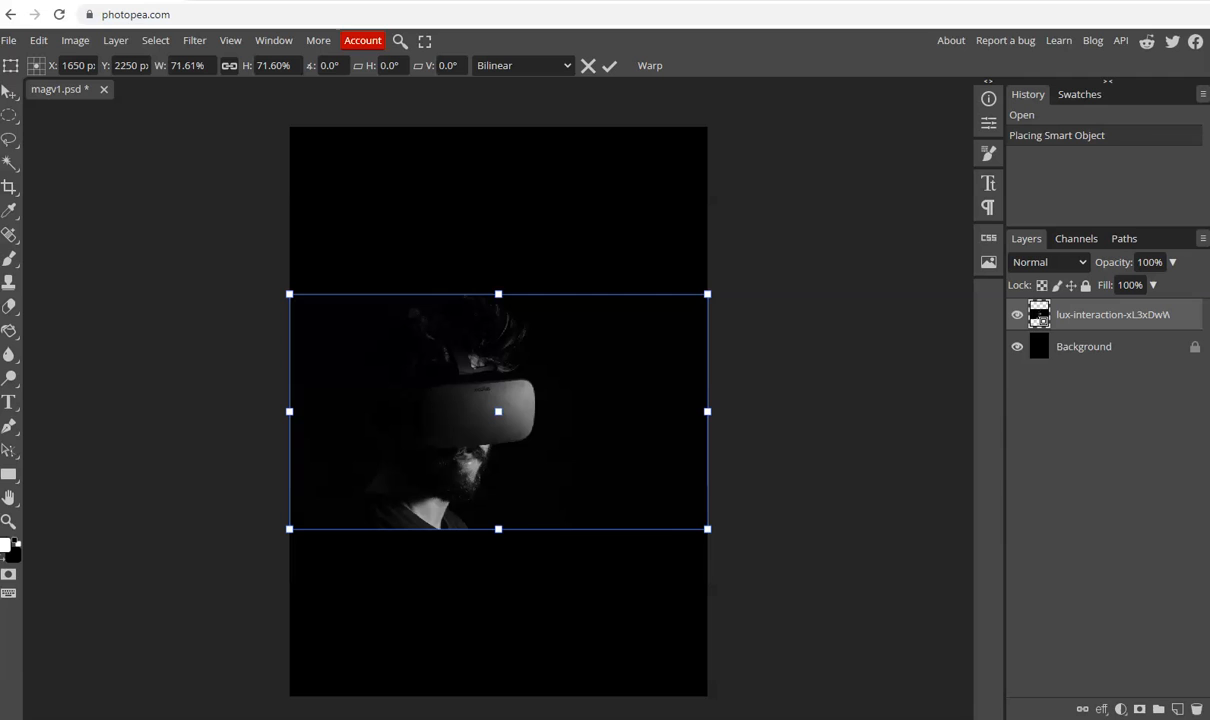
mouse_move(538, 420)
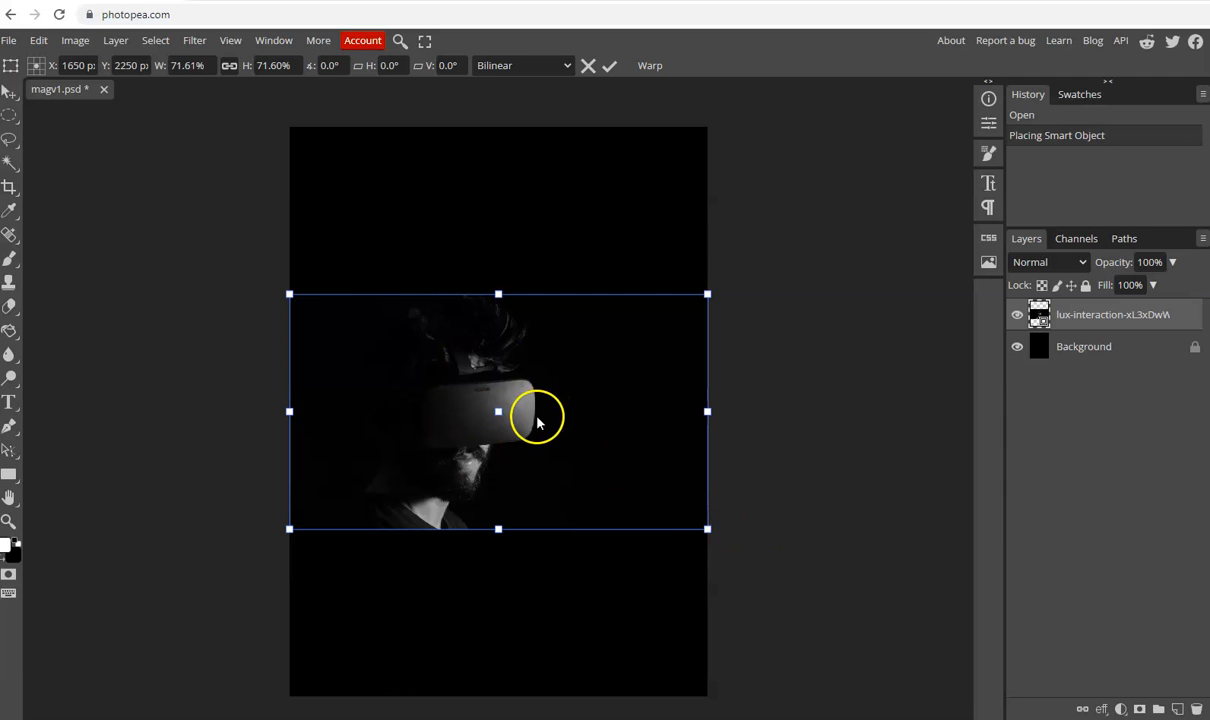
mouse_move(445, 418)
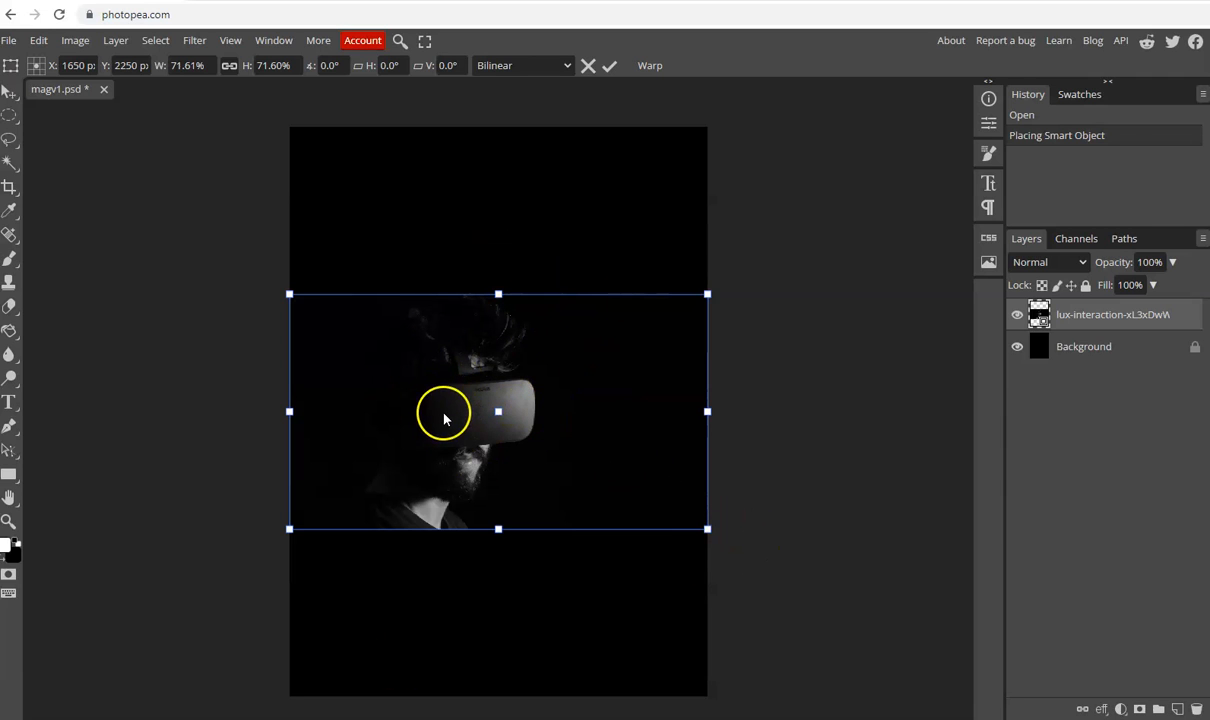
mouse_move(600, 352)
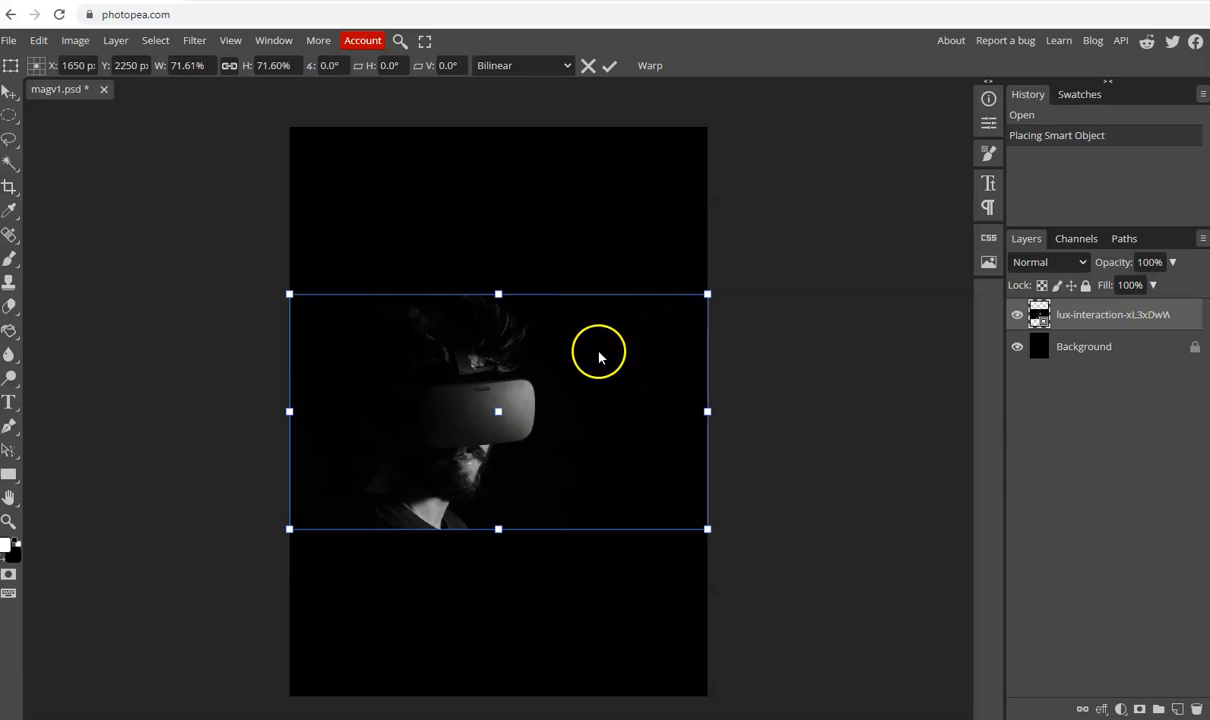
mouse_move(547, 446)
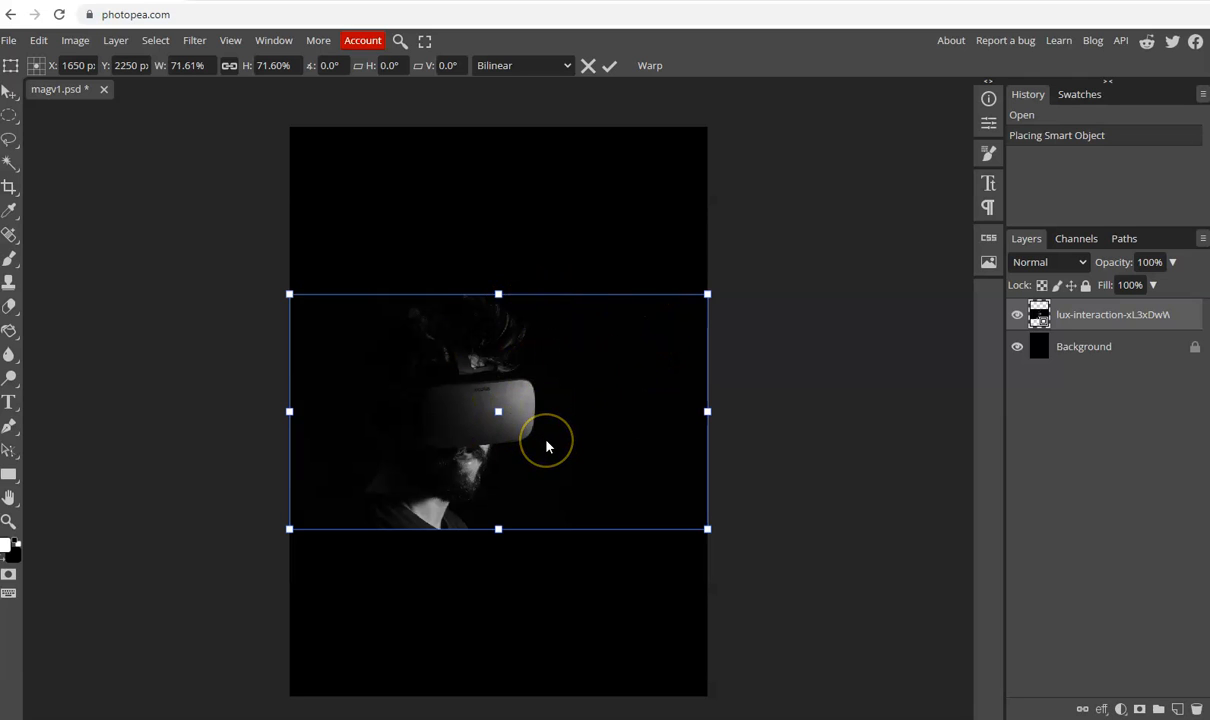
mouse_move(600, 447)
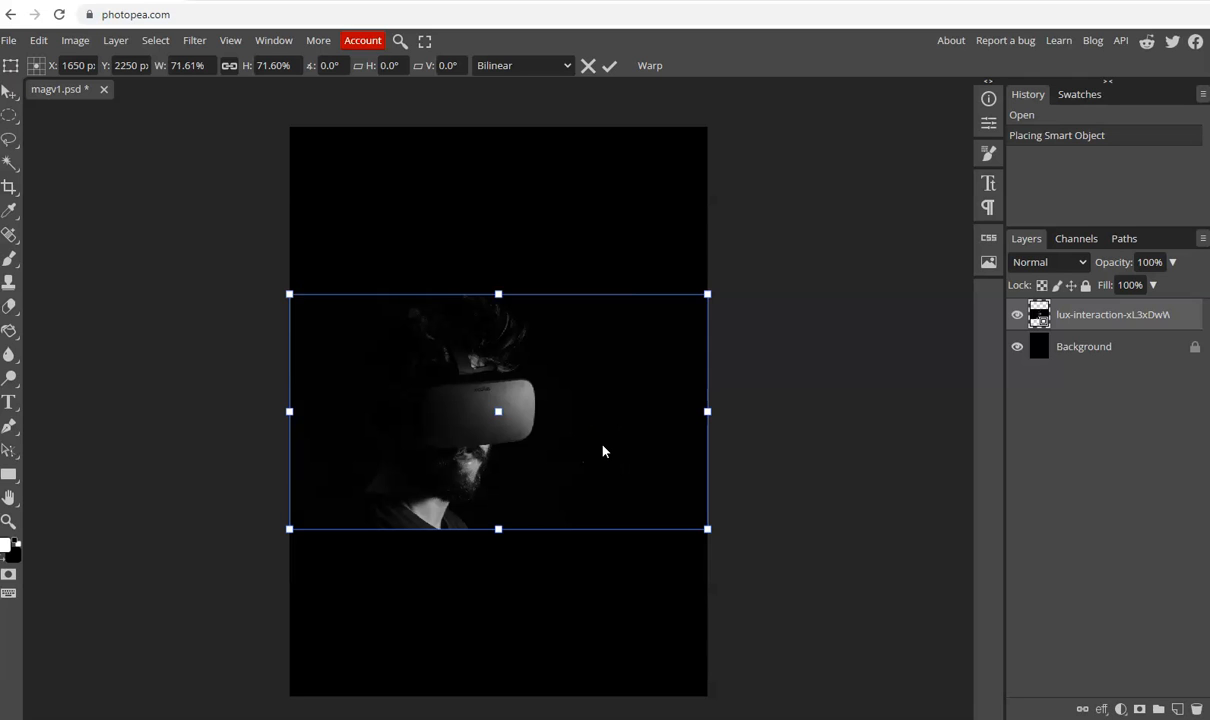
mouse_move(605, 267)
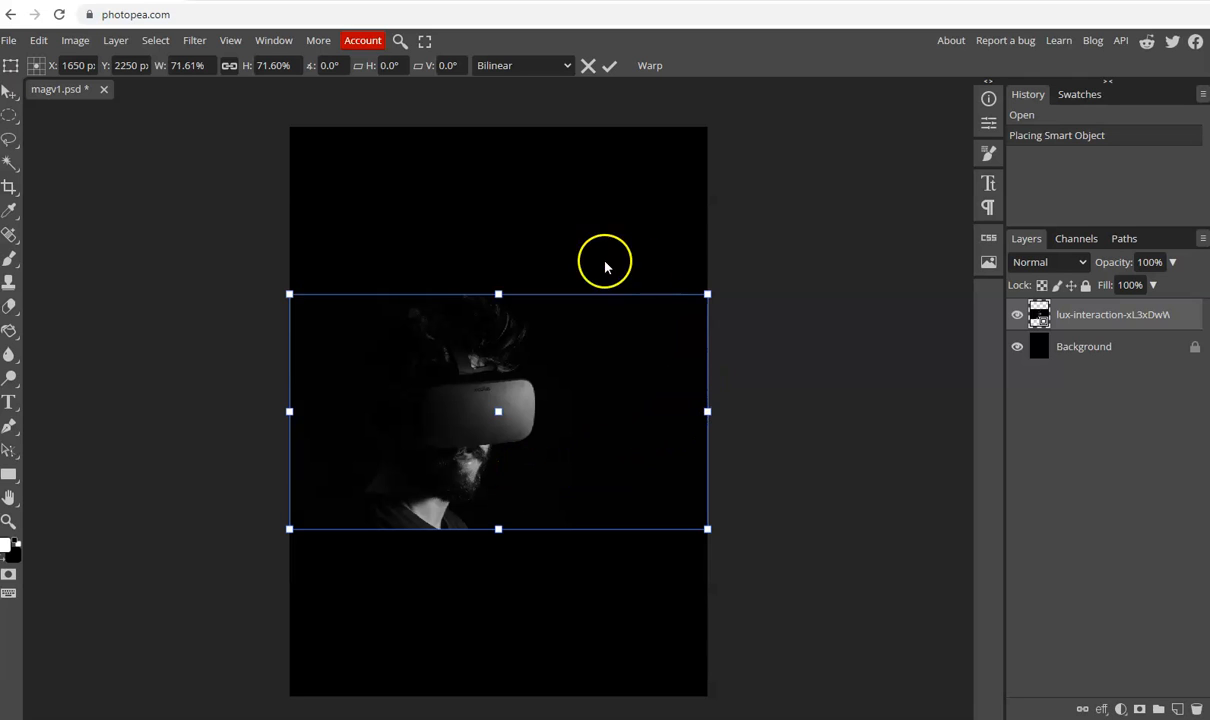
mouse_move(337, 426)
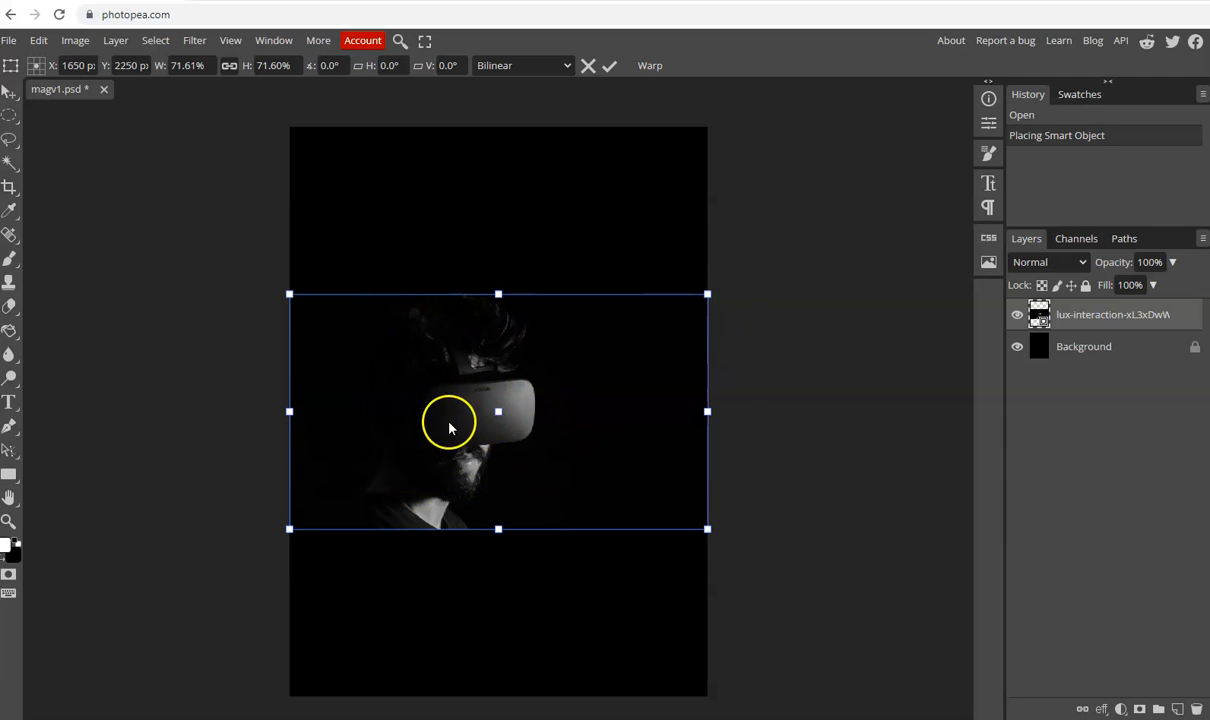
mouse_move(420, 498)
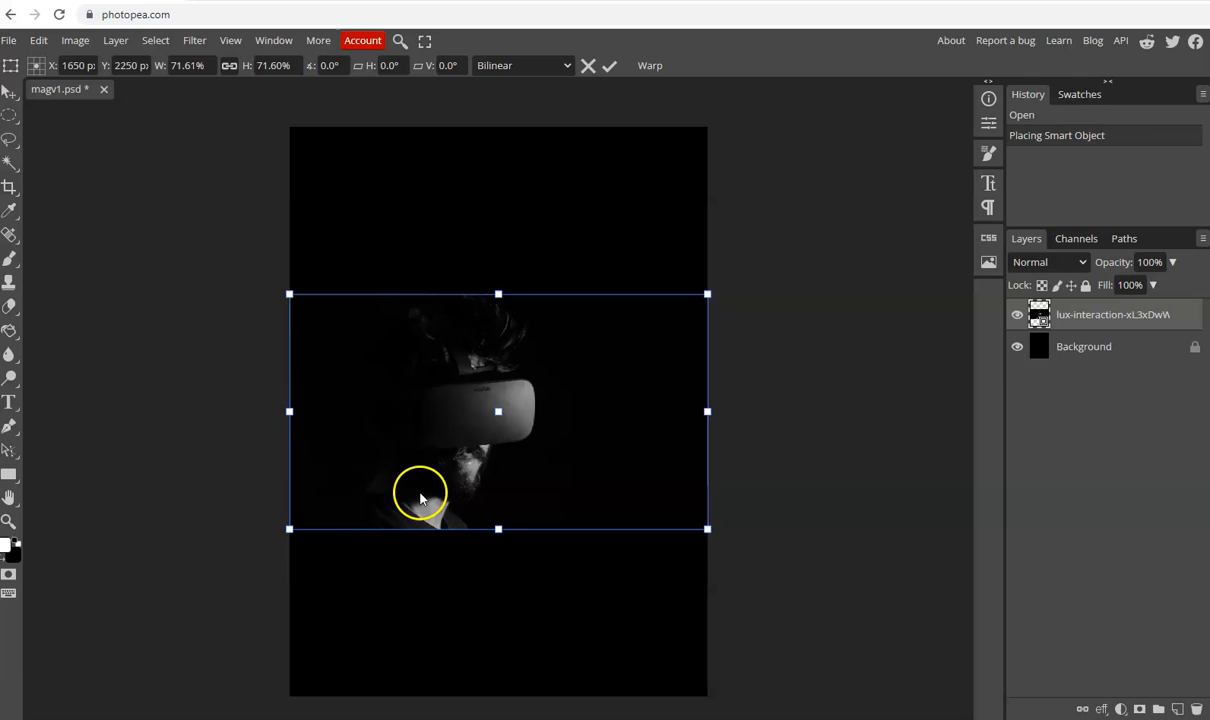
mouse_move(455, 501)
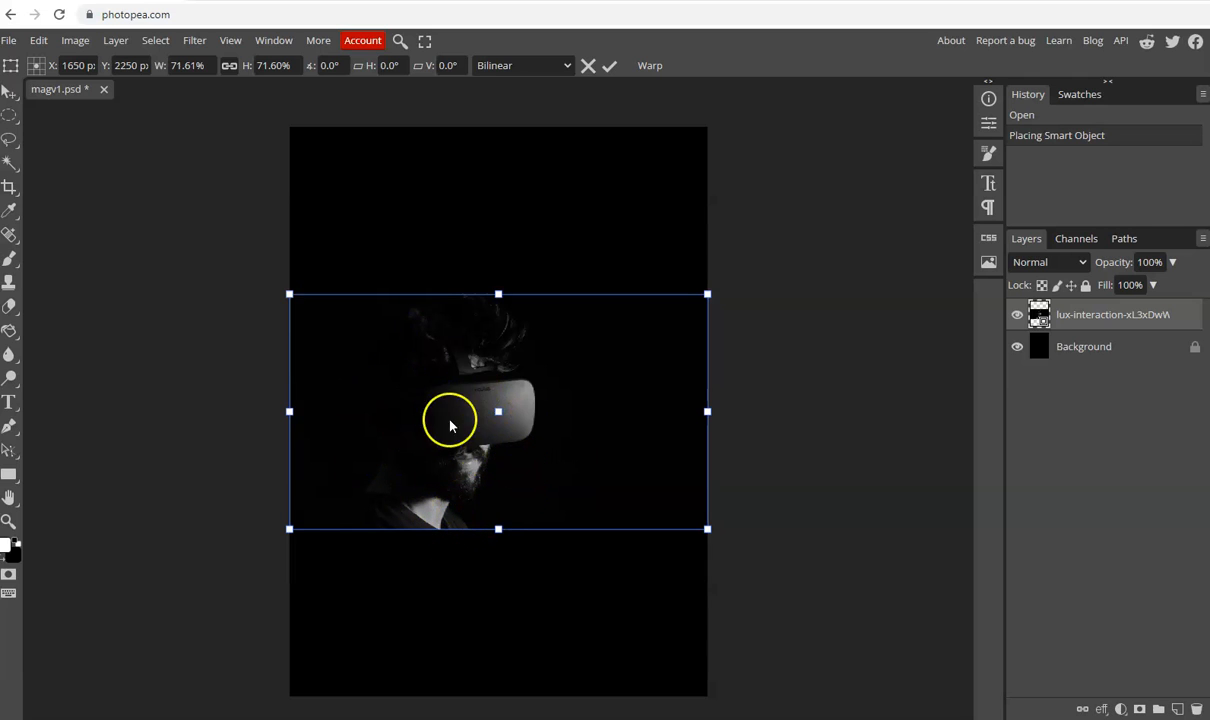
mouse_move(417, 356)
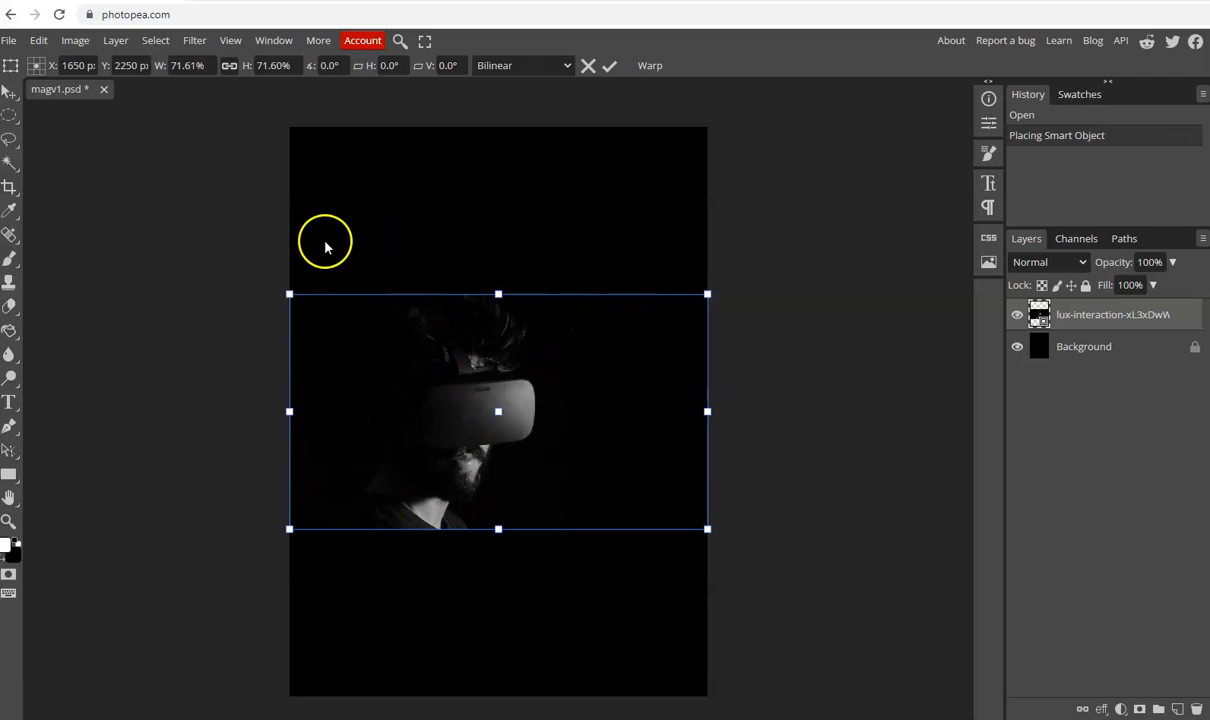
mouse_move(722, 312)
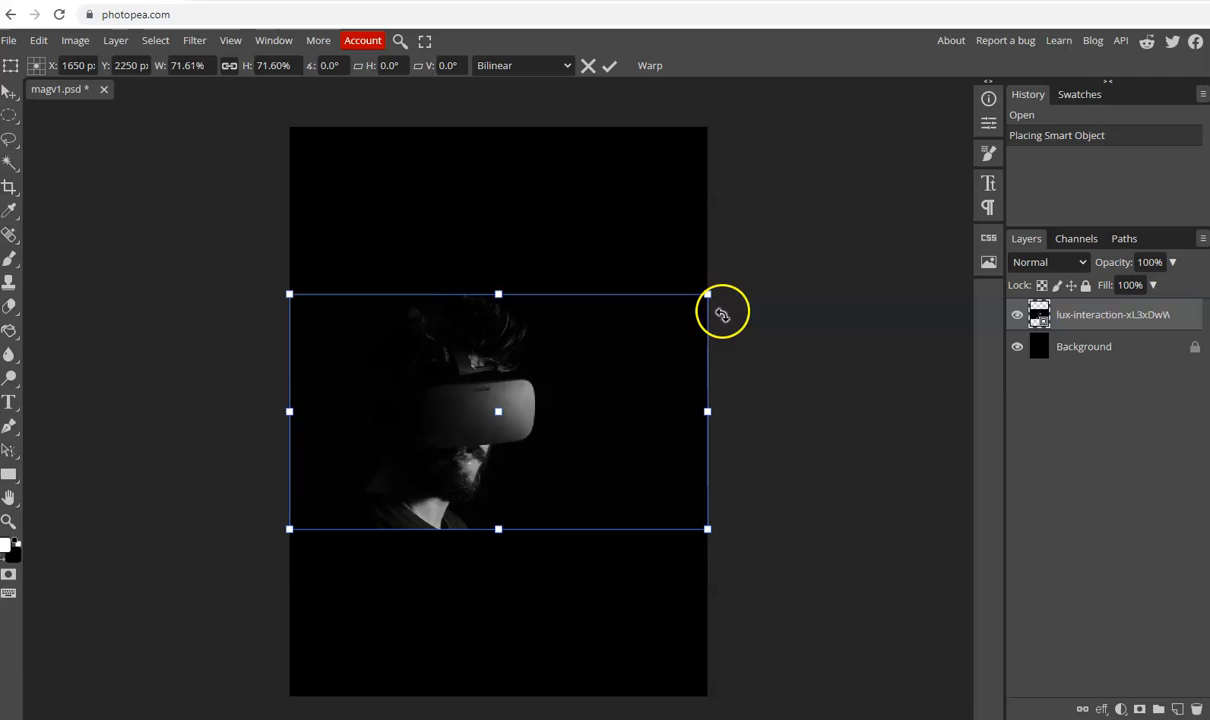
mouse_move(709, 320)
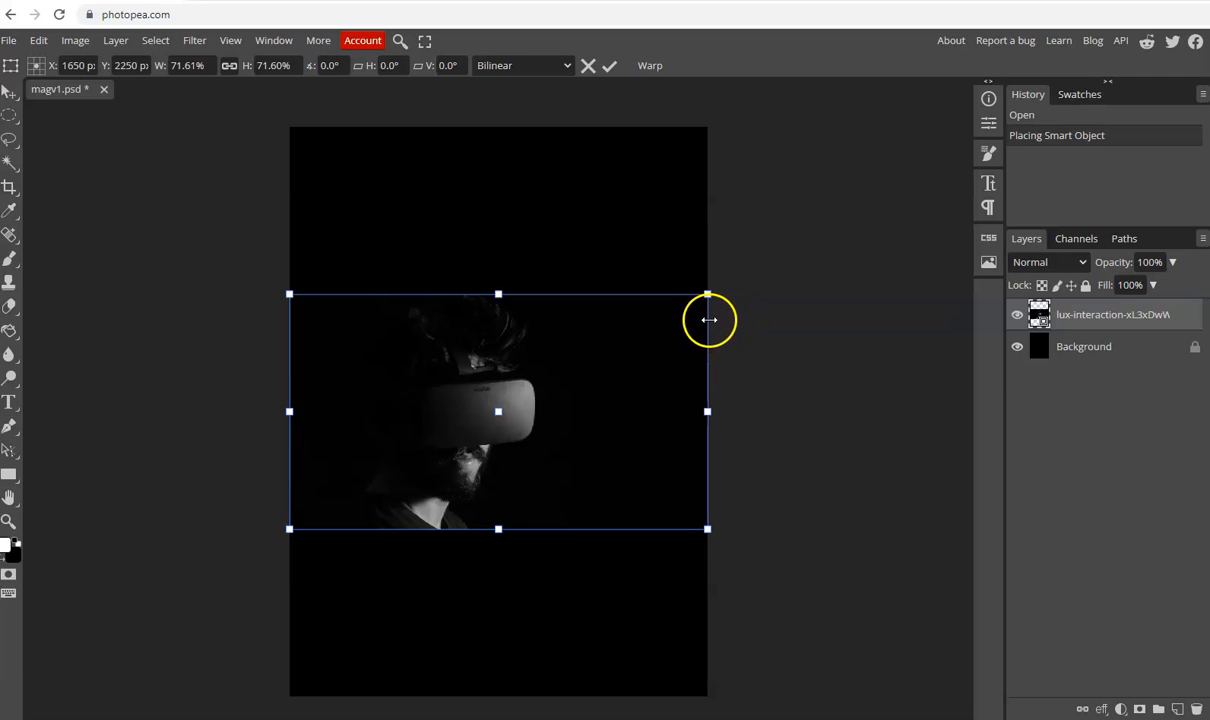
mouse_move(707, 294)
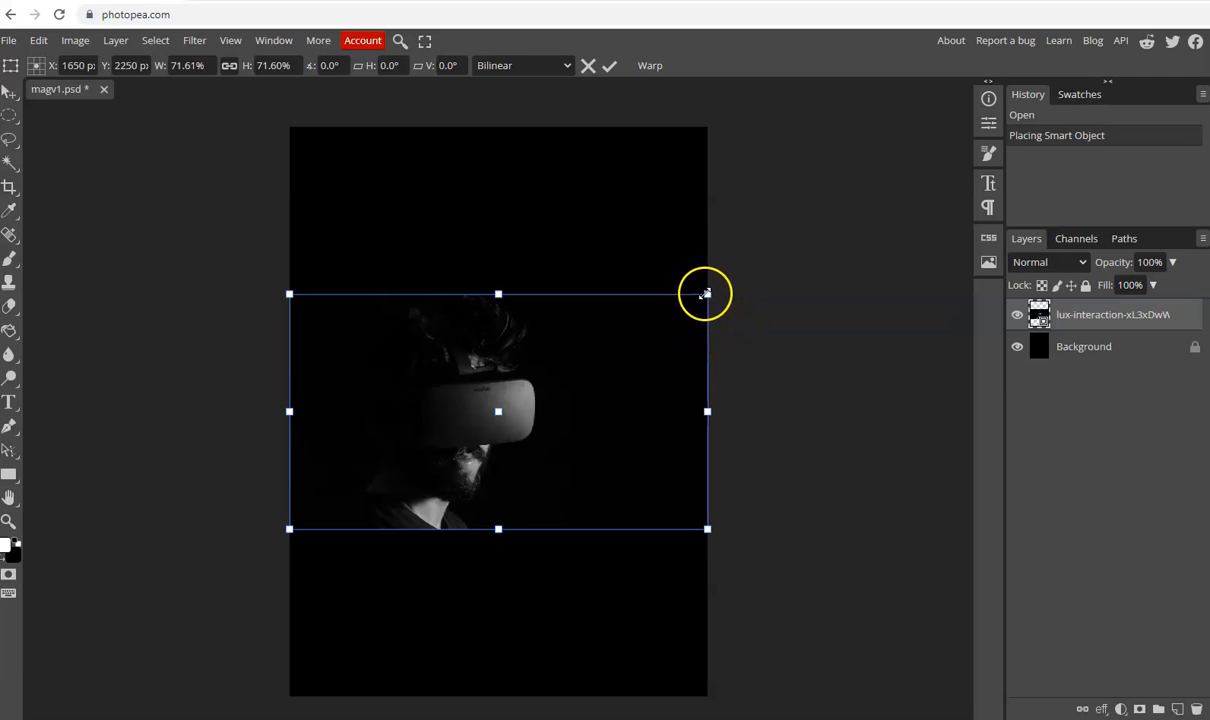
mouse_move(707, 303)
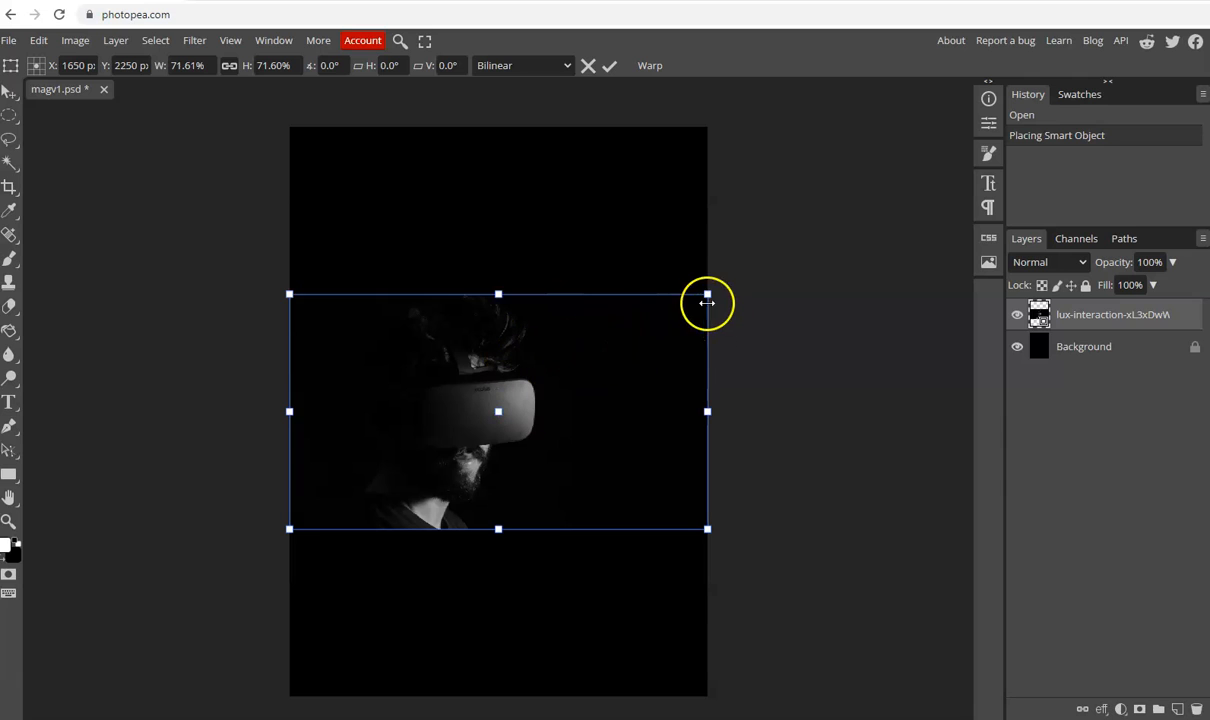
mouse_move(707, 297)
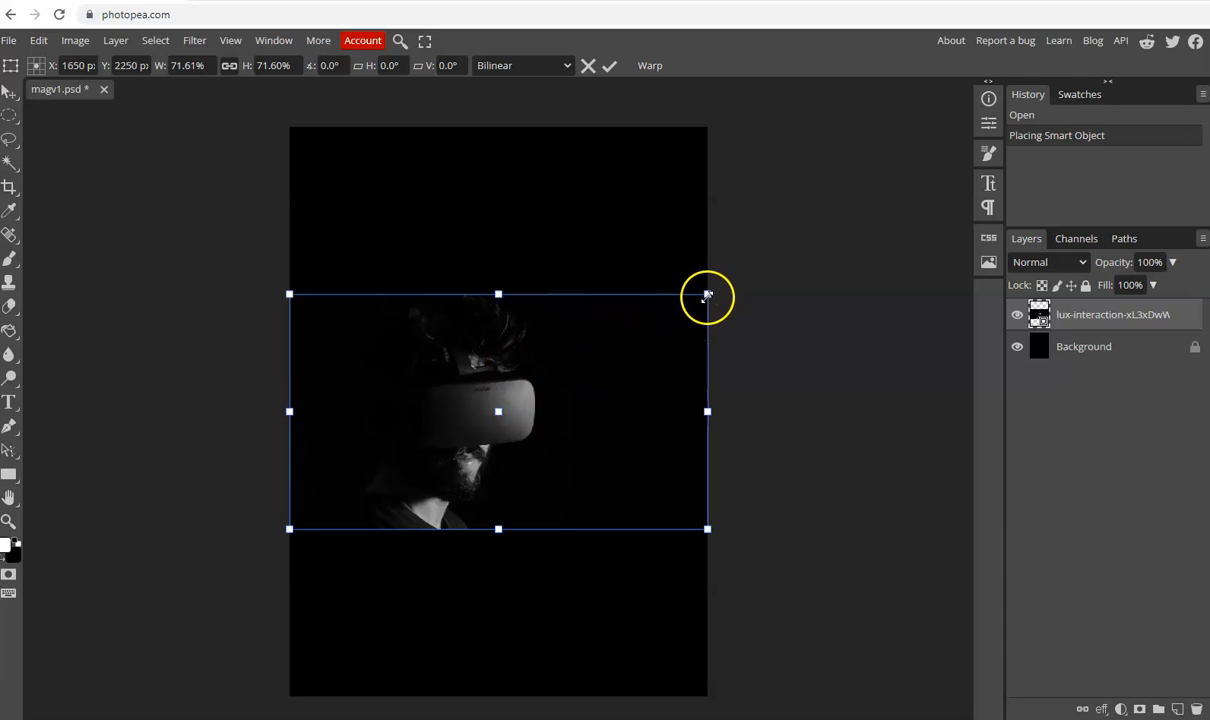
Scale the VR headset photo beyond the cover width and move it lower
drag(707, 294, 767, 260)
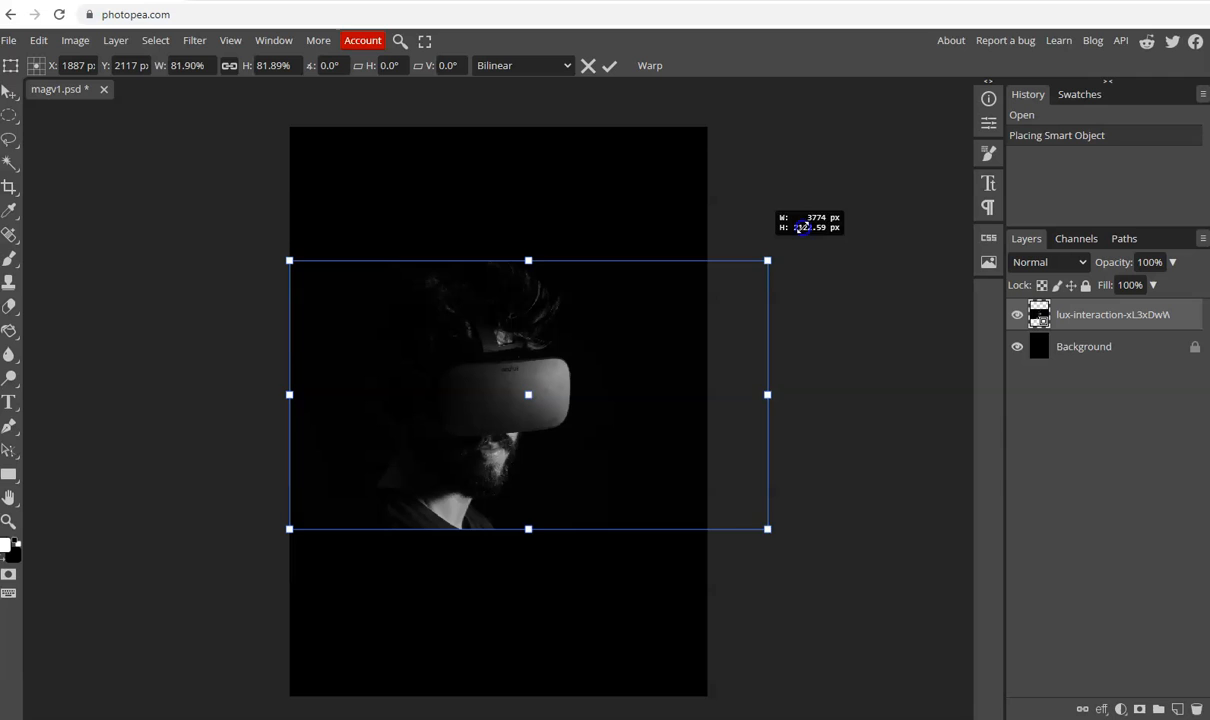
drag(767, 261, 880, 196)
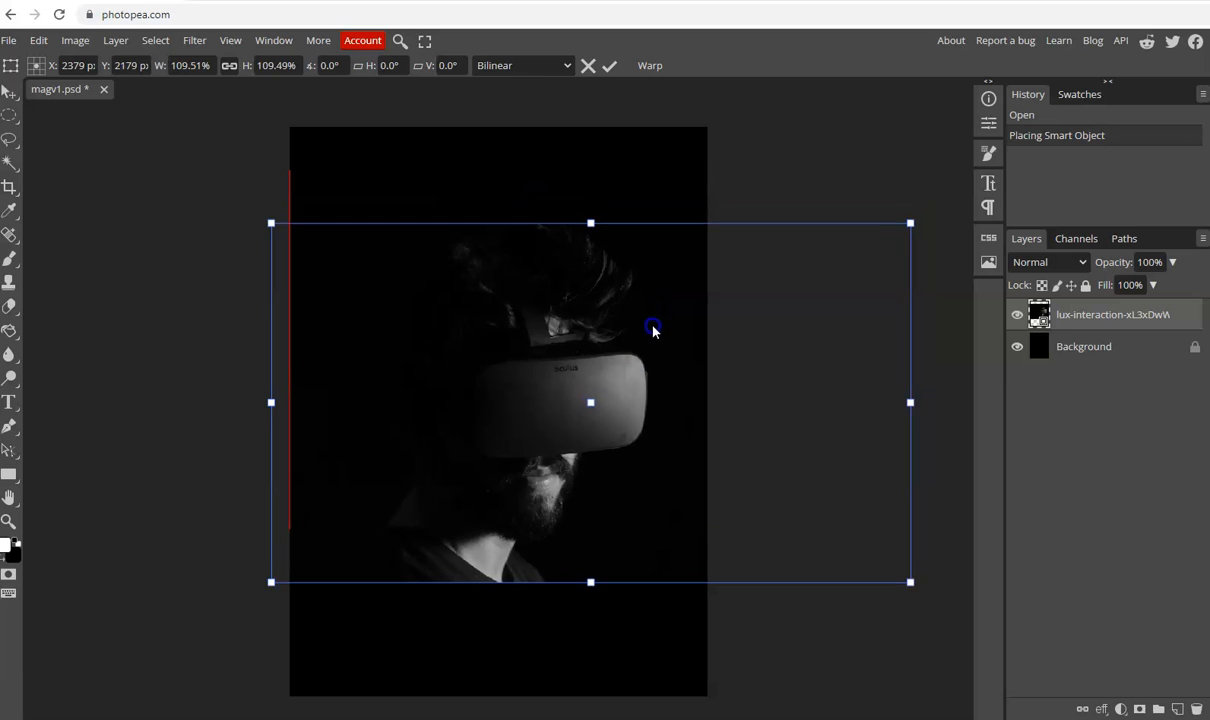
drag(653, 330, 617, 417)
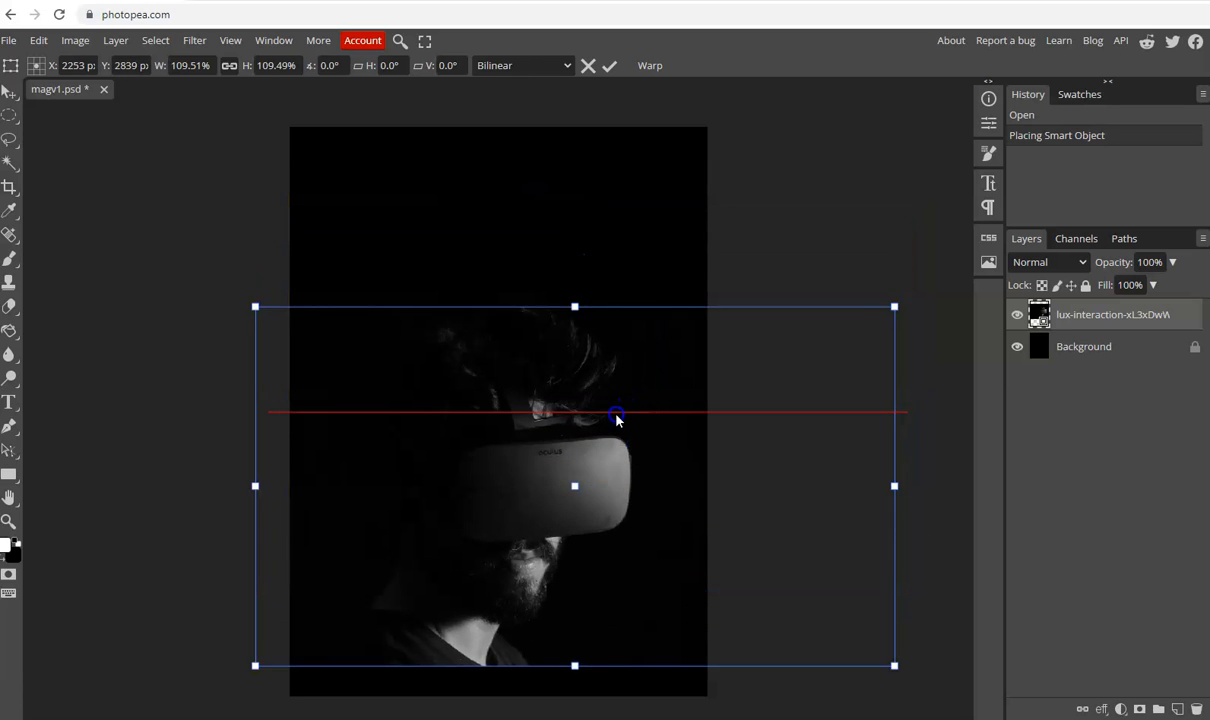
drag(615, 415, 597, 425)
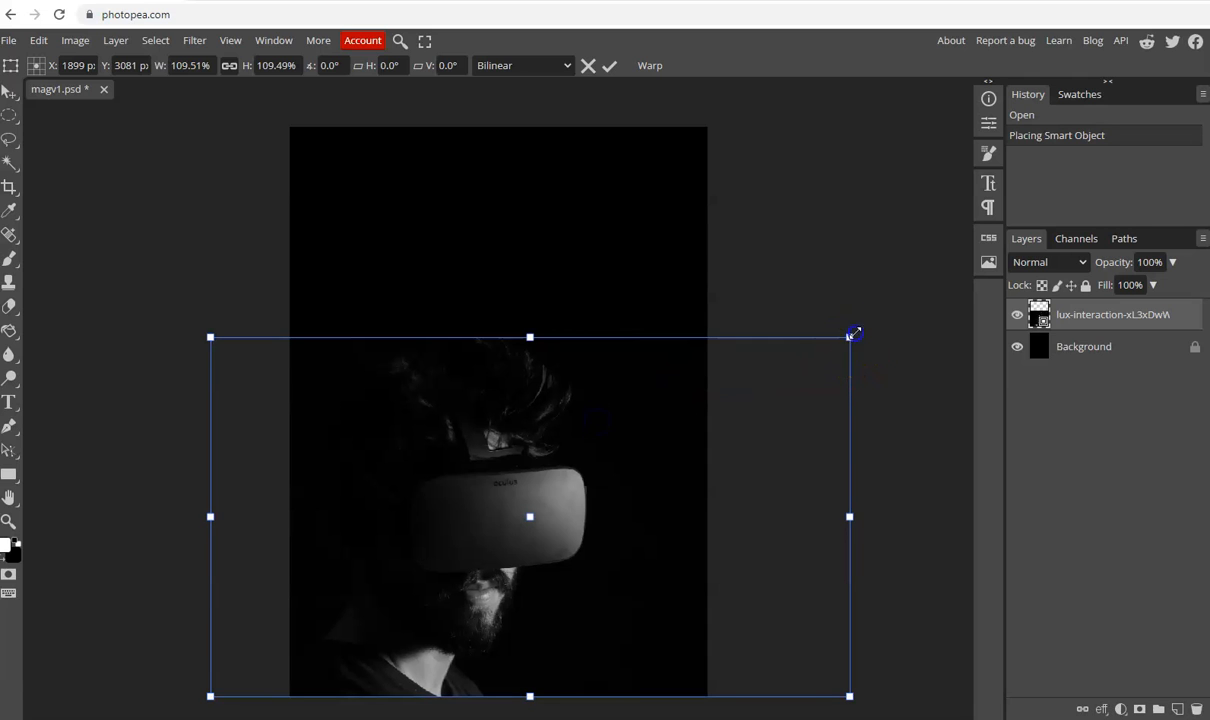
drag(850, 335, 874, 308)
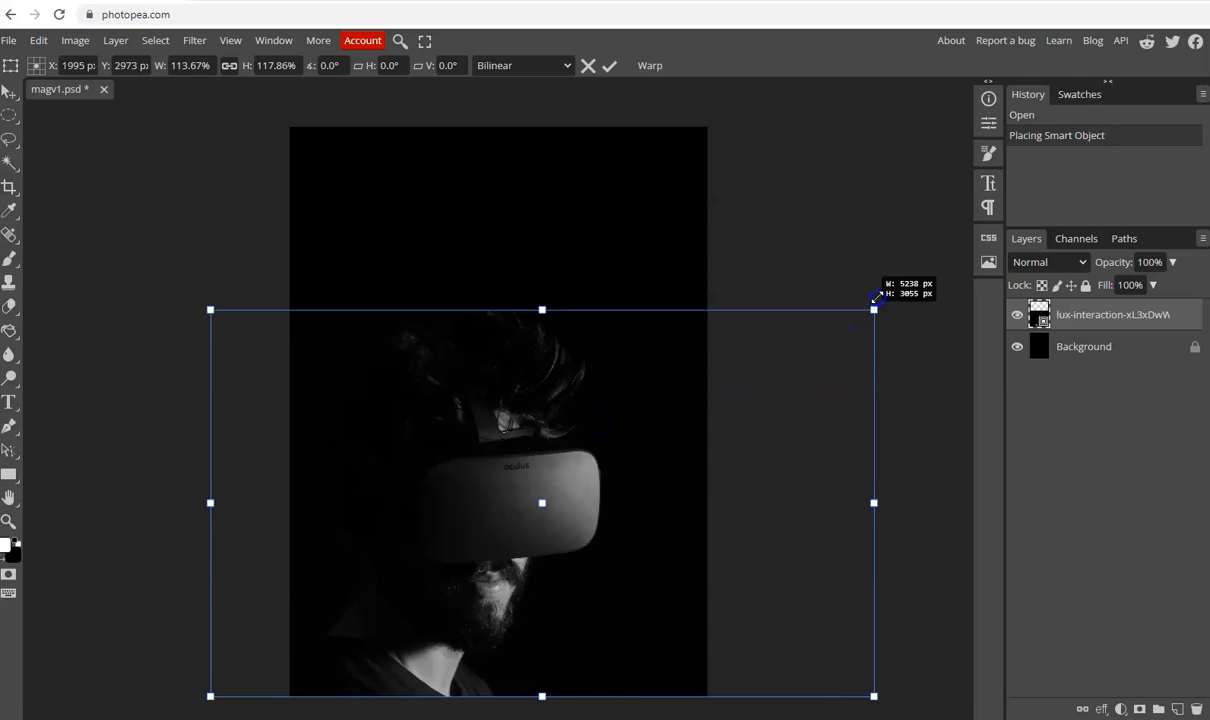
drag(873, 308, 892, 290)
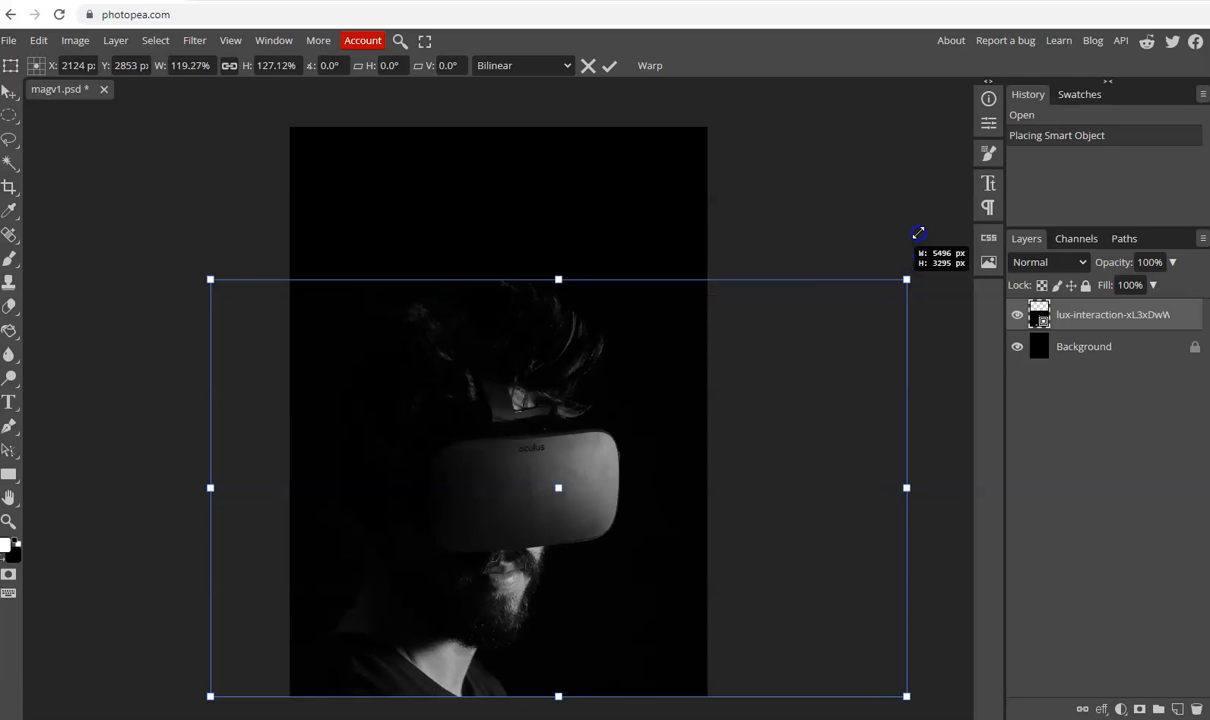
drag(905, 278, 919, 230)
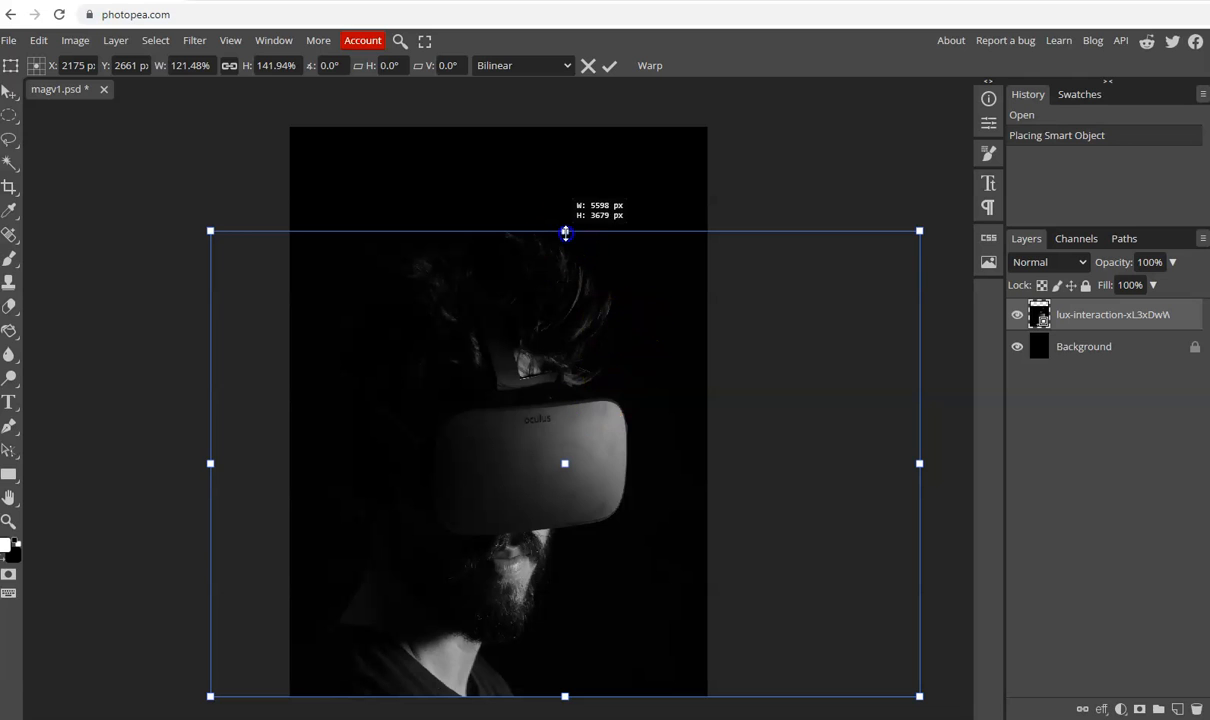
Shrink the photo, then rescale it to about 124% to cover most of the page
drag(565, 231, 565, 240)
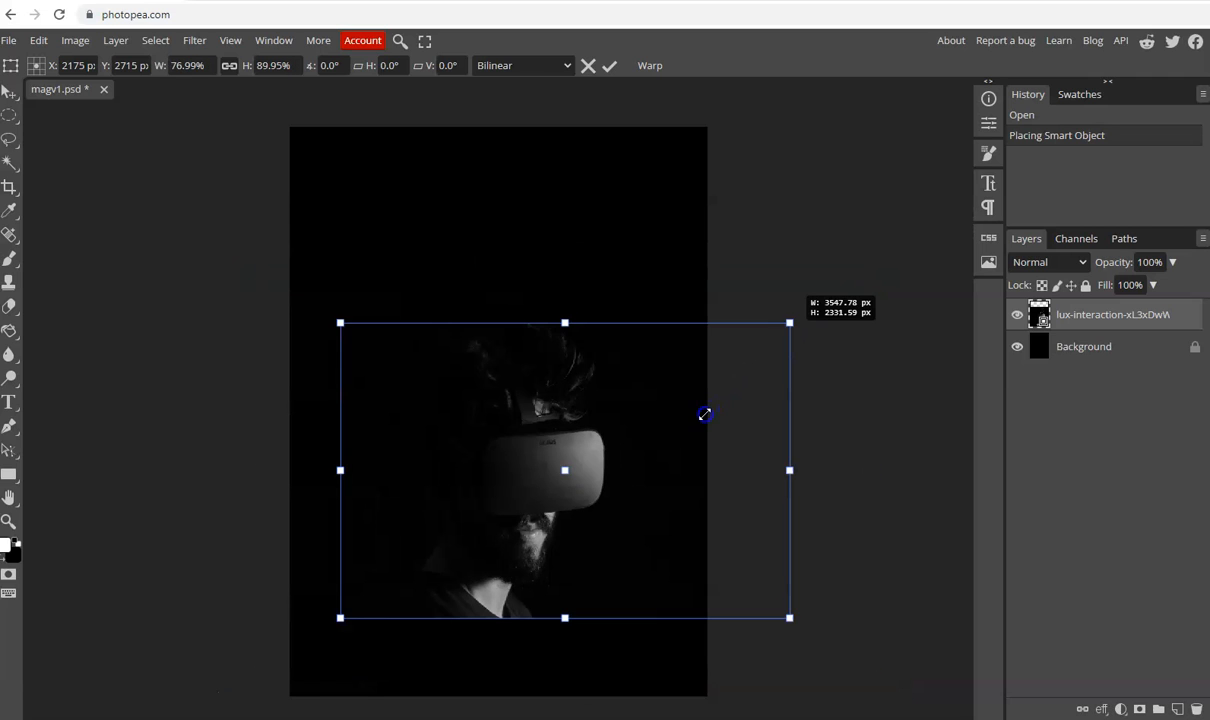
drag(789, 617, 653, 527)
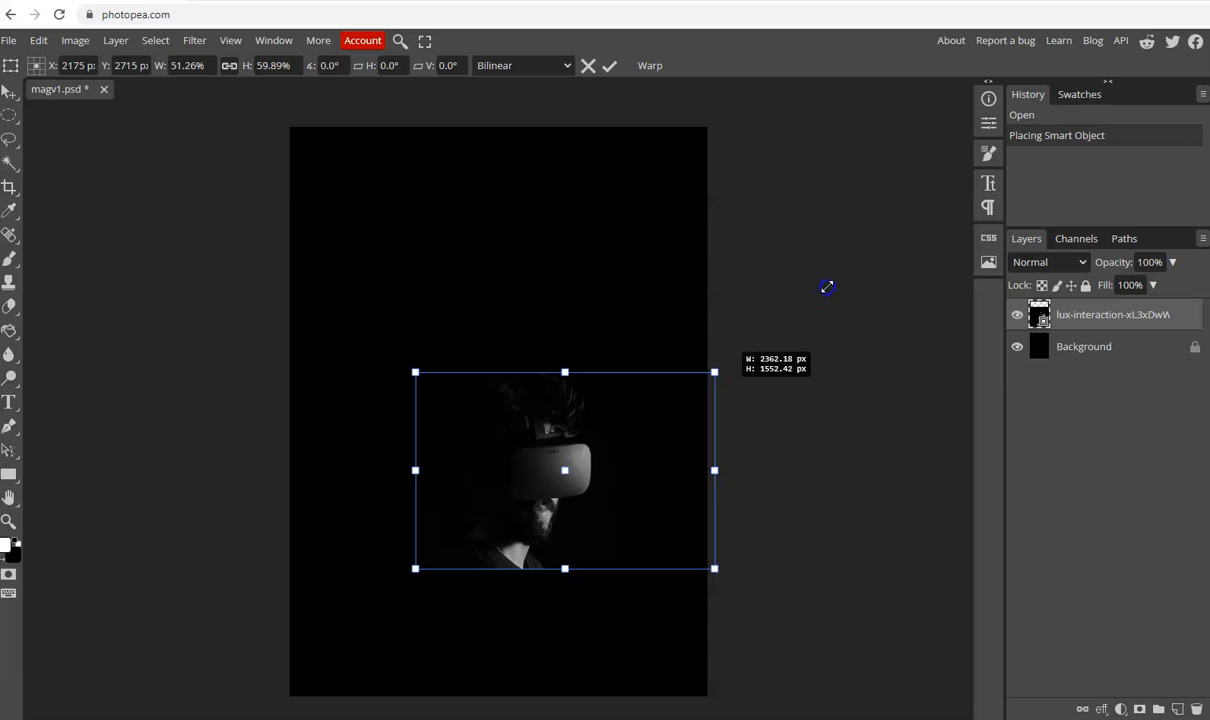
drag(715, 373, 836, 291)
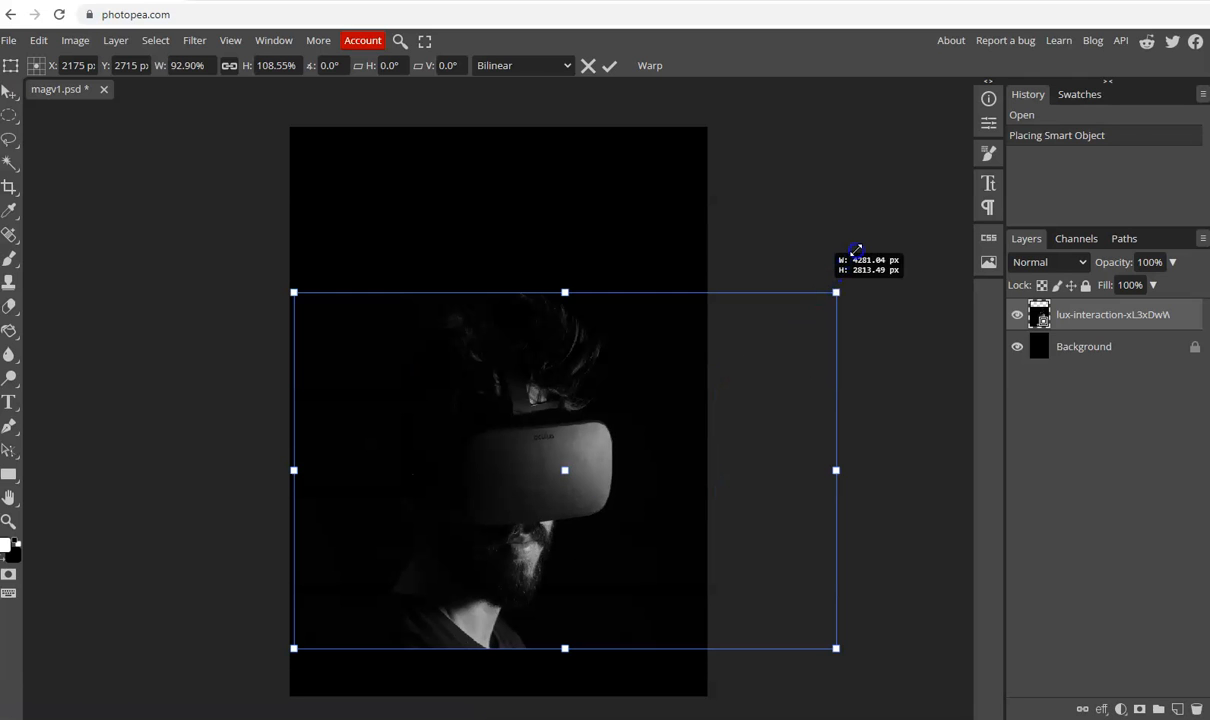
drag(835, 292, 892, 255)
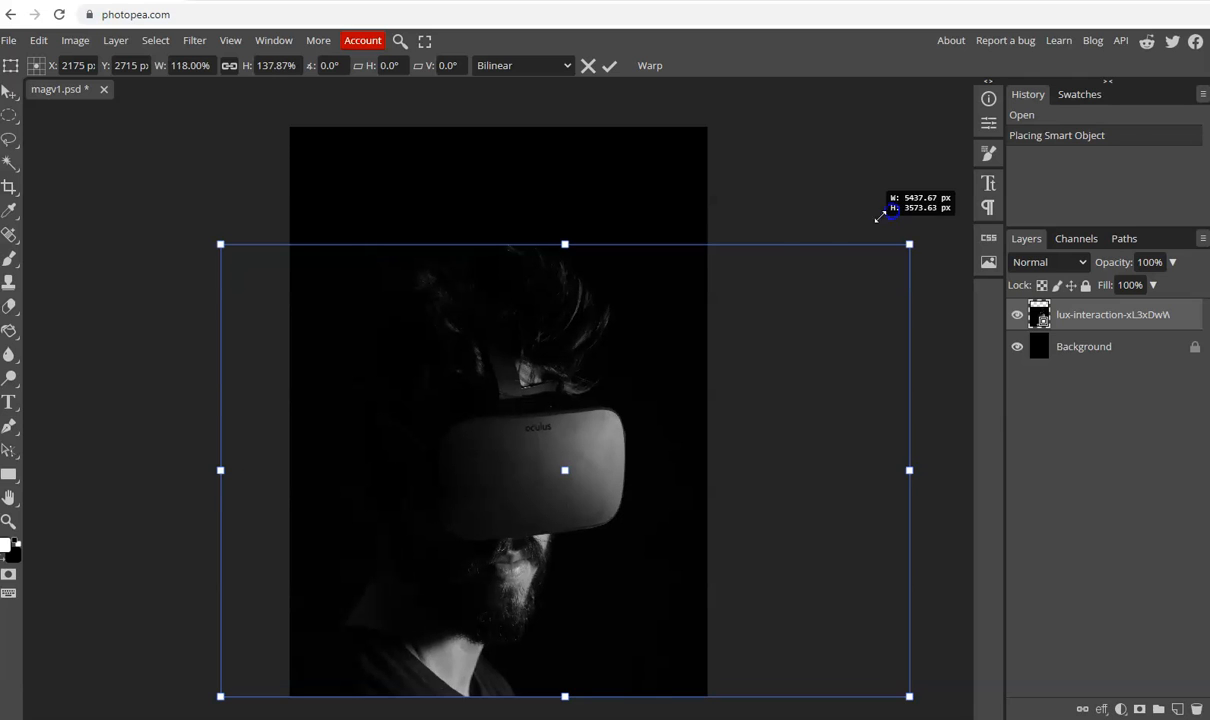
drag(908, 243, 925, 234)
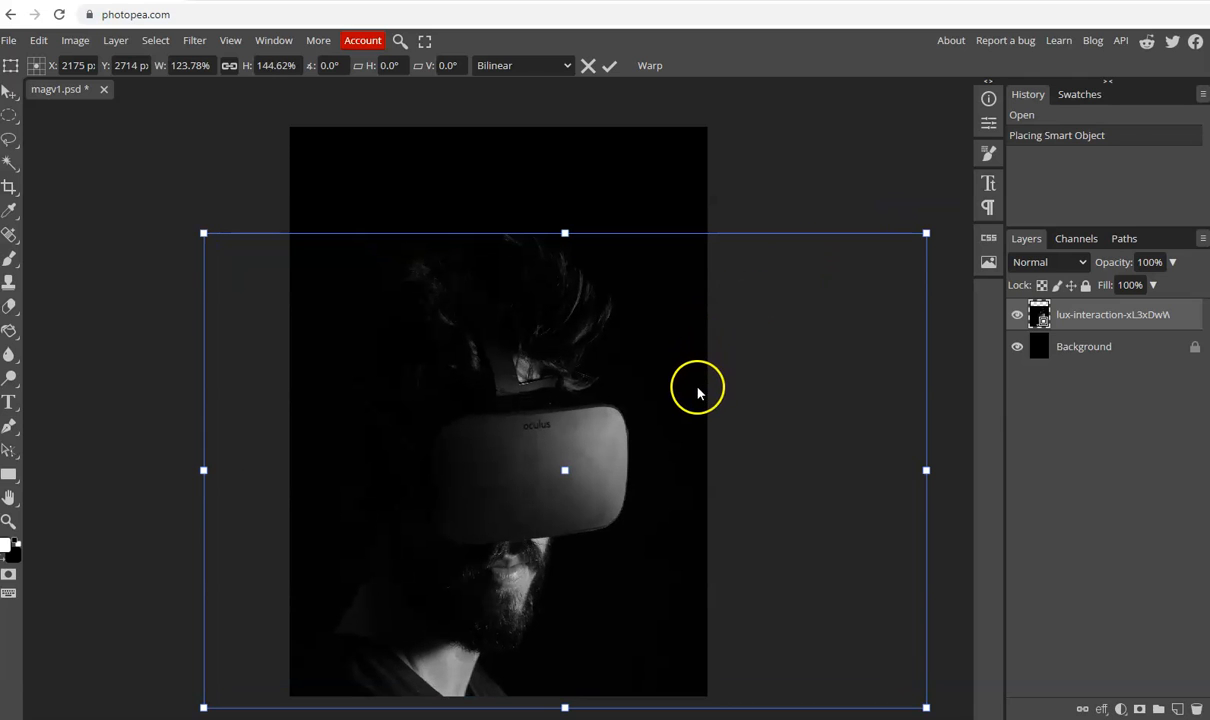
mouse_move(705, 373)
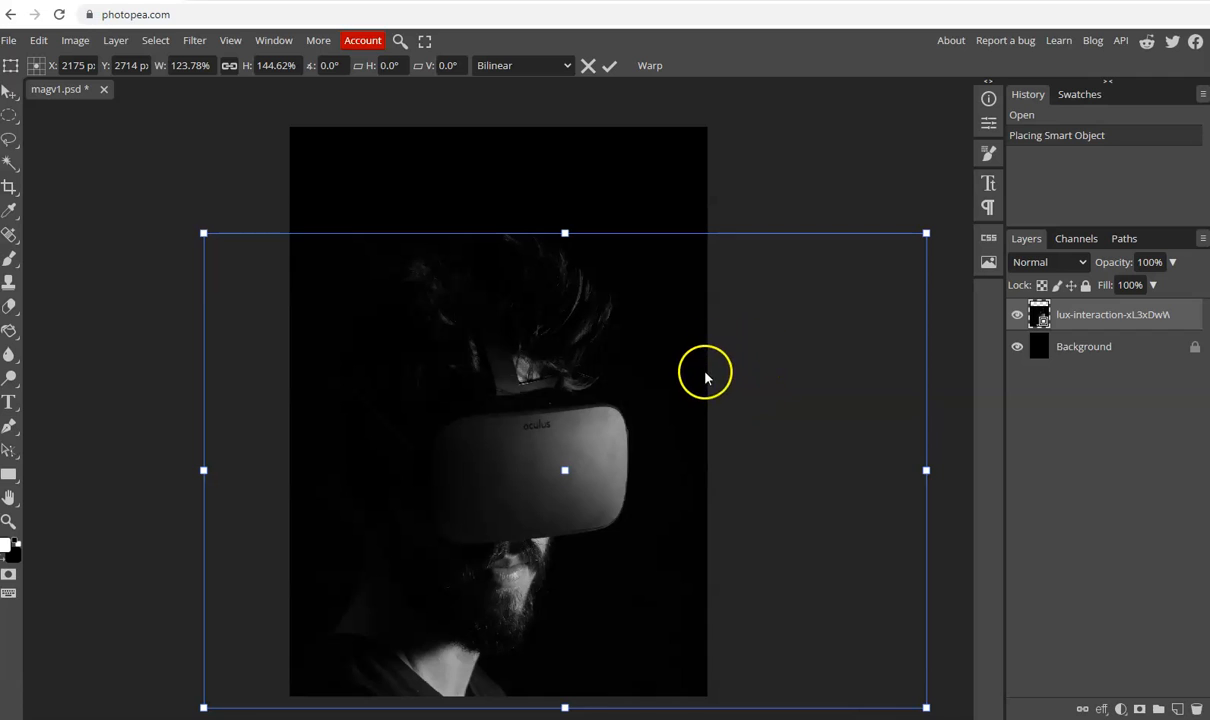
mouse_move(693, 403)
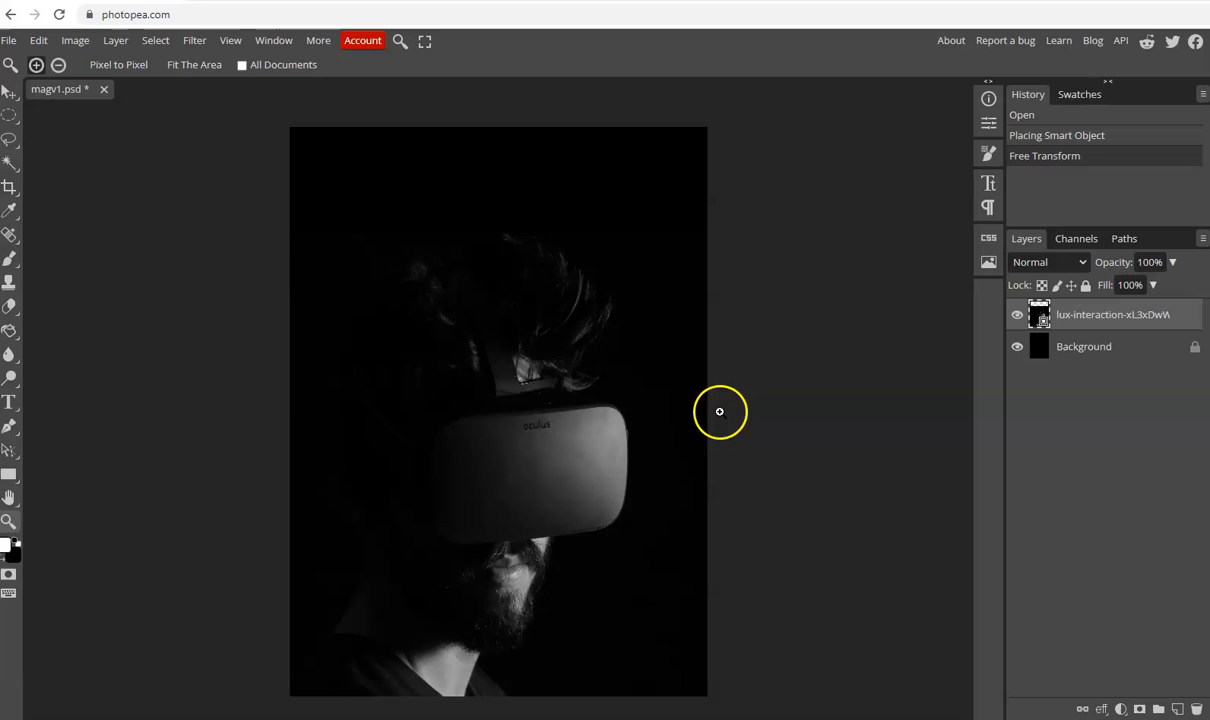
mouse_move(669, 461)
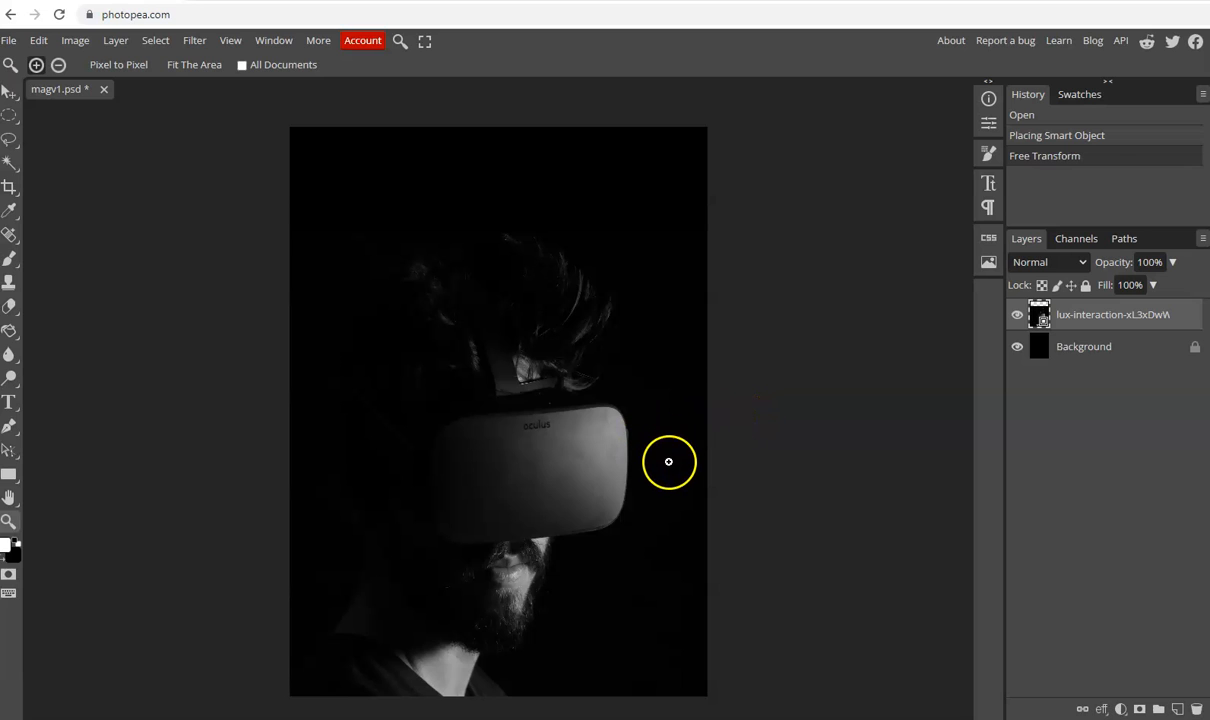
mouse_move(577, 433)
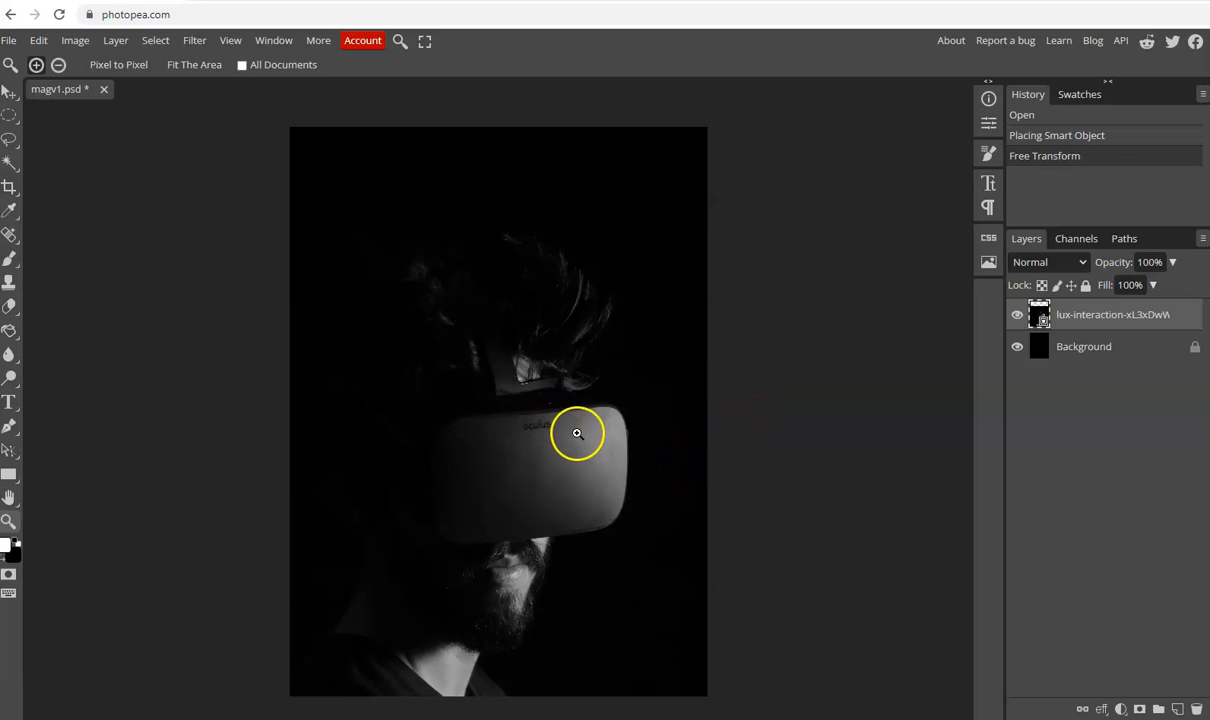
mouse_move(184, 461)
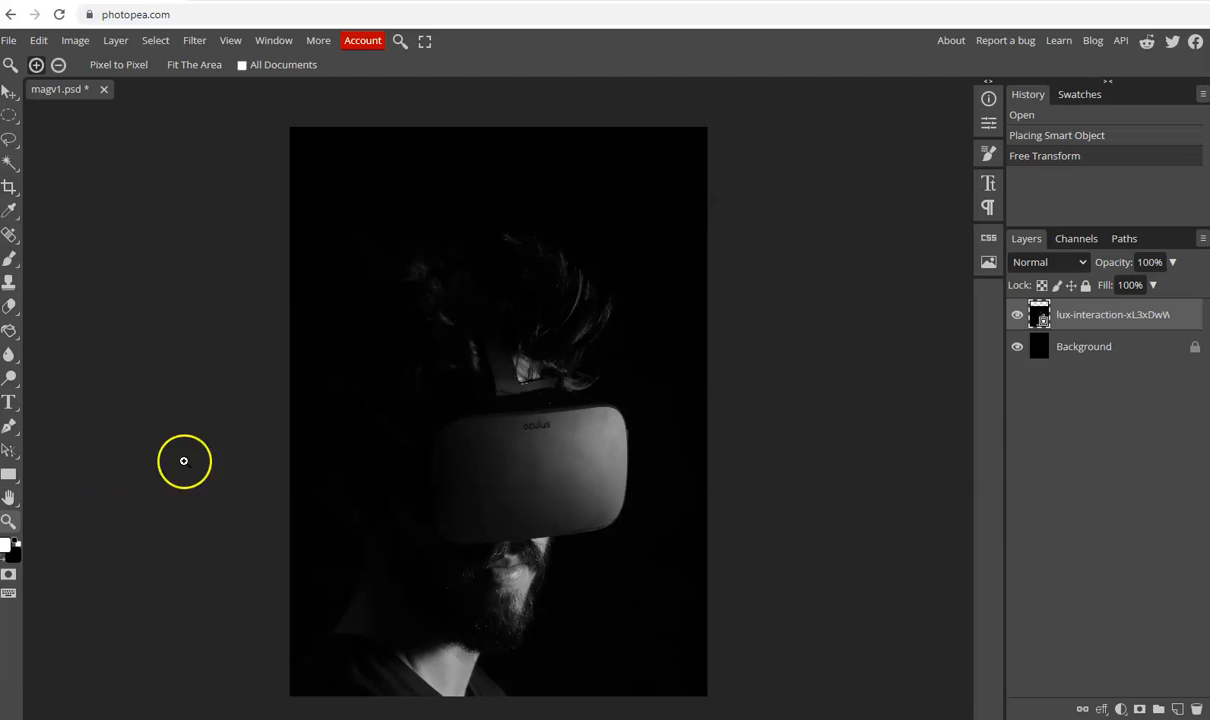
mouse_move(176, 509)
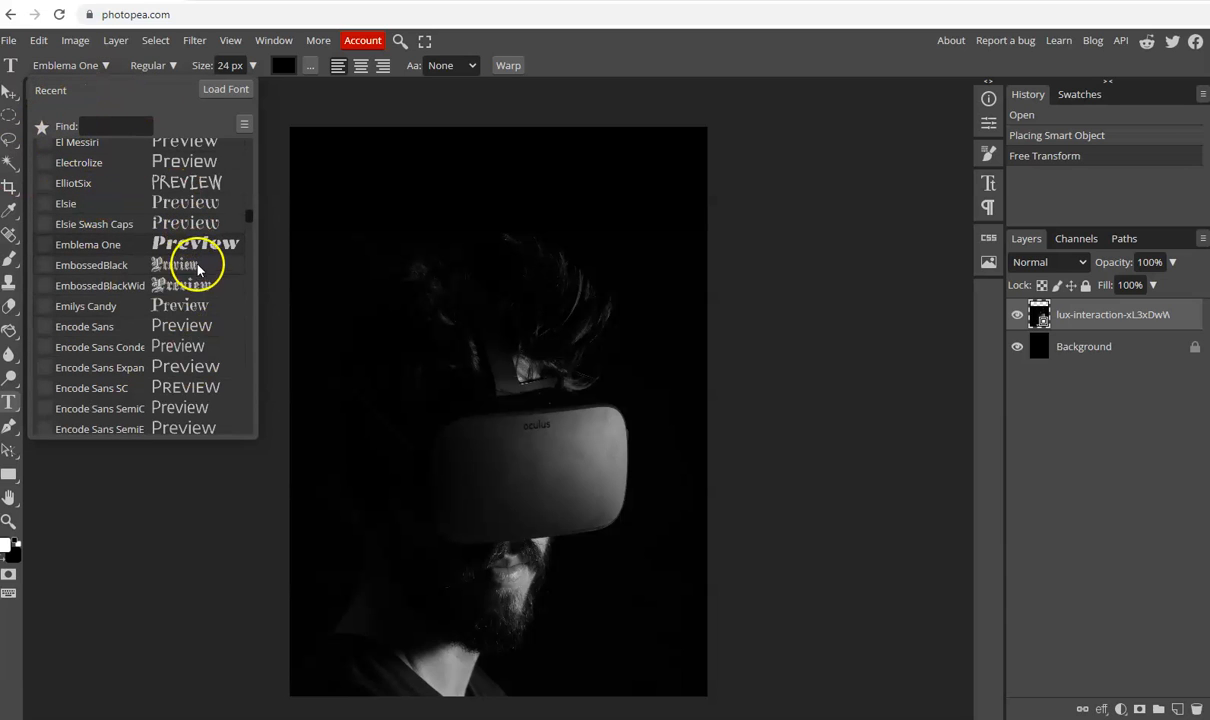
Choose the Erica One font at 150 px with a white text colour
scroll(down, 3)
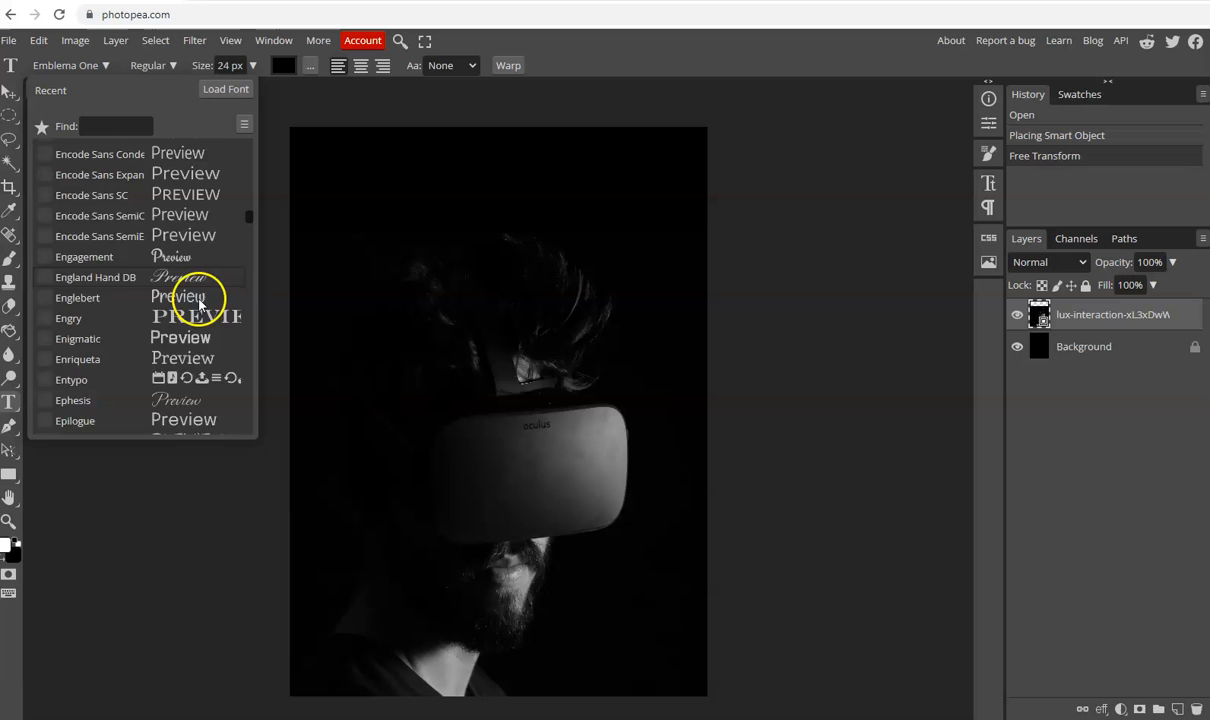
scroll(down, 3)
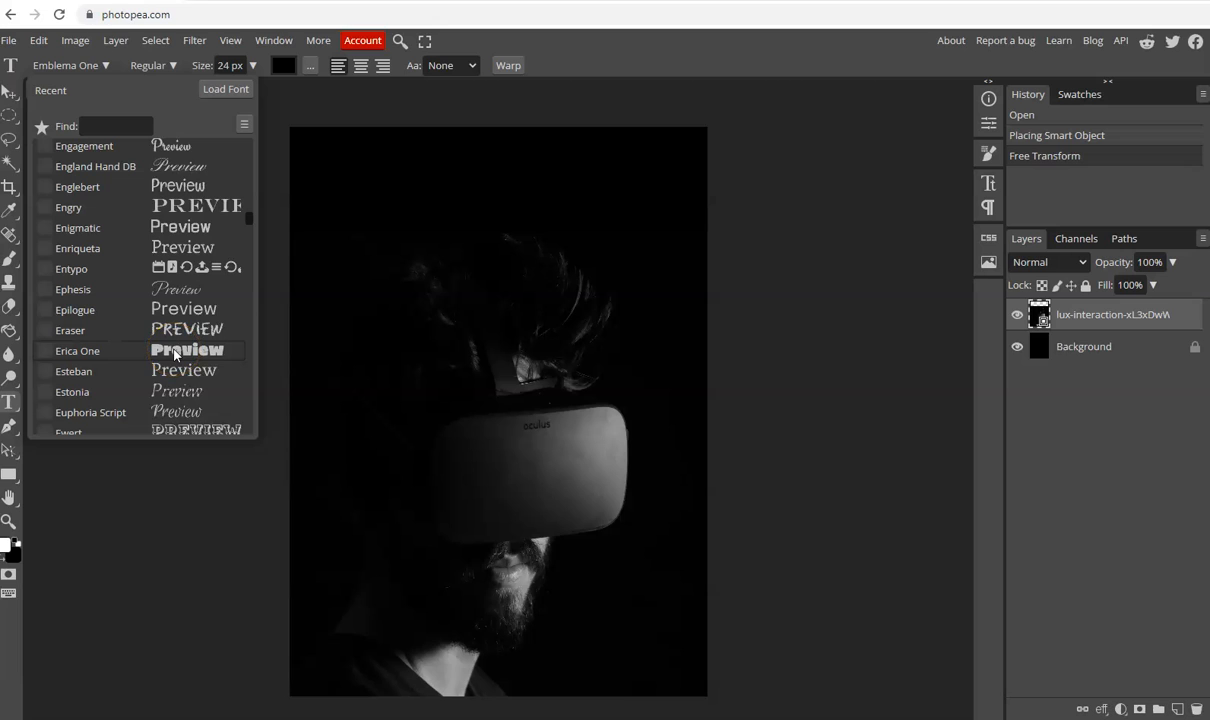
click(77, 351)
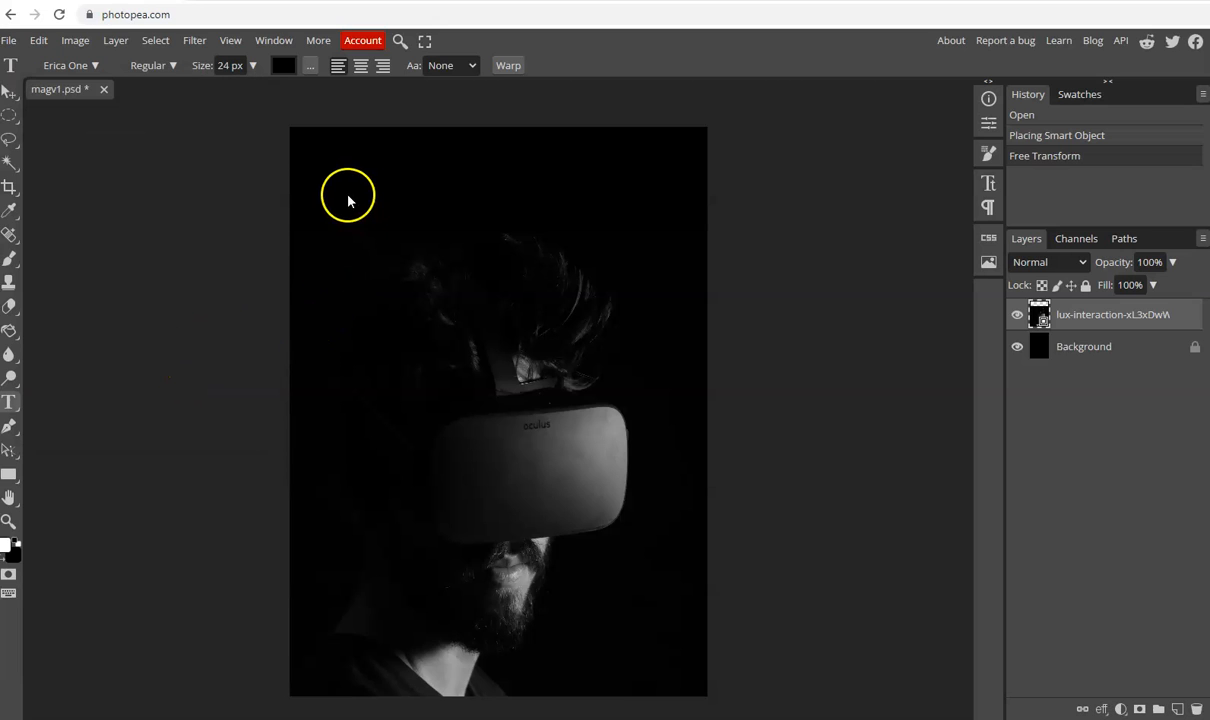
click(231, 65)
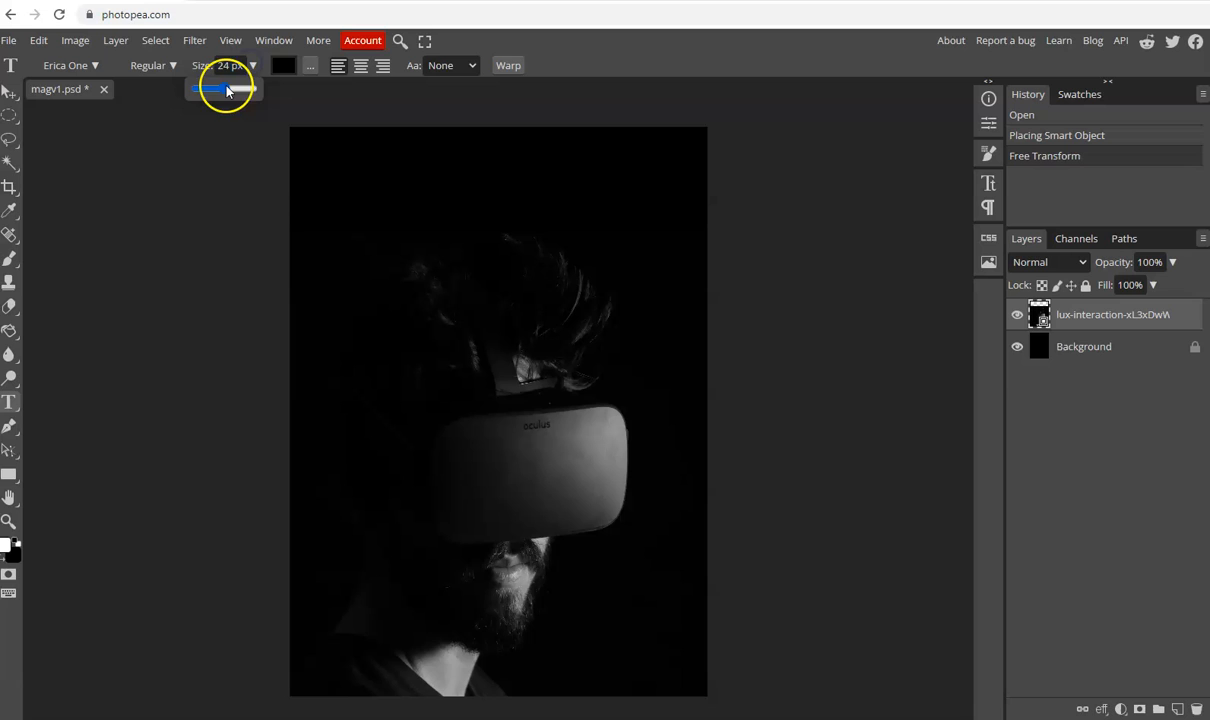
drag(212, 89, 255, 89)
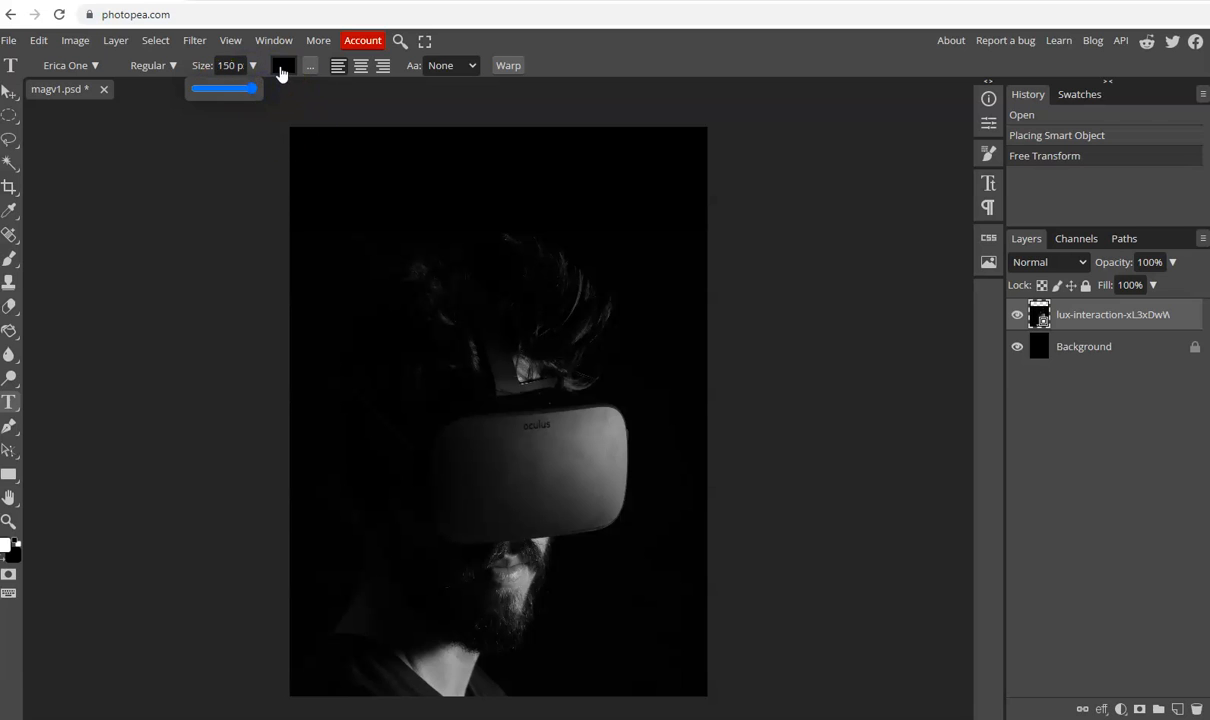
click(283, 65)
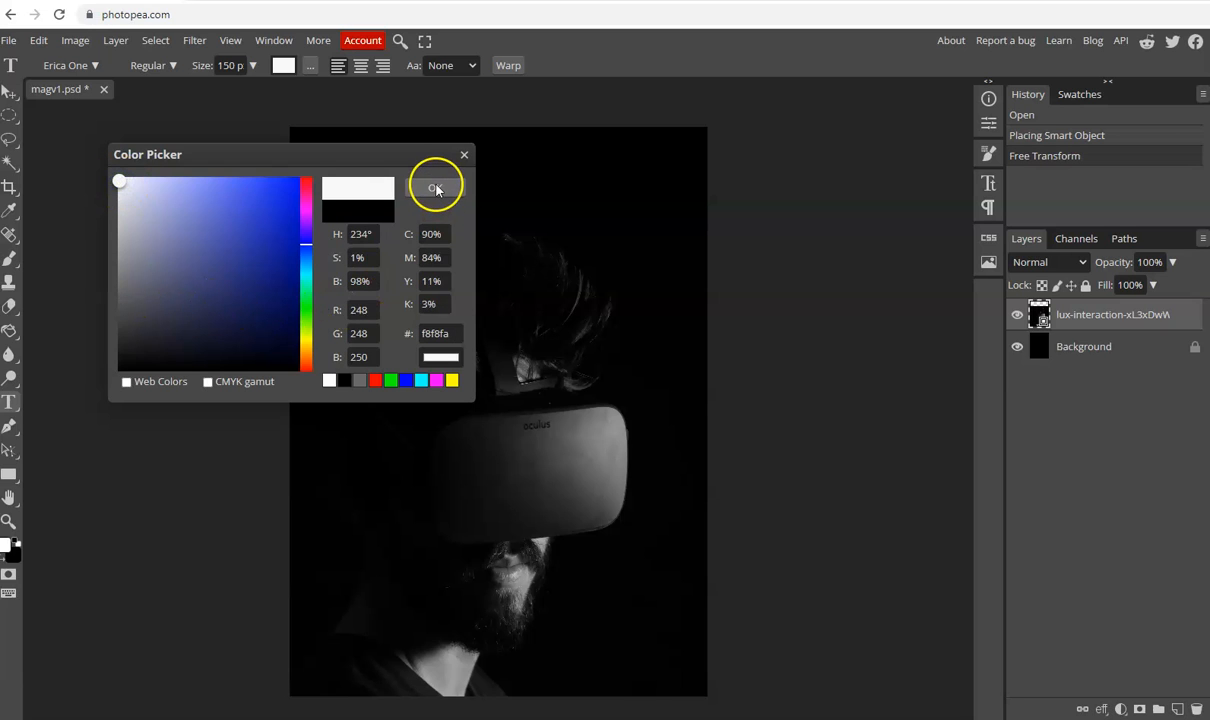
click(435, 188)
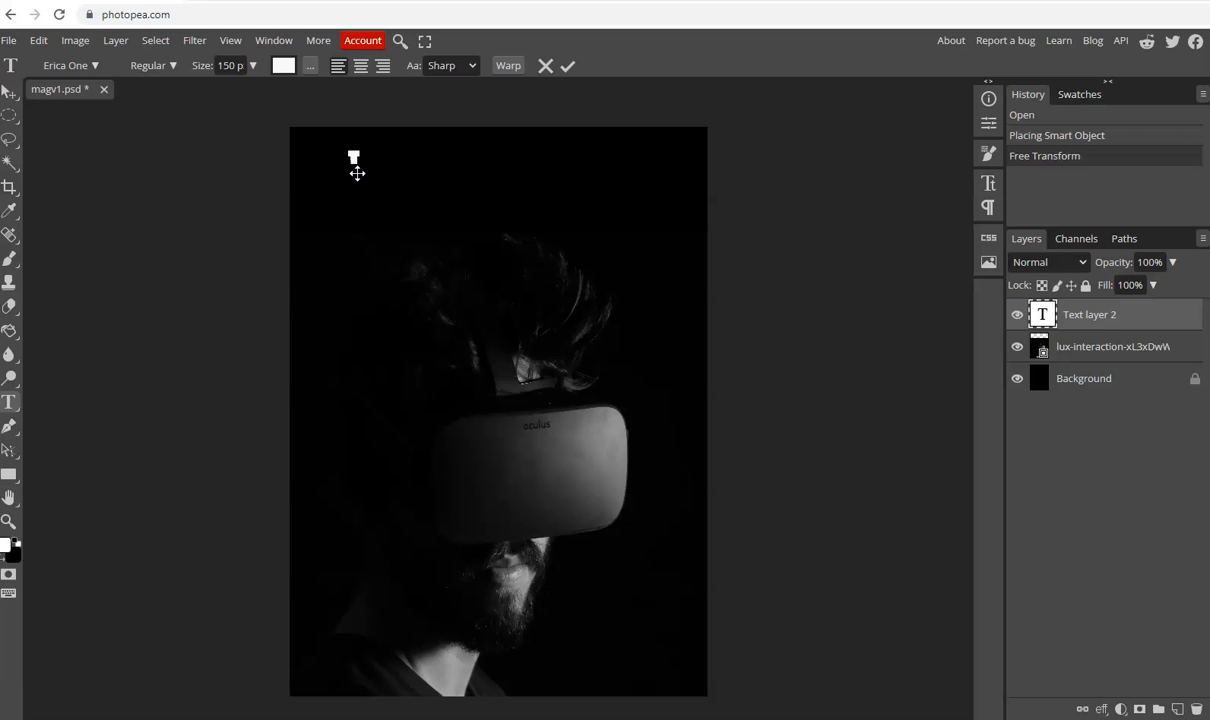
Type the title 'Tech Tips' near the top of the cover and commit it
text(Tech T)
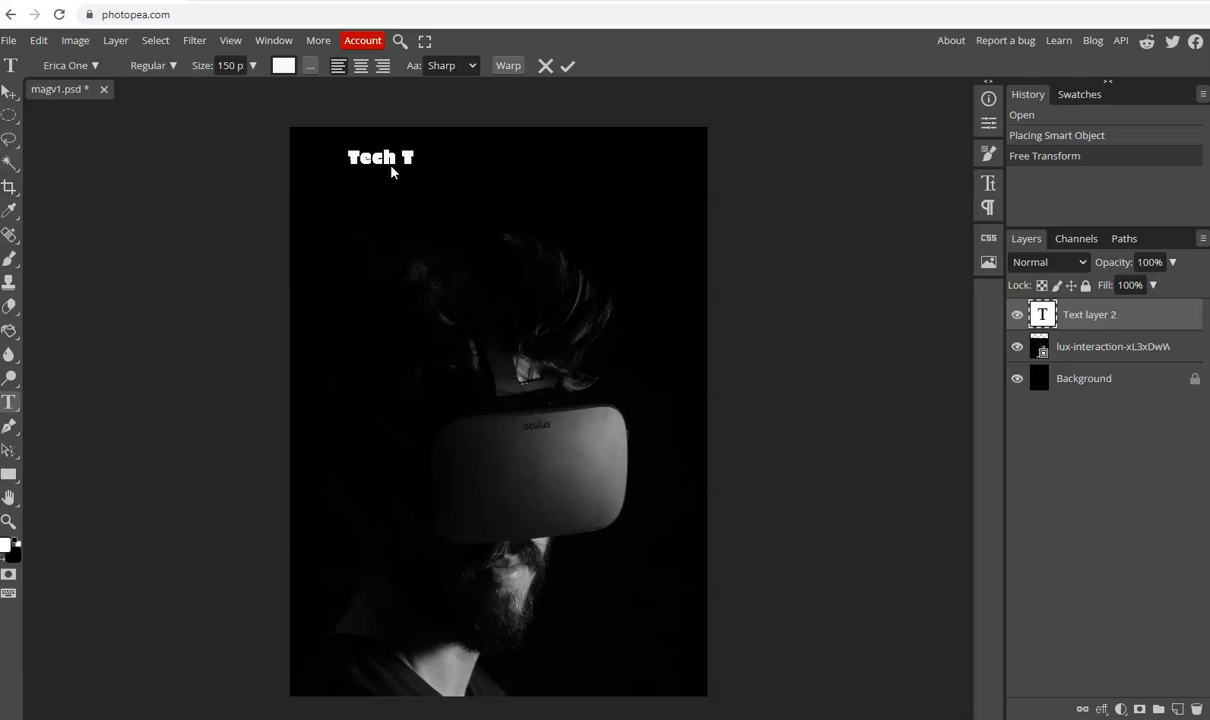
text(ips)
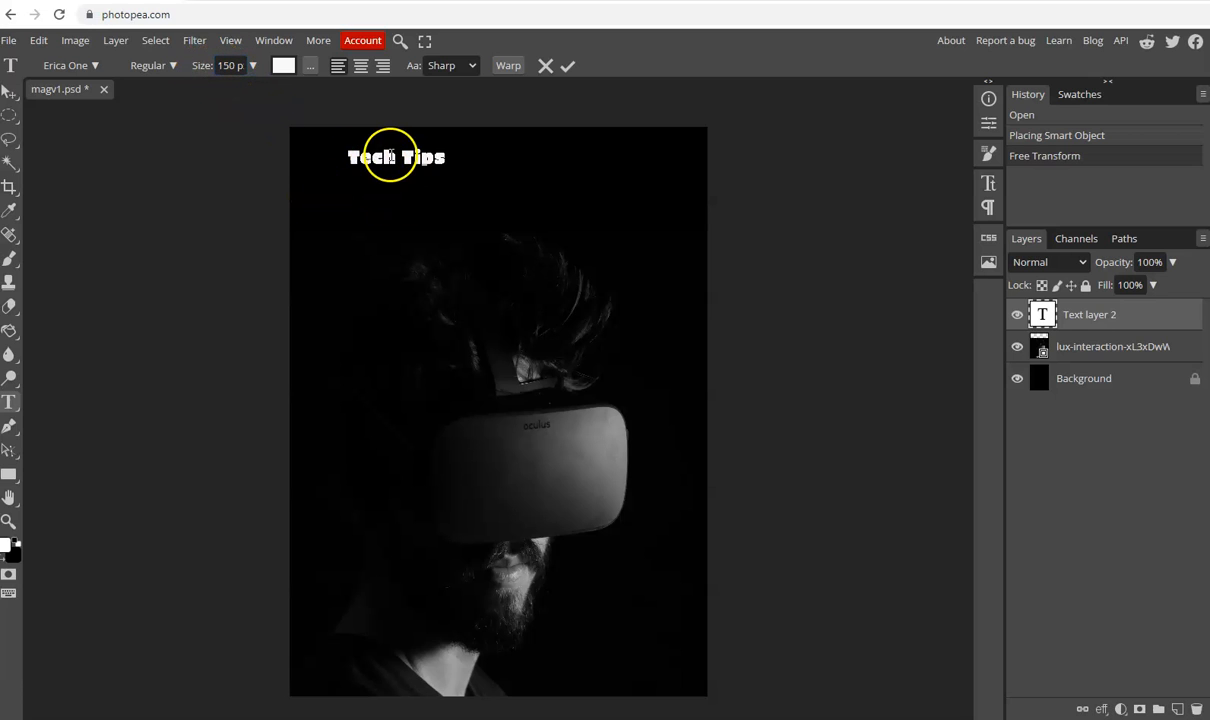
mouse_move(440, 155)
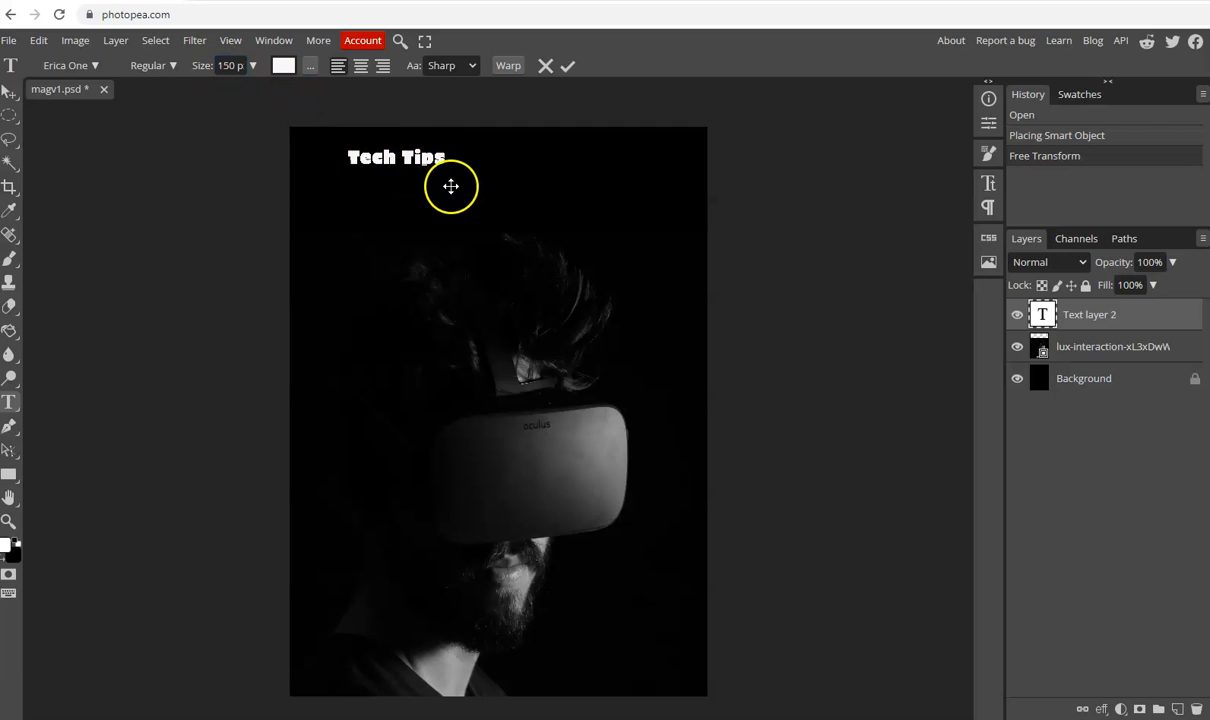
mouse_move(117, 130)
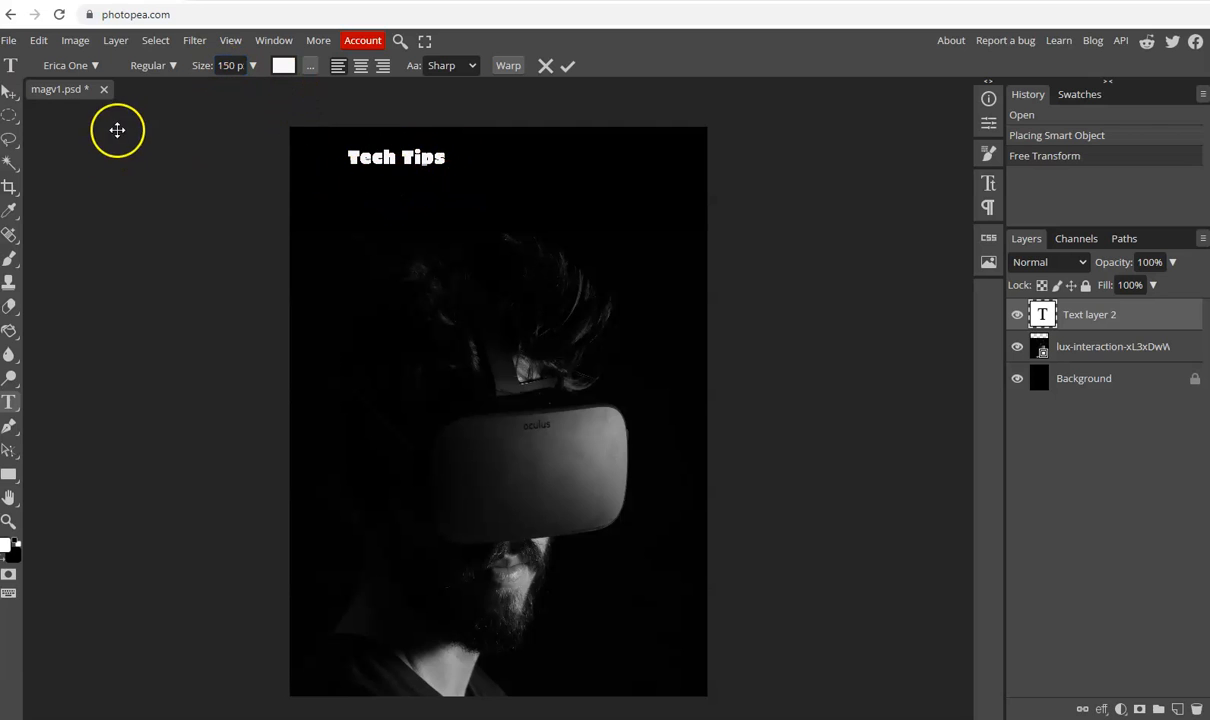
click(38, 40)
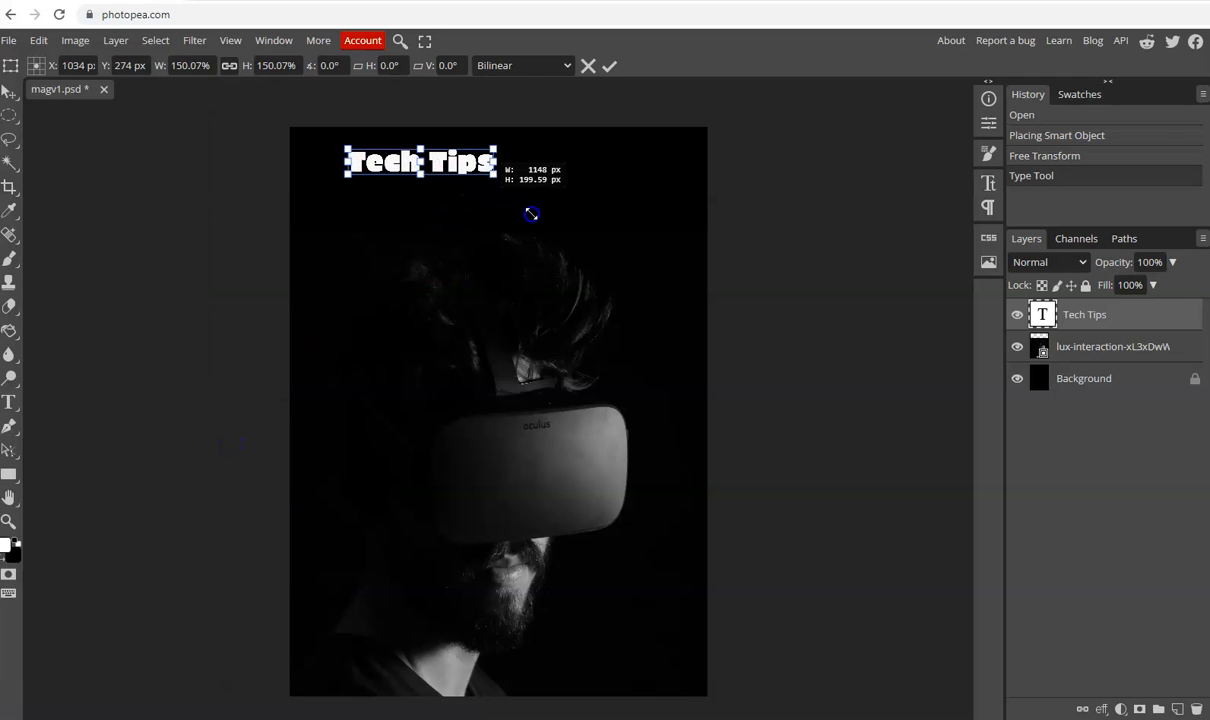
Scale the Tech Tips title to about 277%, shift it left, and apply
drag(531, 214, 610, 237)
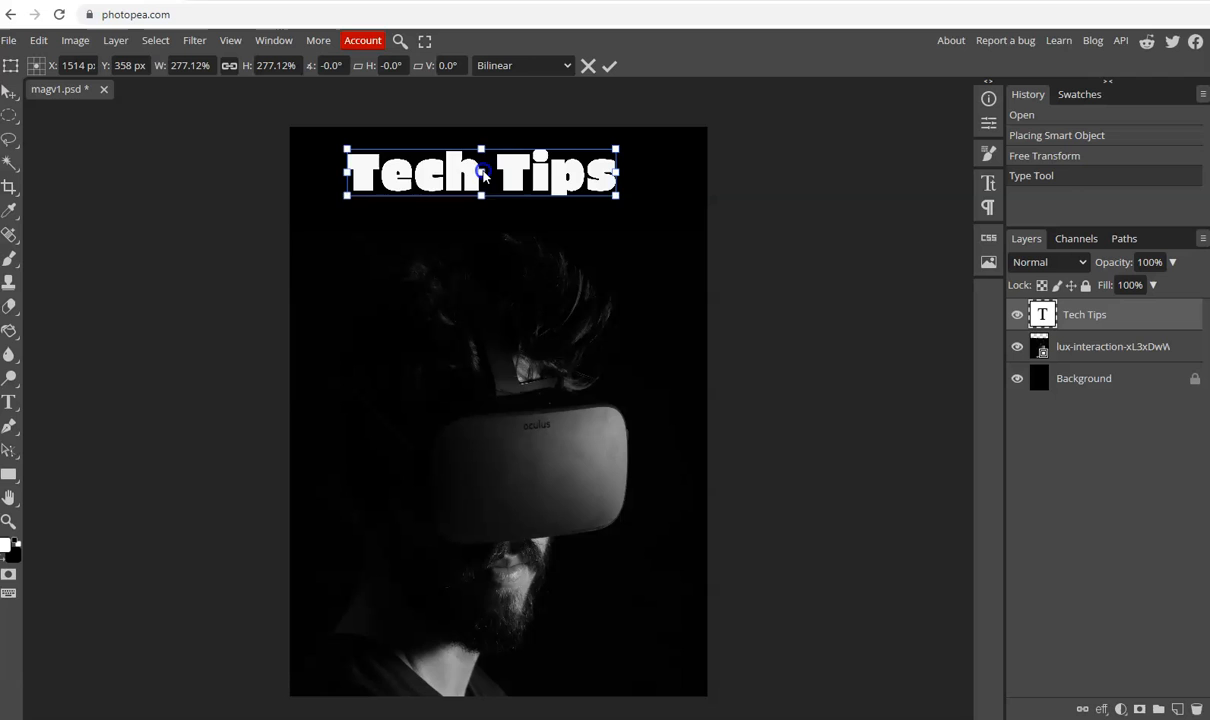
drag(480, 175, 448, 168)
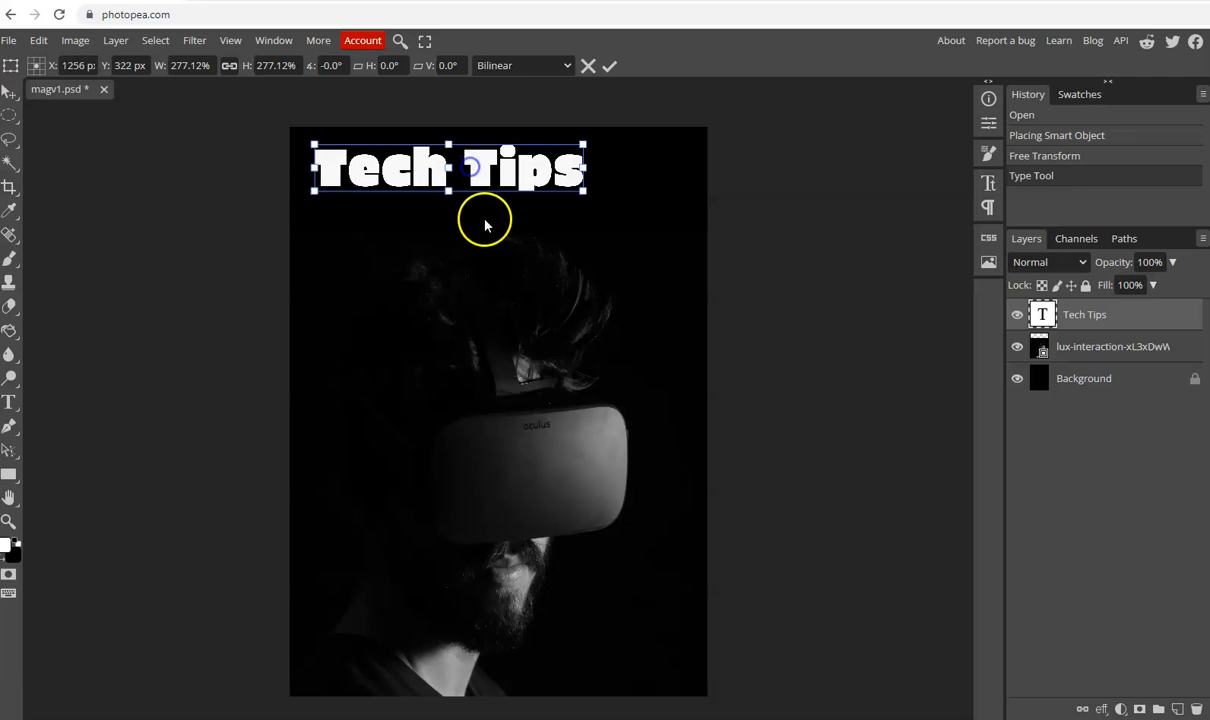
click(608, 65)
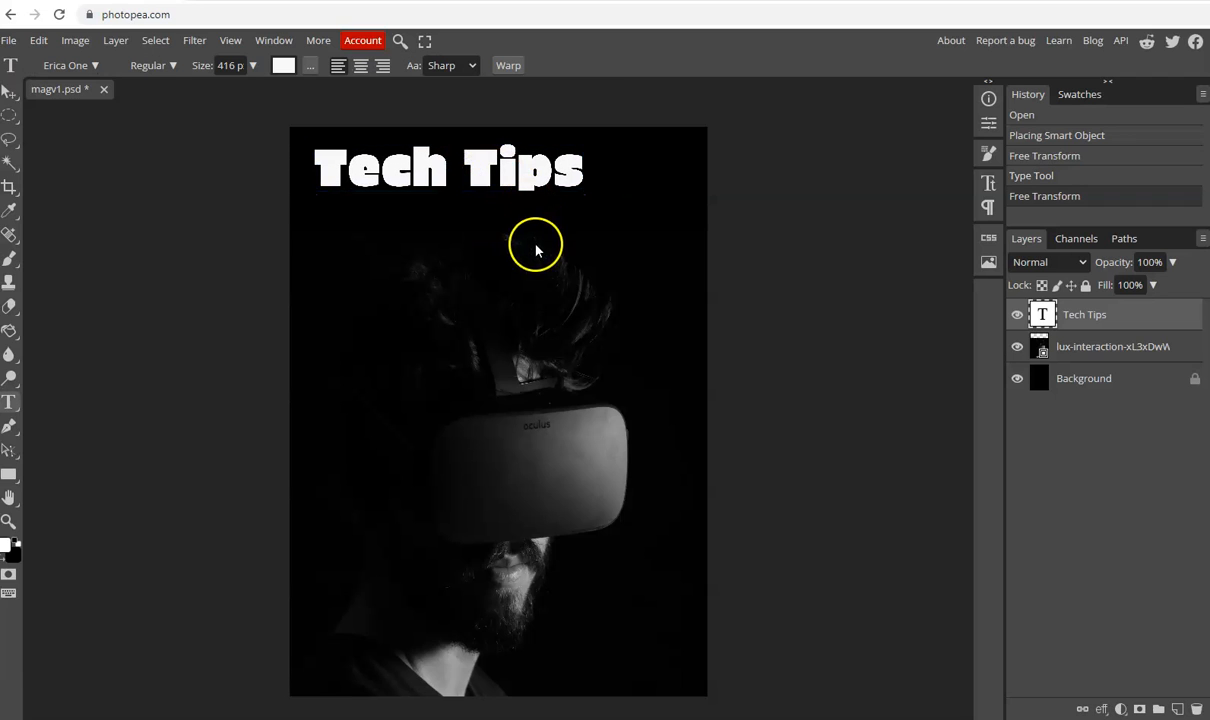
mouse_move(352, 335)
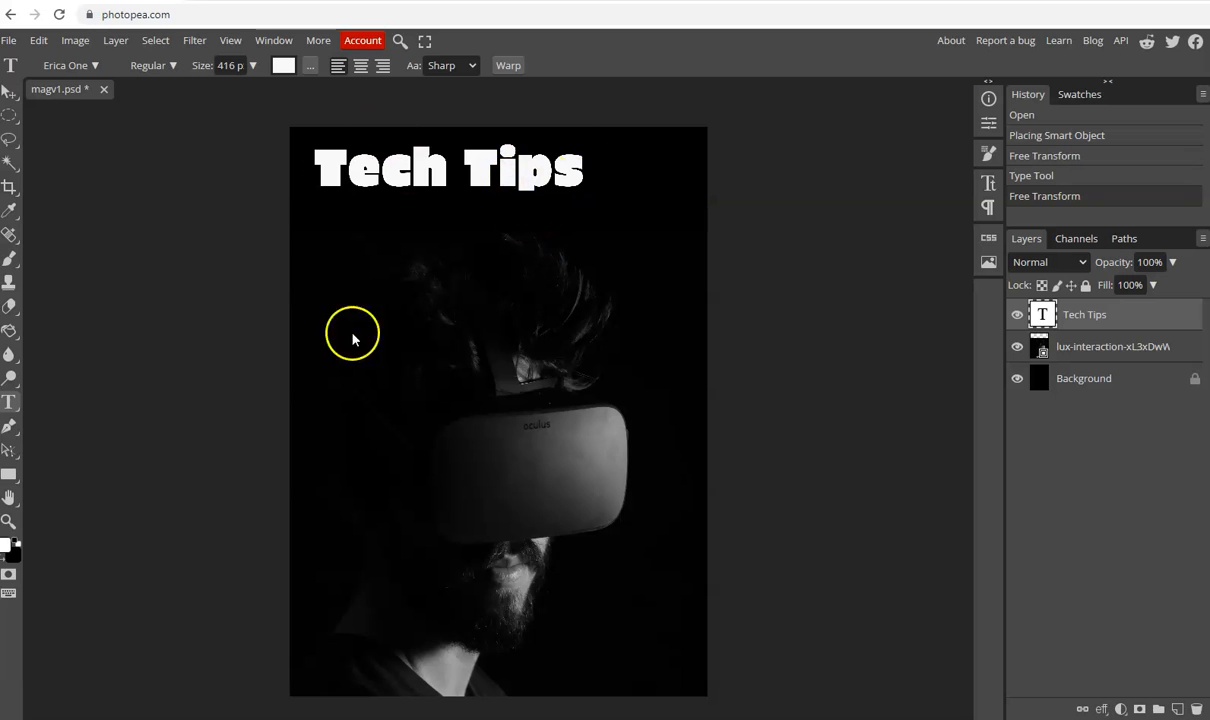
mouse_move(360, 320)
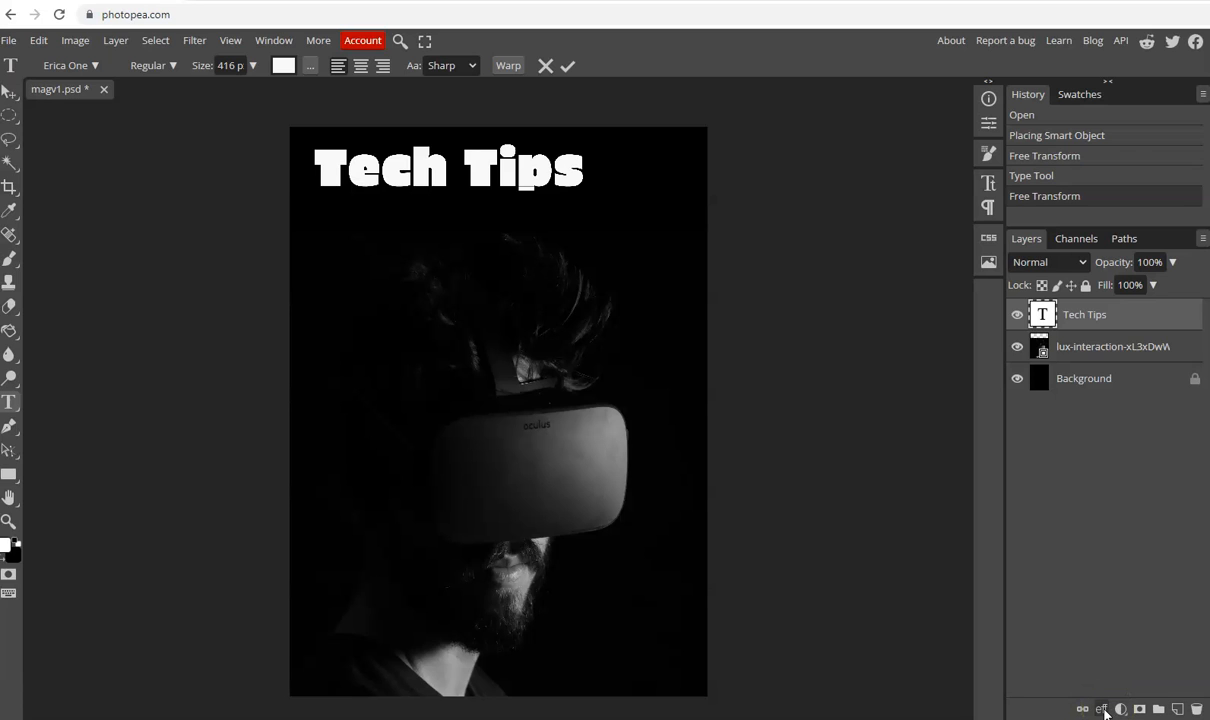
Enable Bevel and Emboss plus Drop Shadow in the title's Layer Style dialog
click(1101, 709)
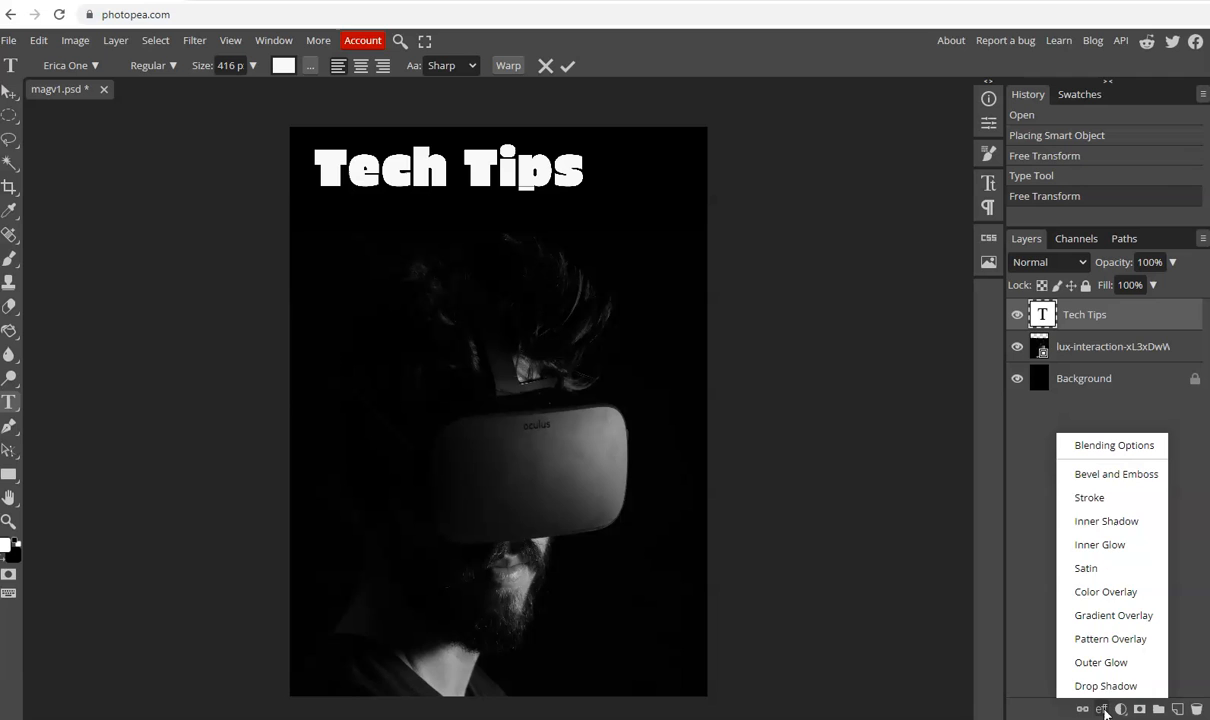
click(1113, 445)
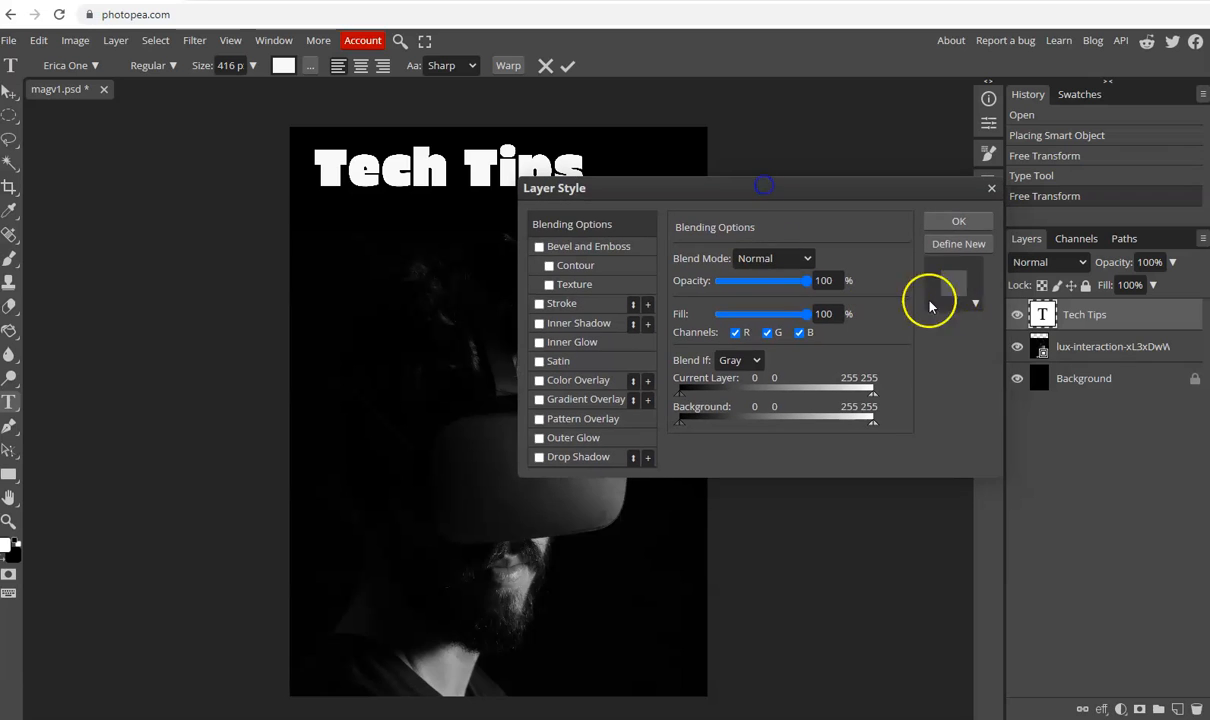
mouse_move(1055, 305)
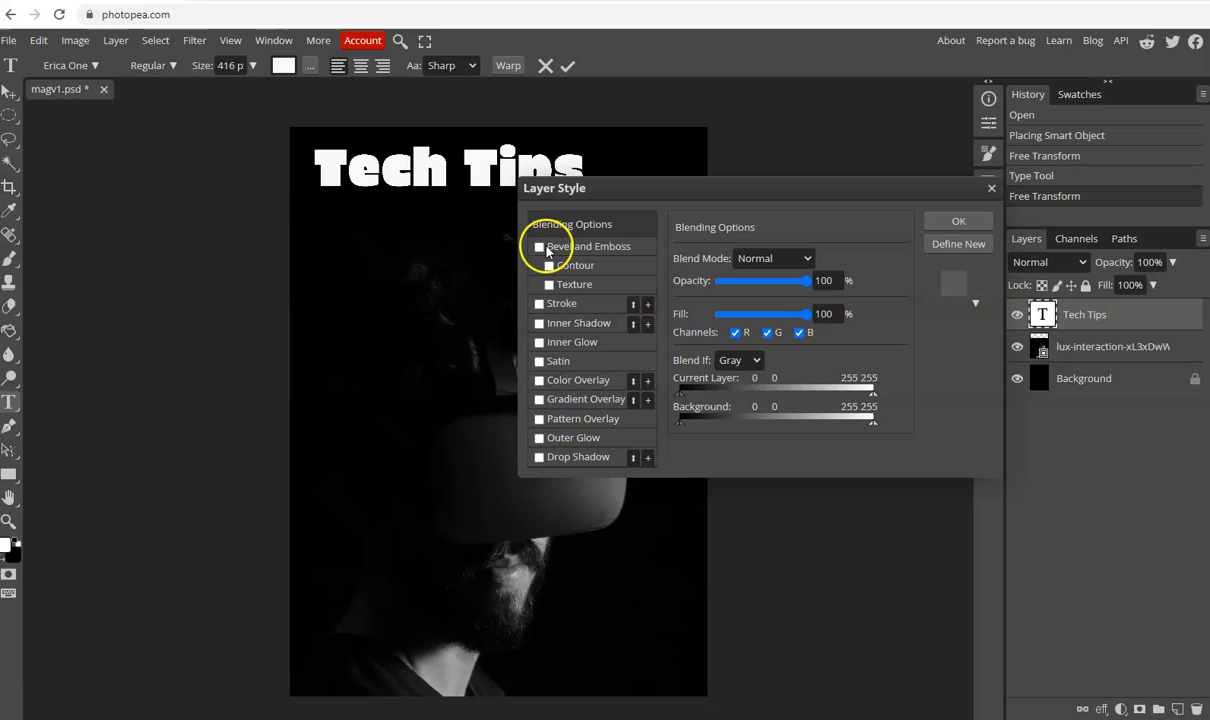
click(539, 246)
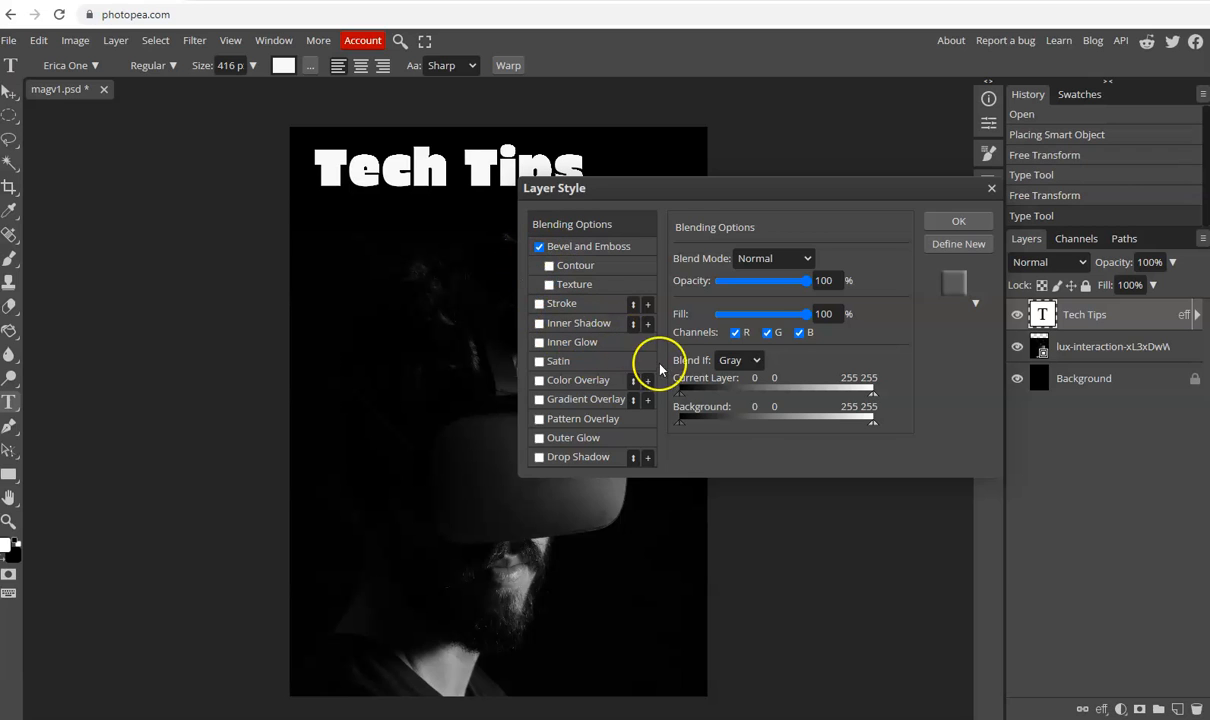
mouse_move(670, 372)
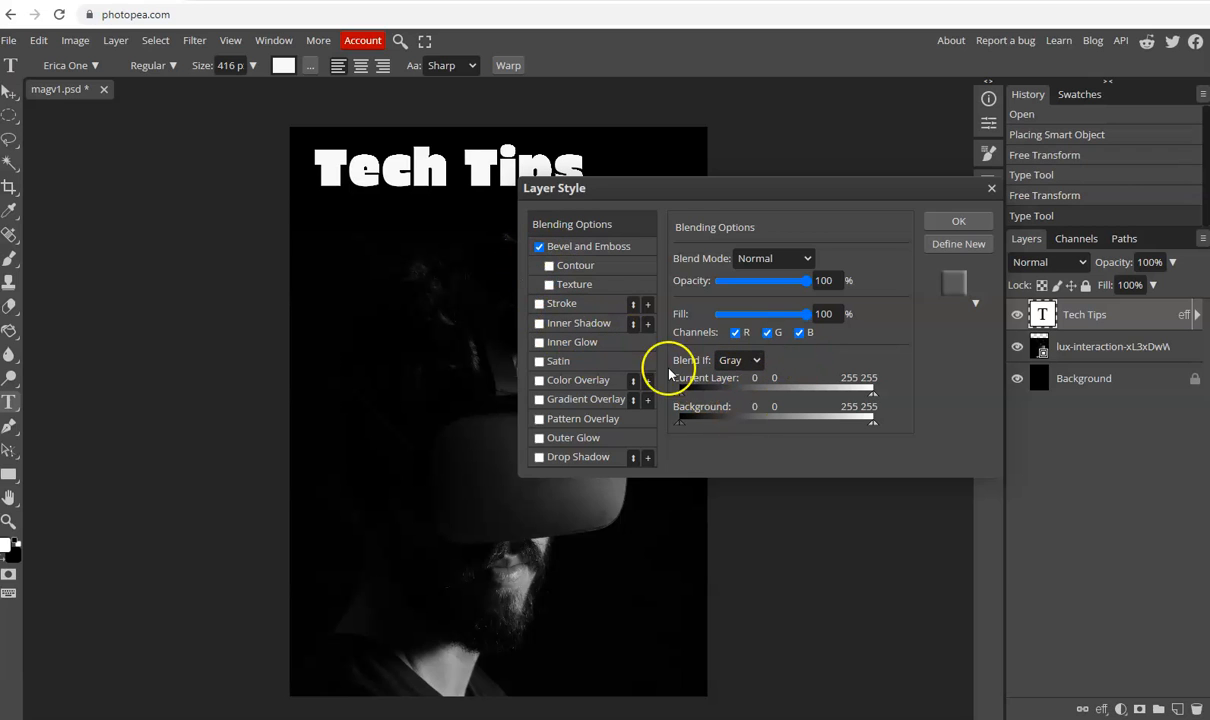
mouse_move(637, 318)
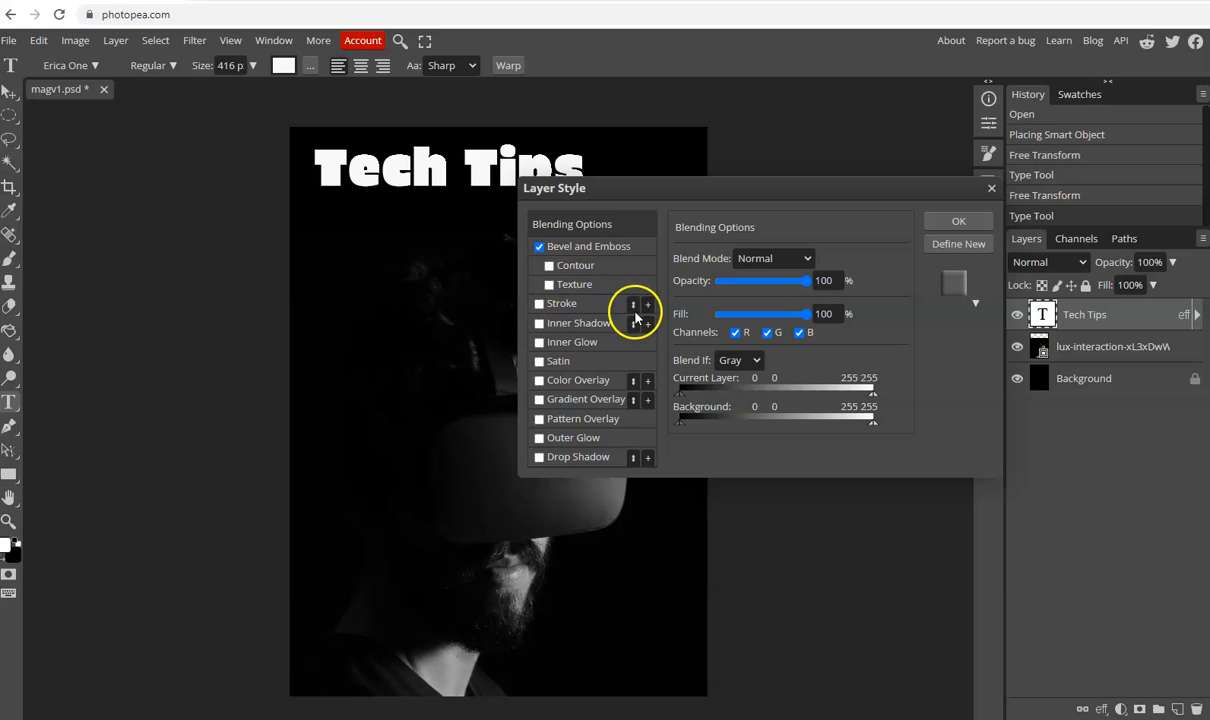
mouse_move(765, 328)
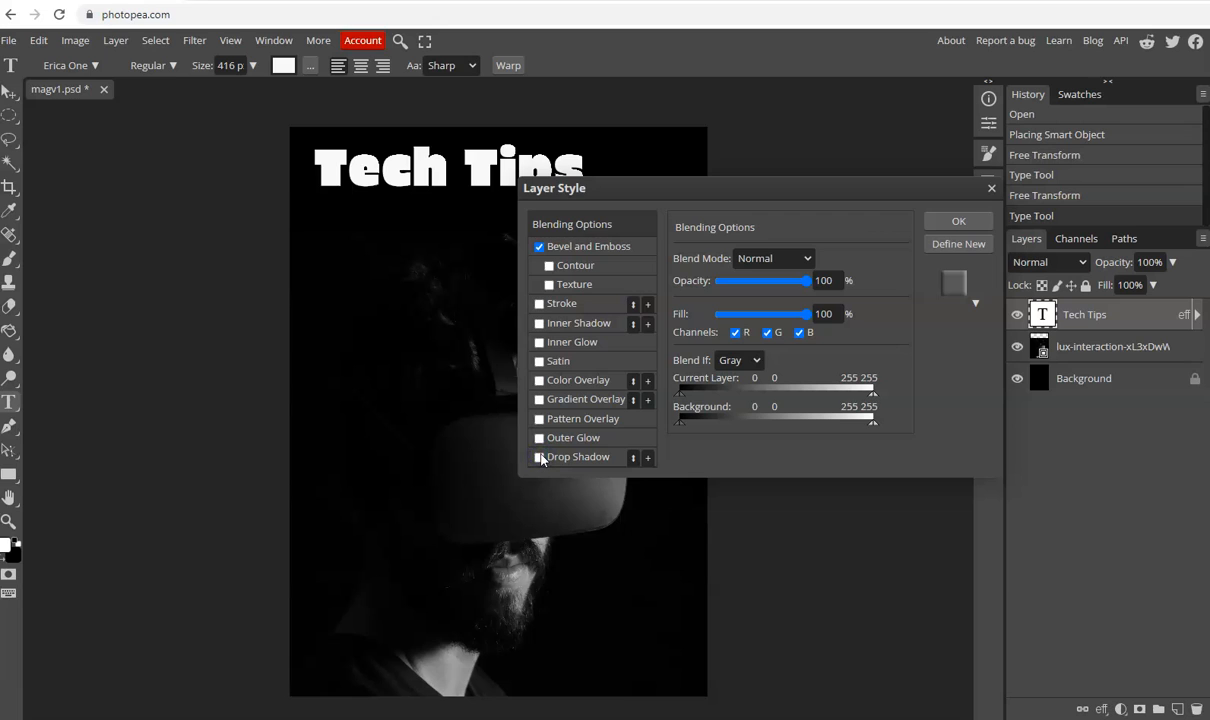
click(539, 457)
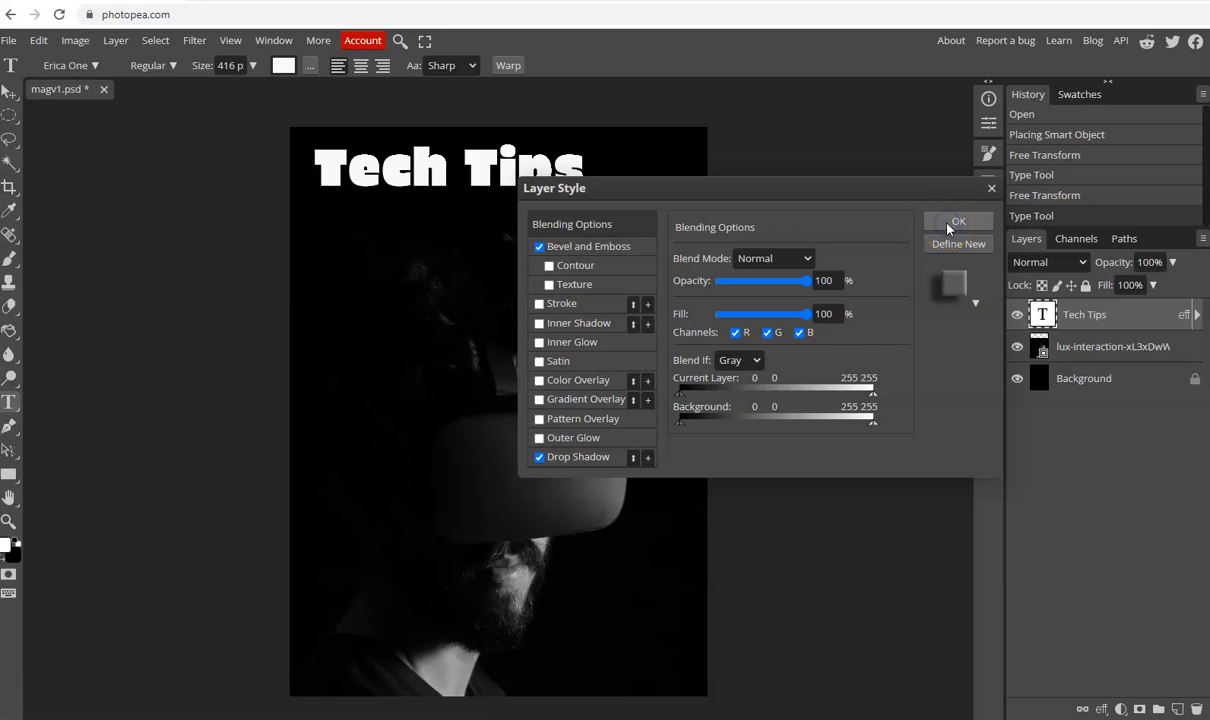
click(957, 221)
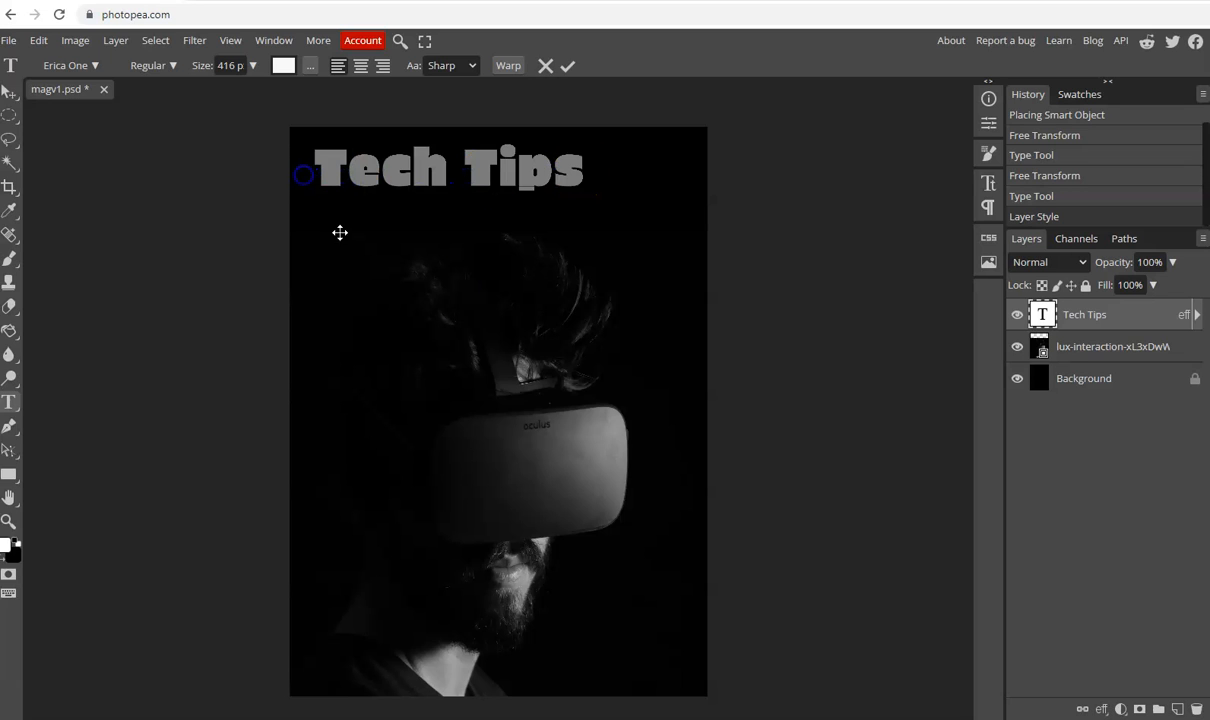
Confirm the title's Bevel and Emboss settings and expand its effects list
click(1104, 709)
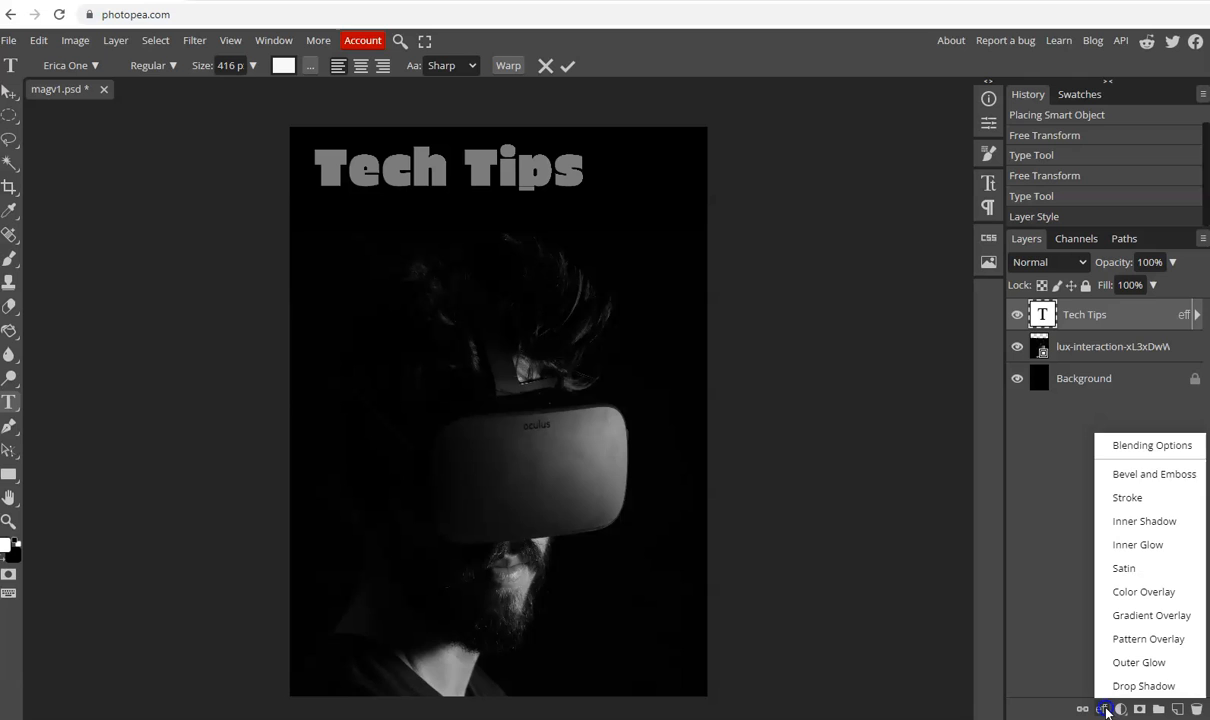
mouse_move(1152, 473)
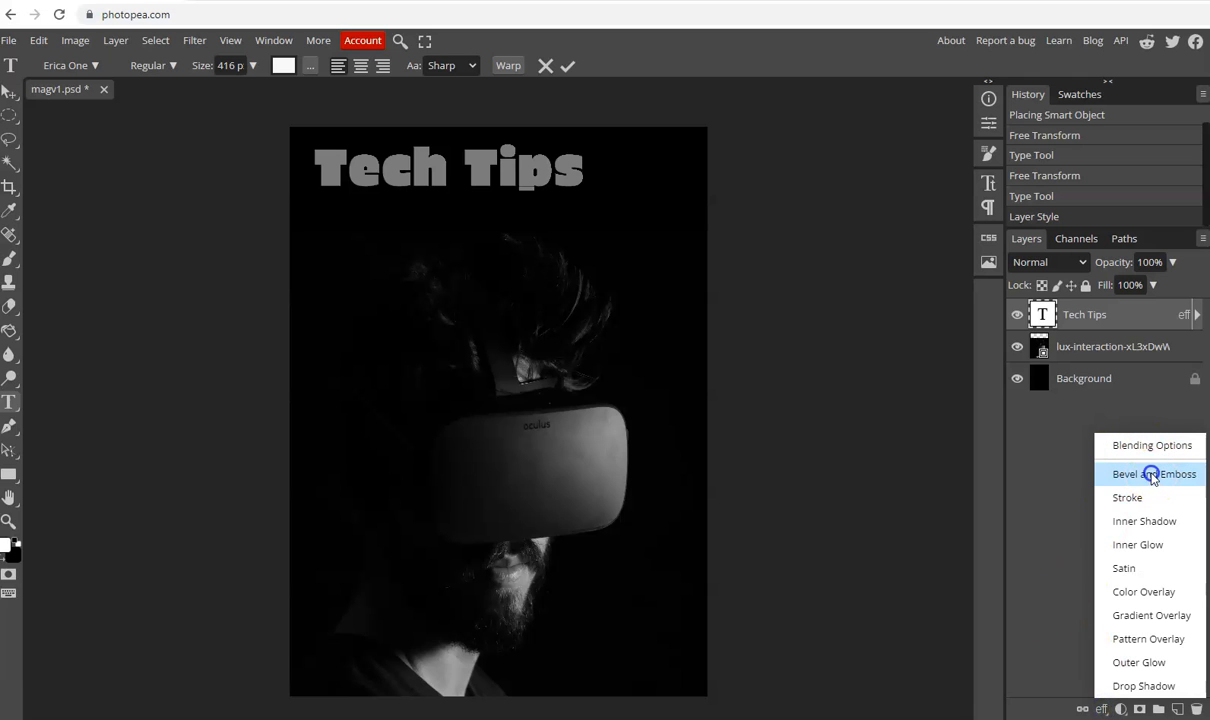
click(1151, 474)
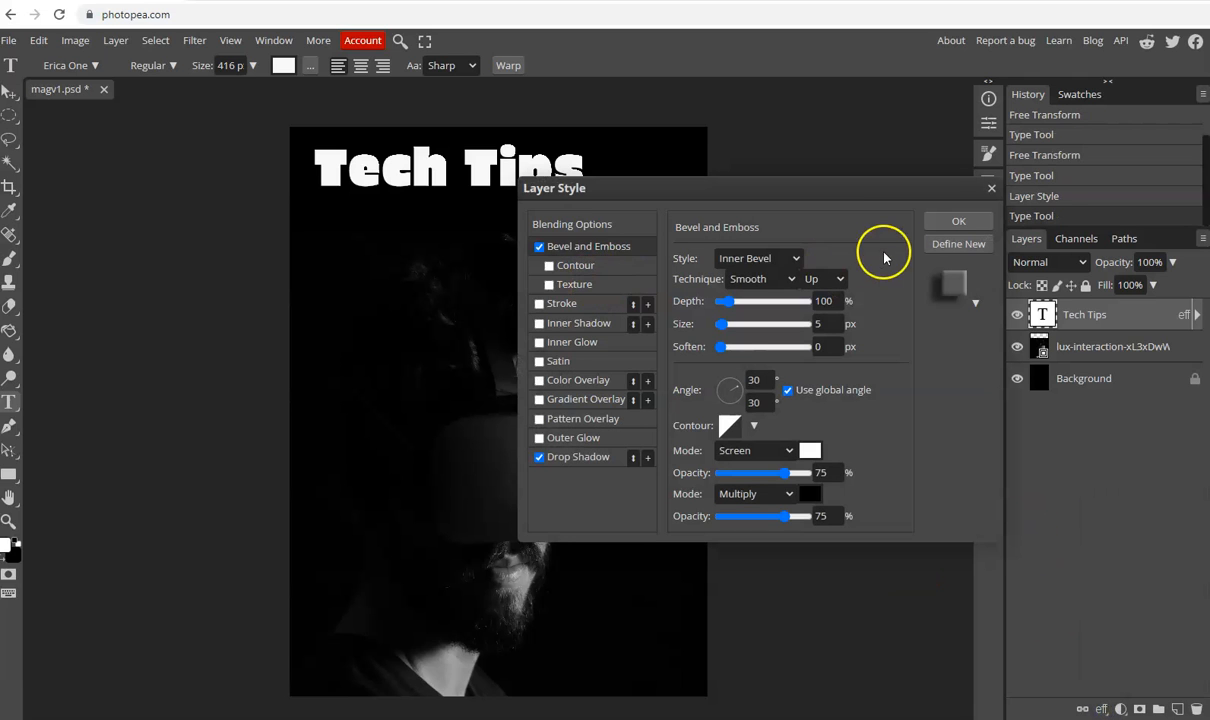
mouse_move(695, 355)
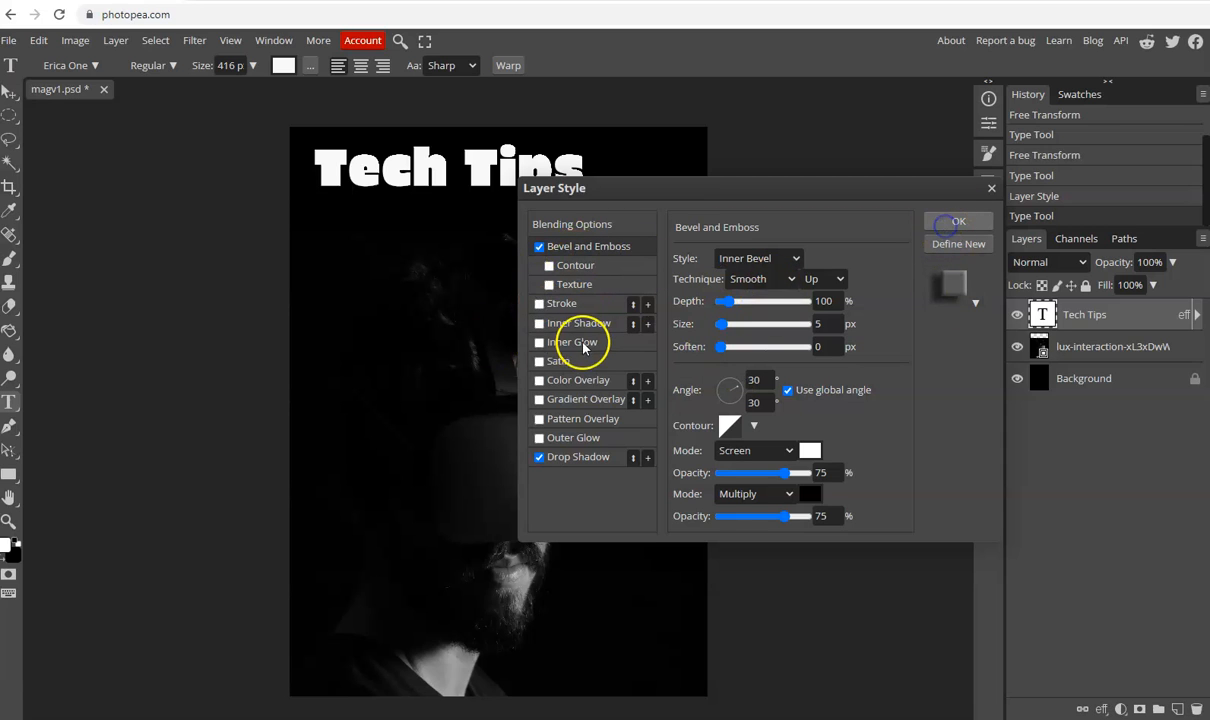
click(957, 221)
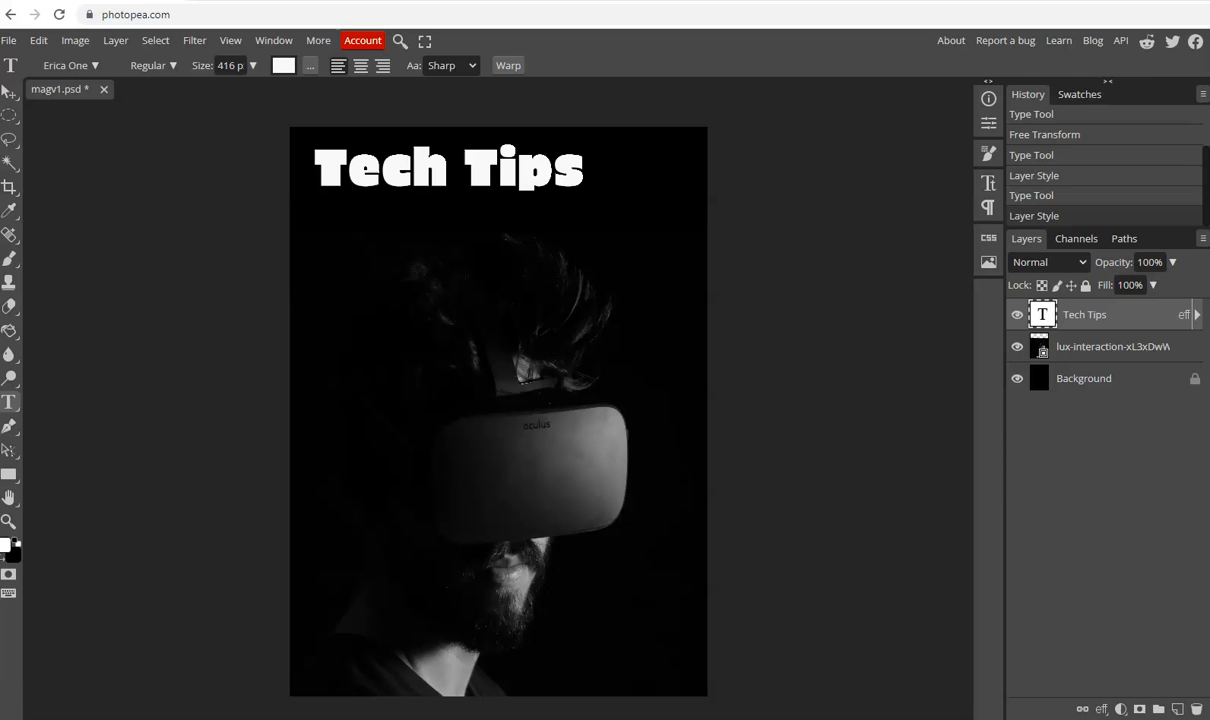
click(1196, 314)
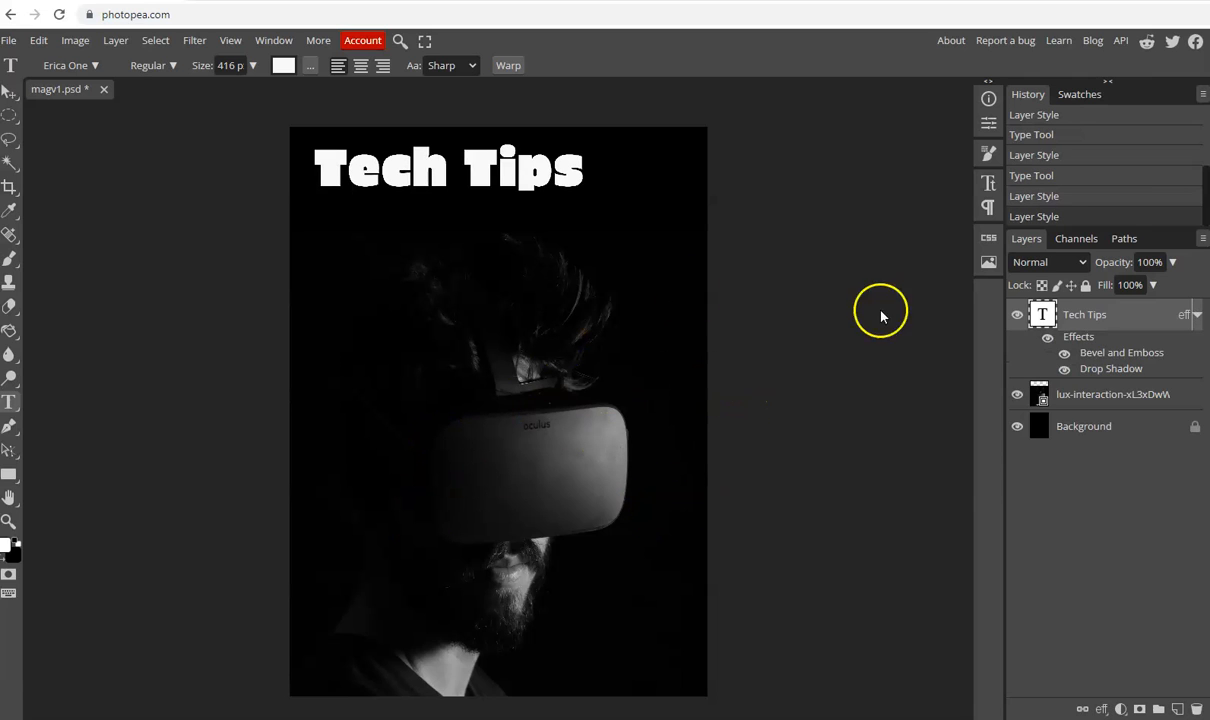
mouse_move(375, 150)
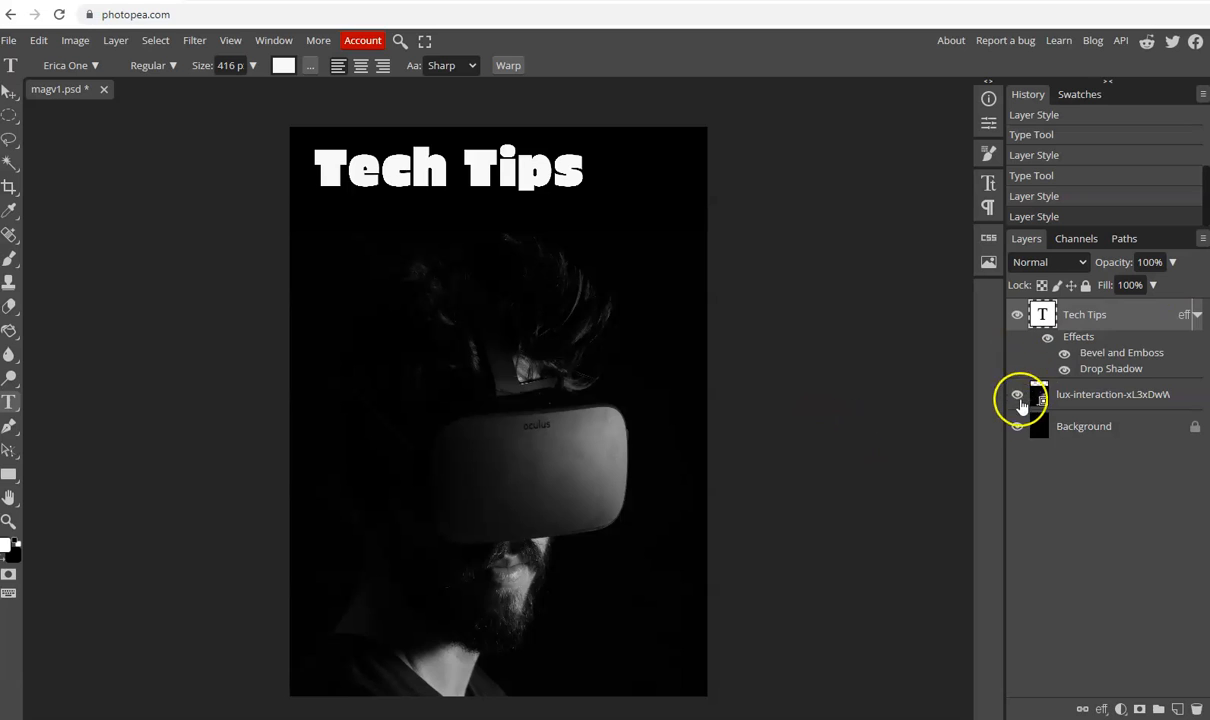
Preview the title with photo and background hidden, restore them, then open Blending Options
click(1017, 394)
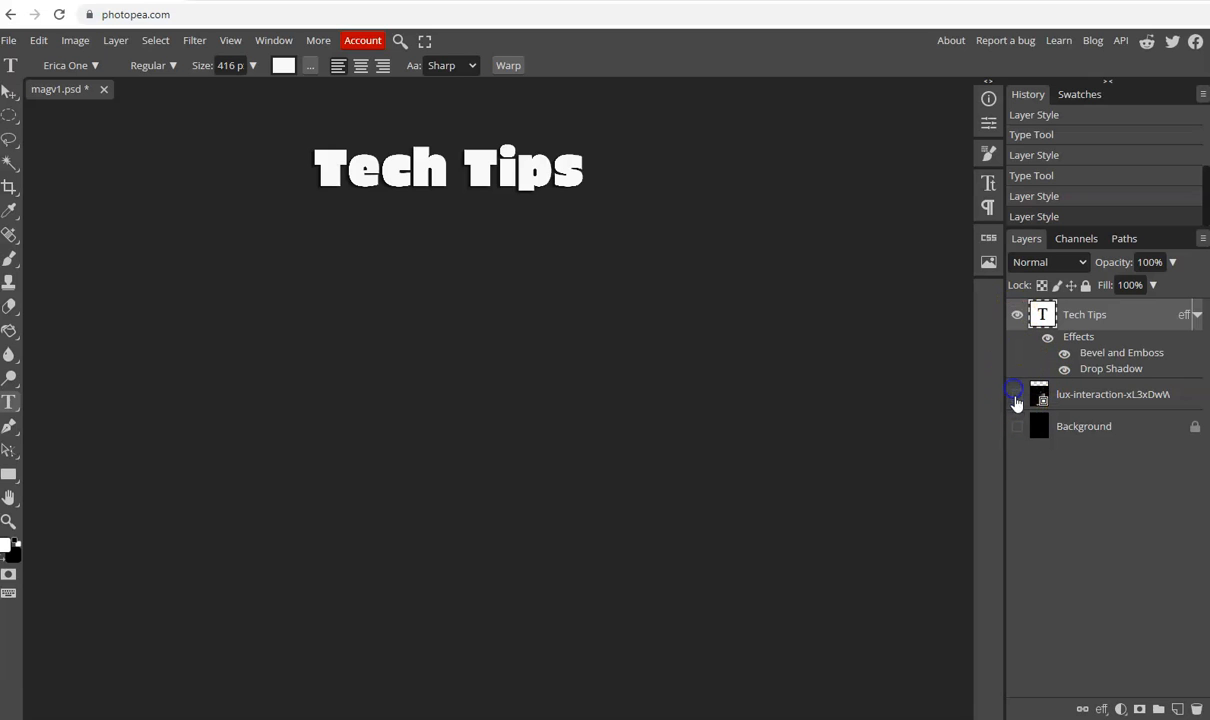
click(1016, 426)
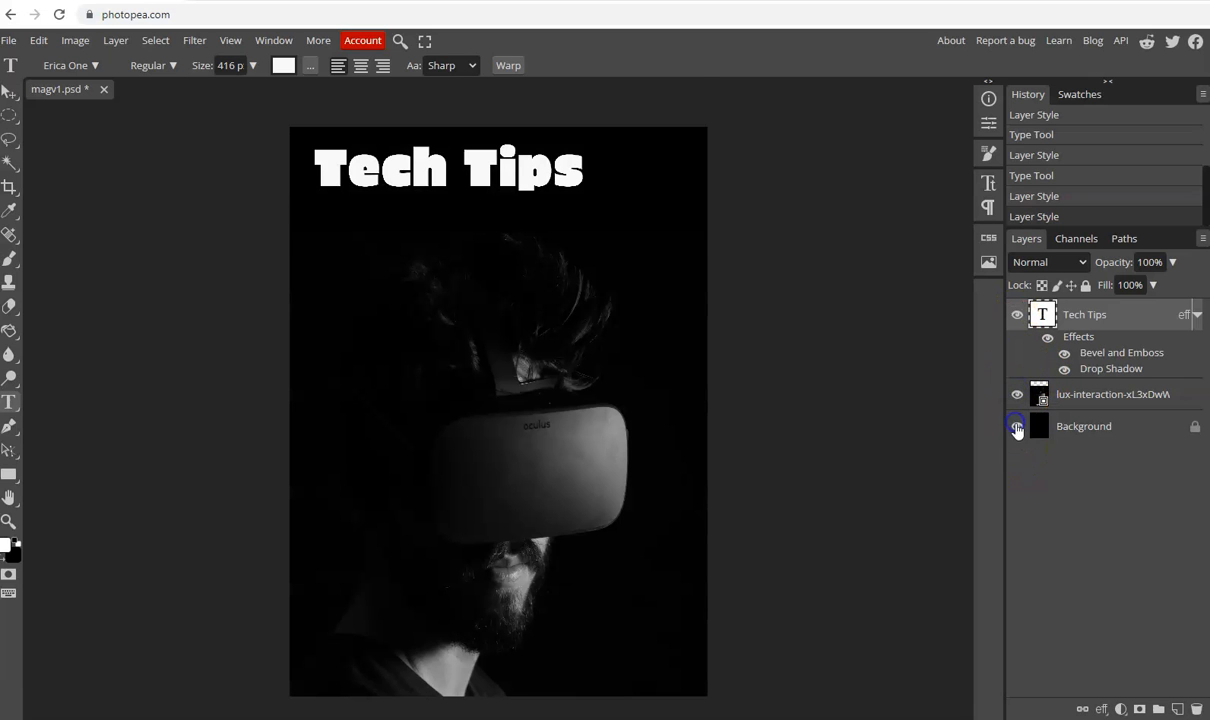
click(1017, 425)
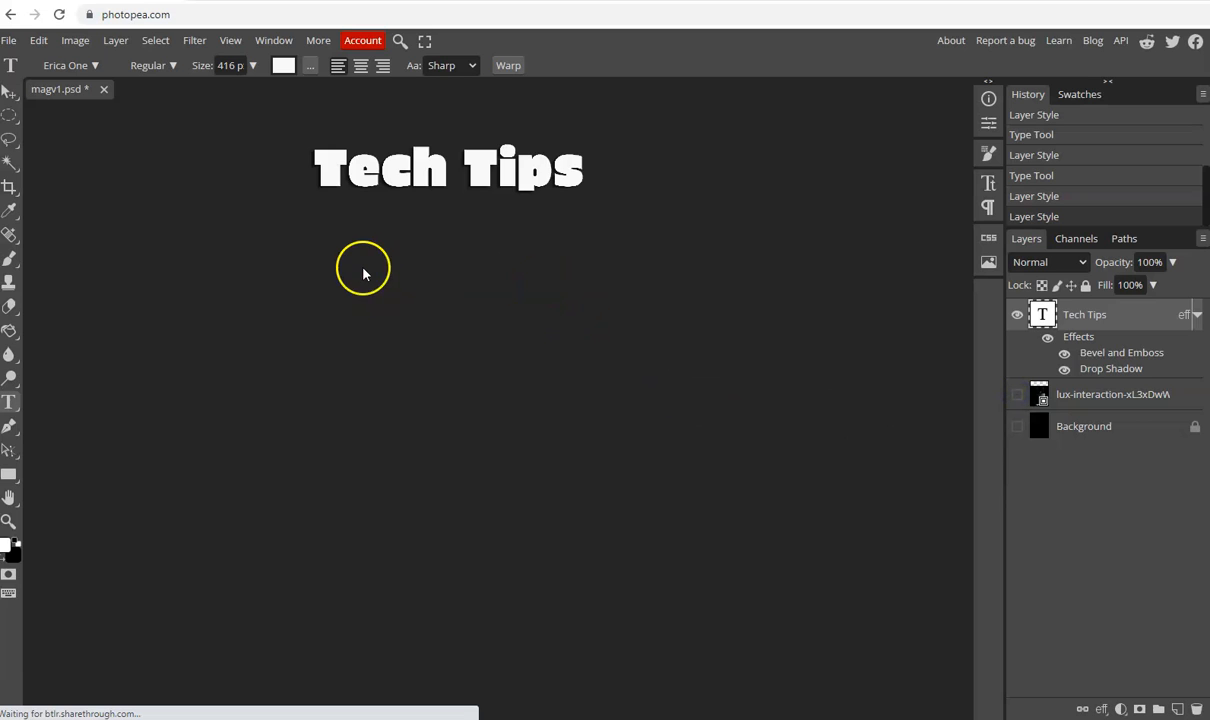
mouse_move(330, 177)
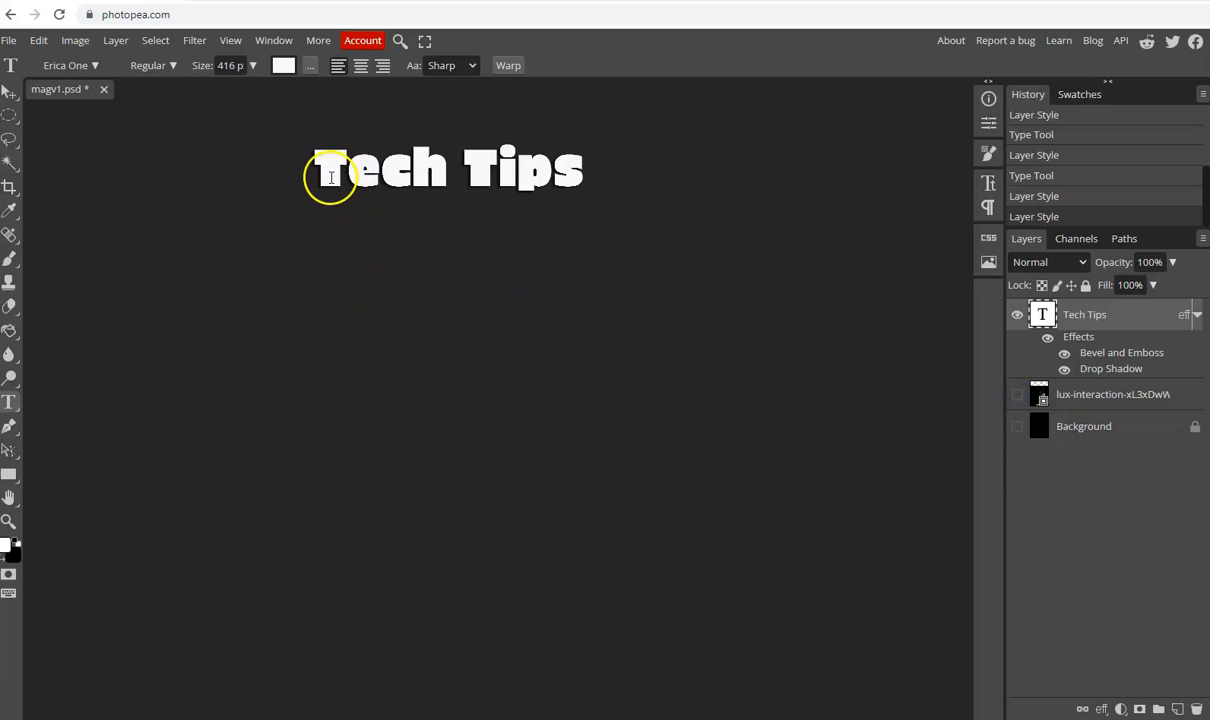
mouse_move(520, 217)
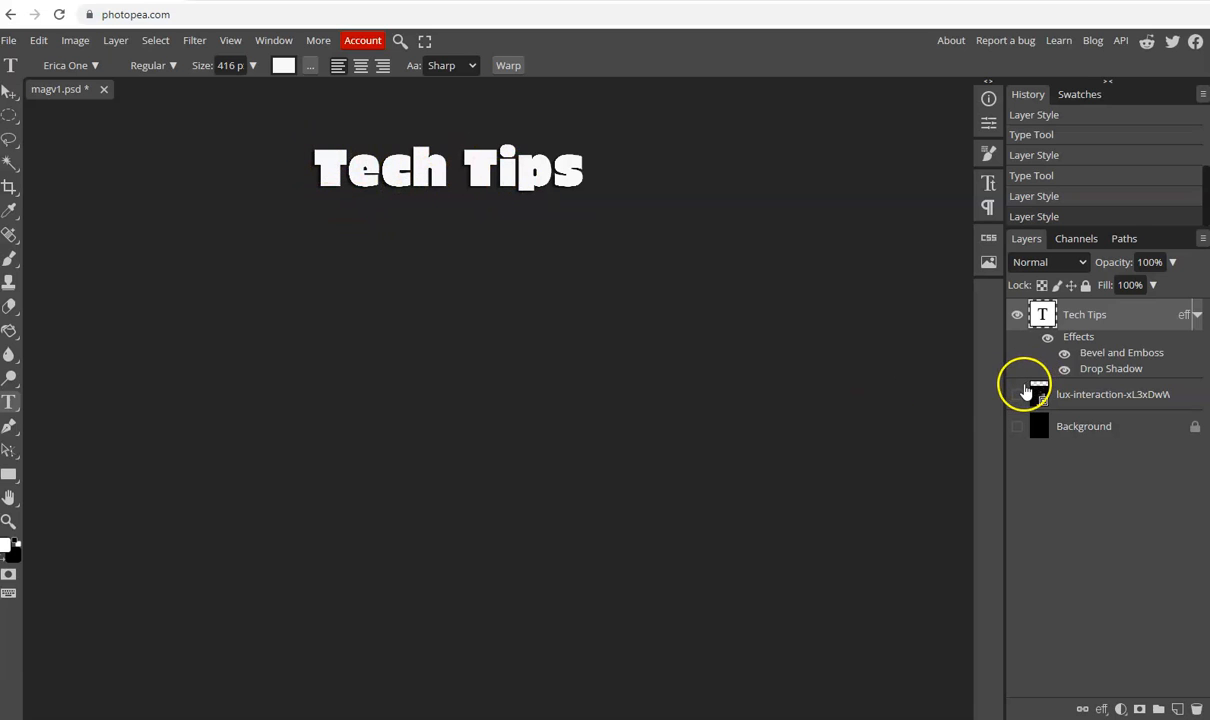
click(1017, 393)
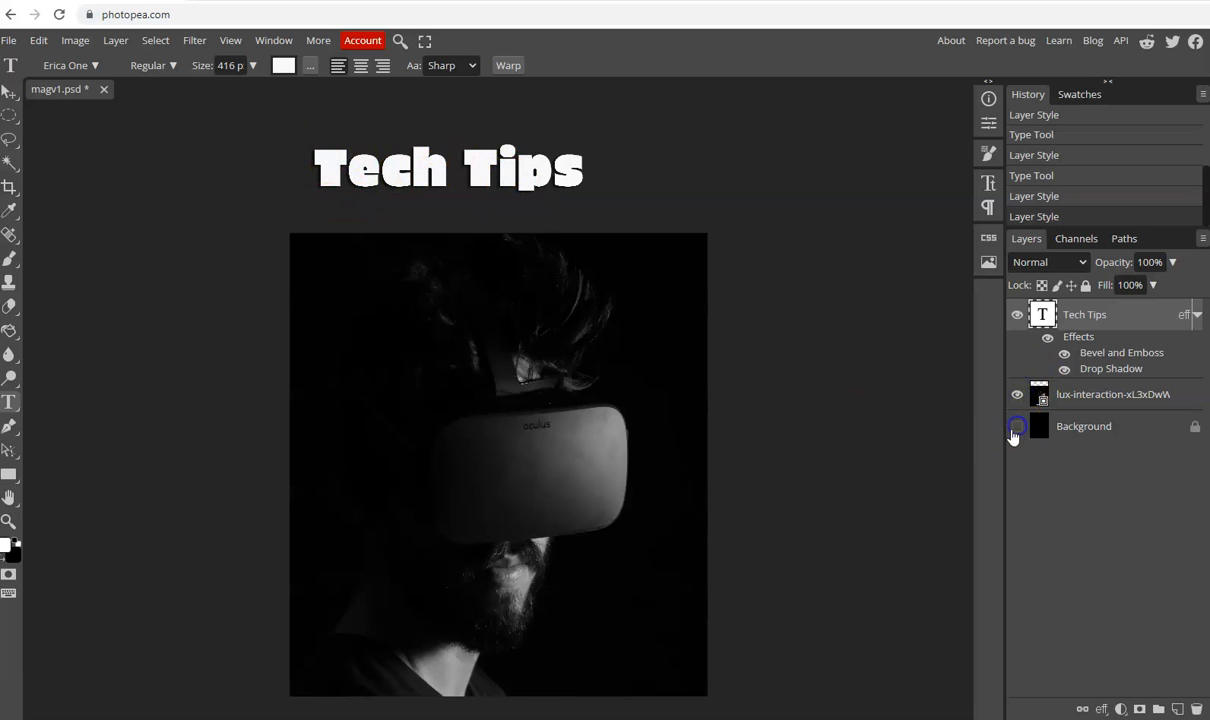
click(1017, 426)
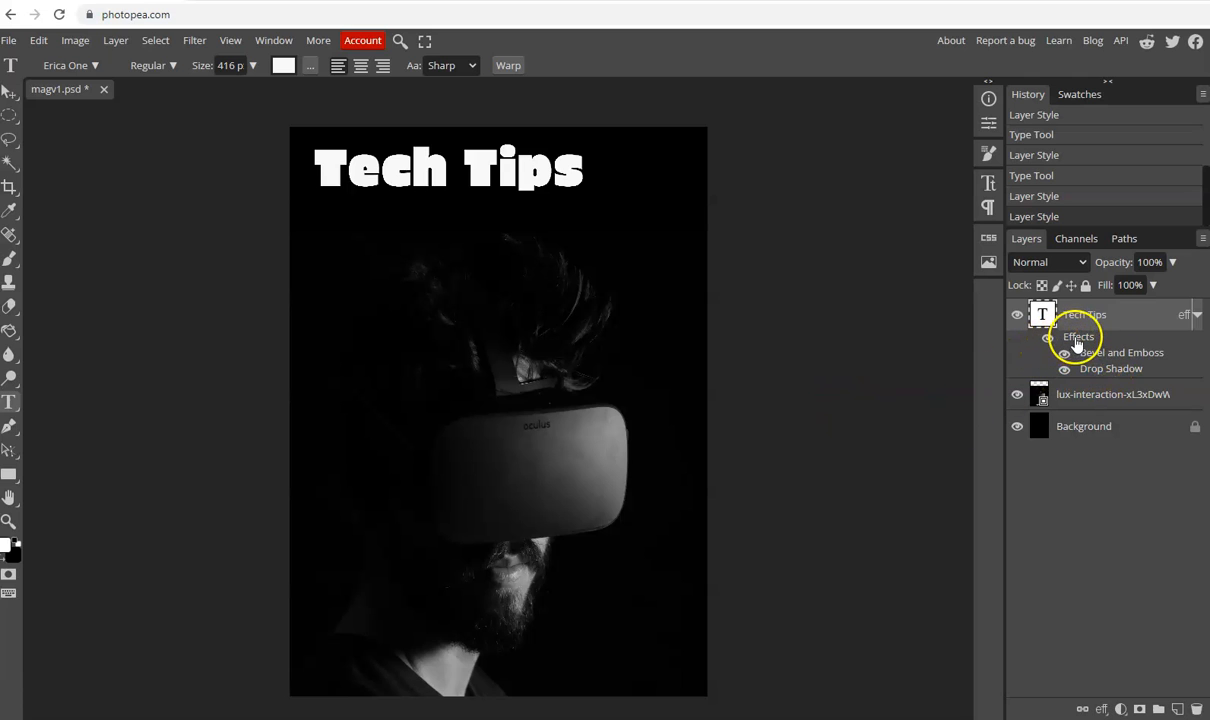
double_click(1078, 336)
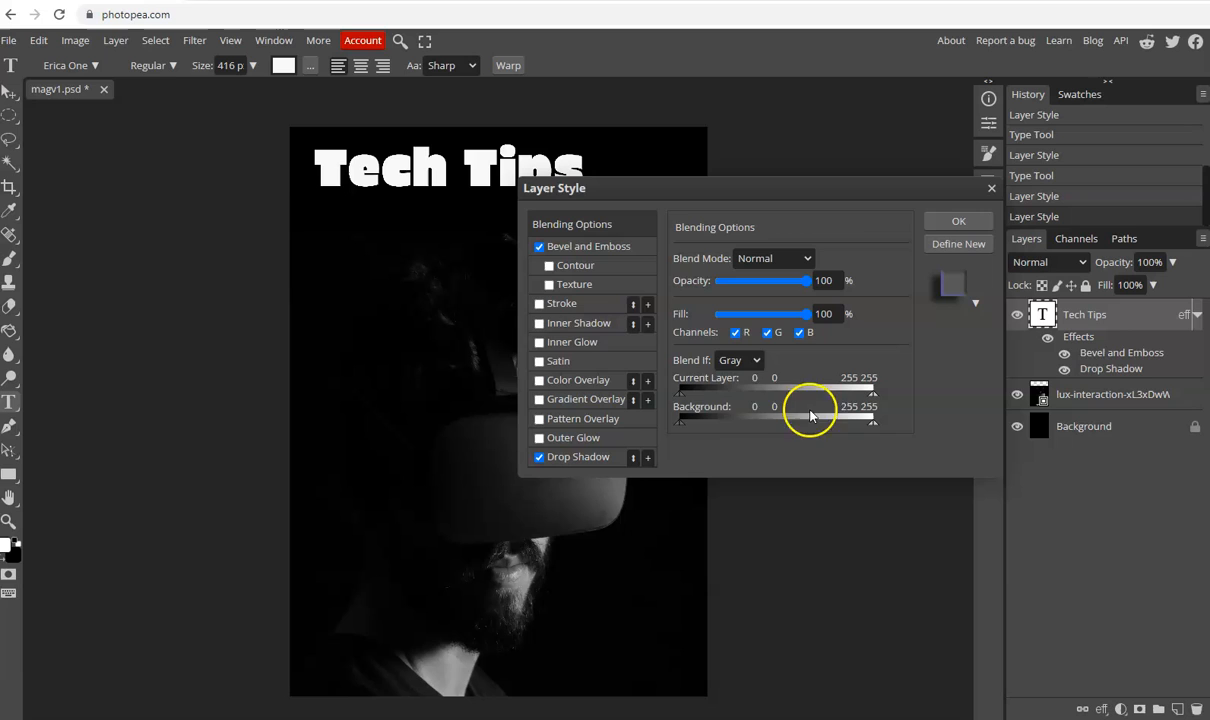
mouse_move(675, 390)
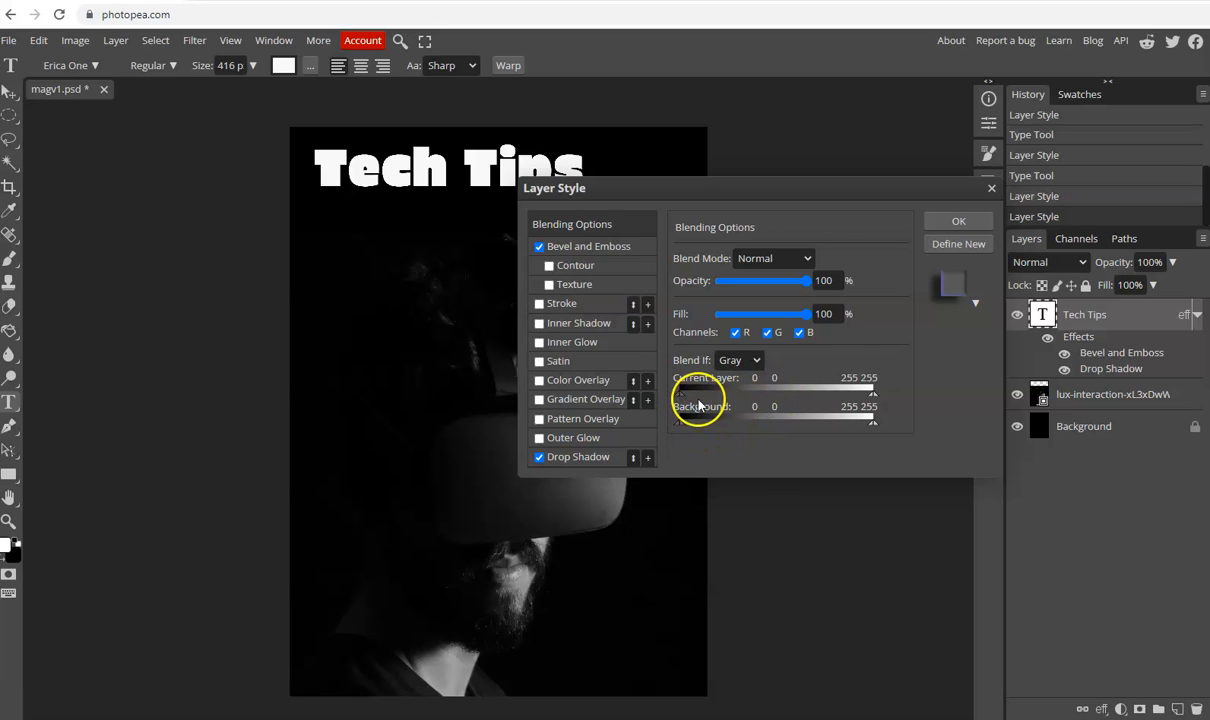
Try Darken, Lighten and Overlay blending on the title, settling on Hard Light
click(775, 258)
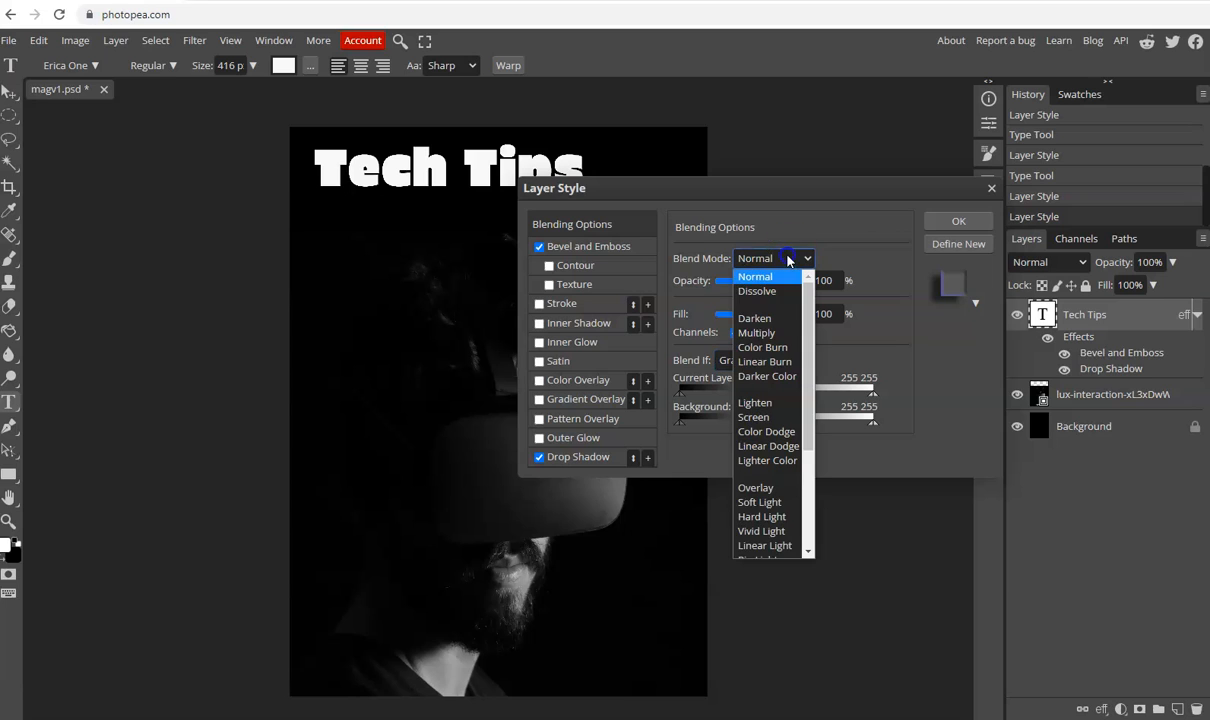
click(755, 275)
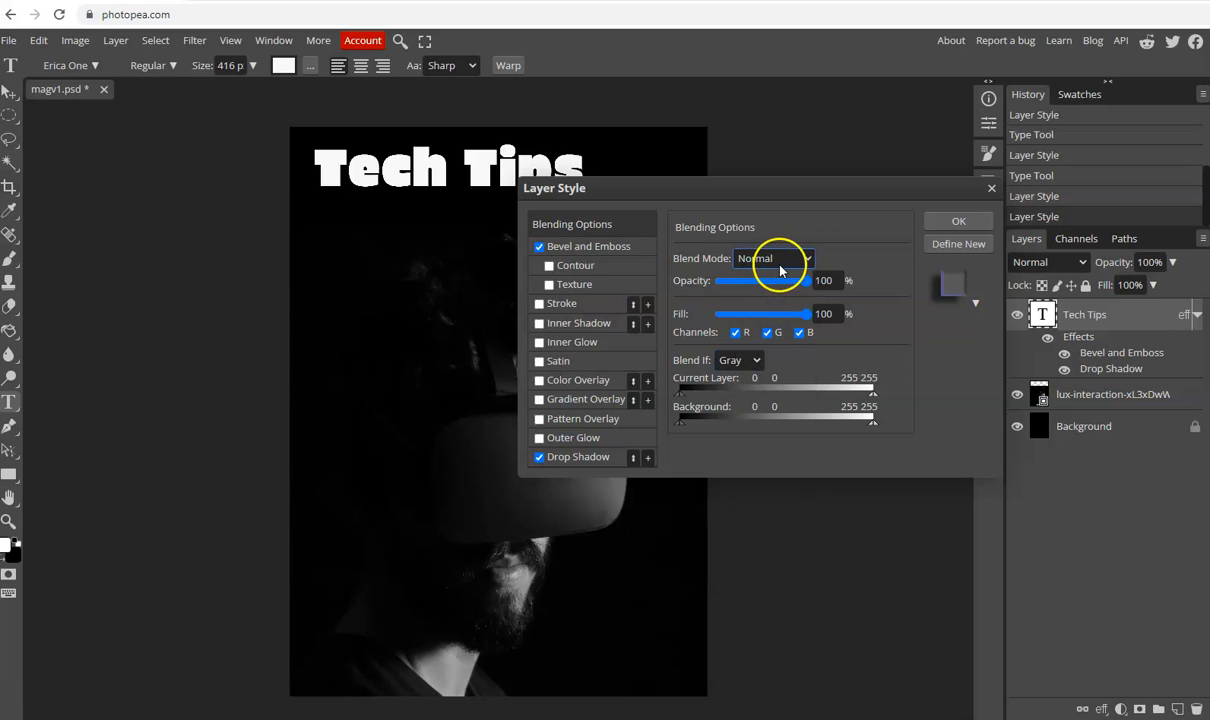
click(773, 258)
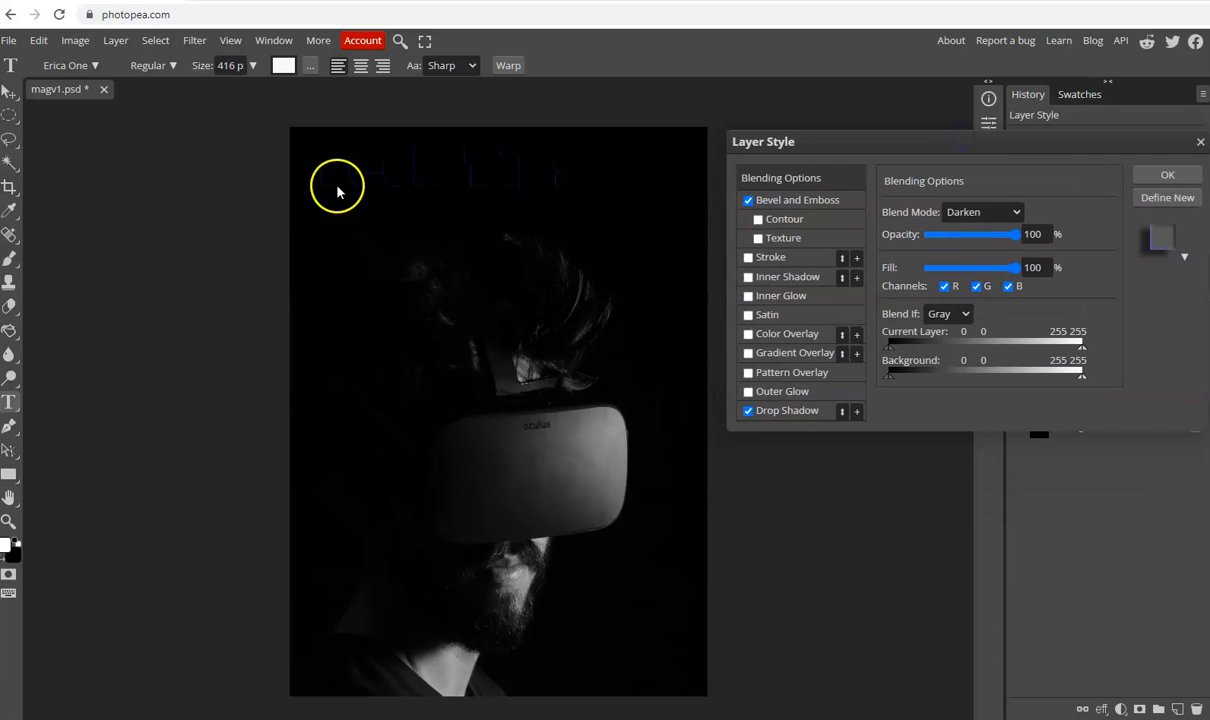
mouse_move(885, 298)
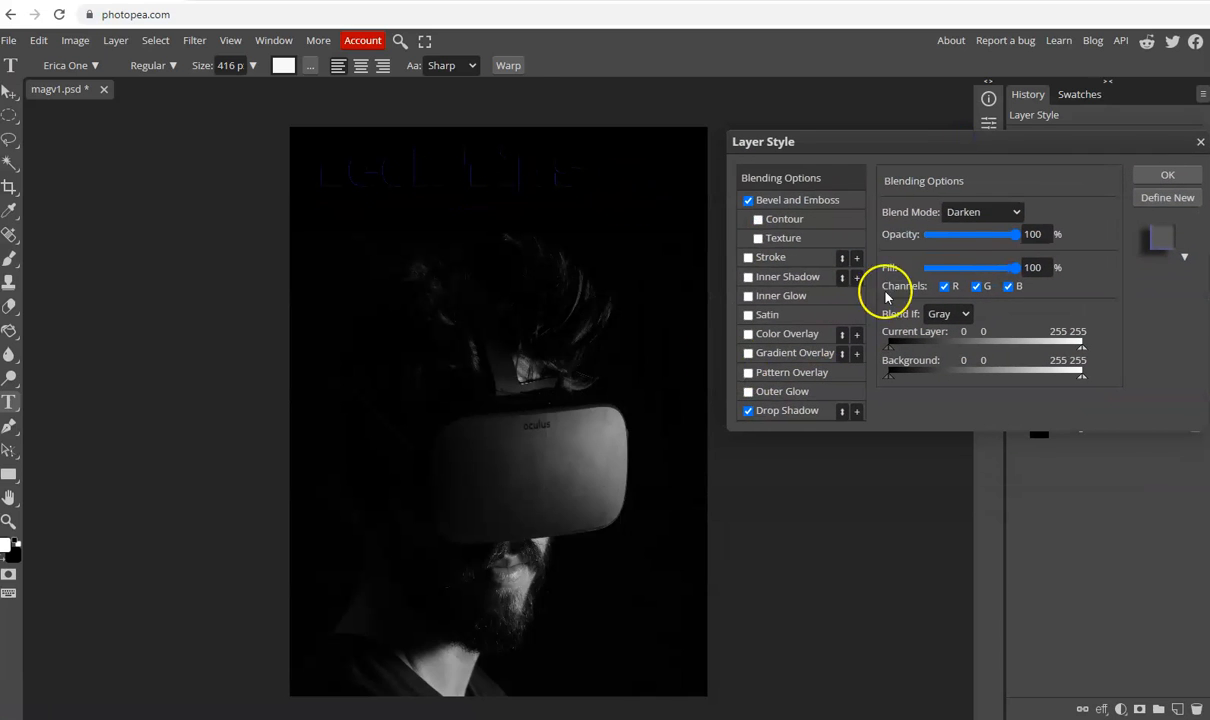
click(982, 211)
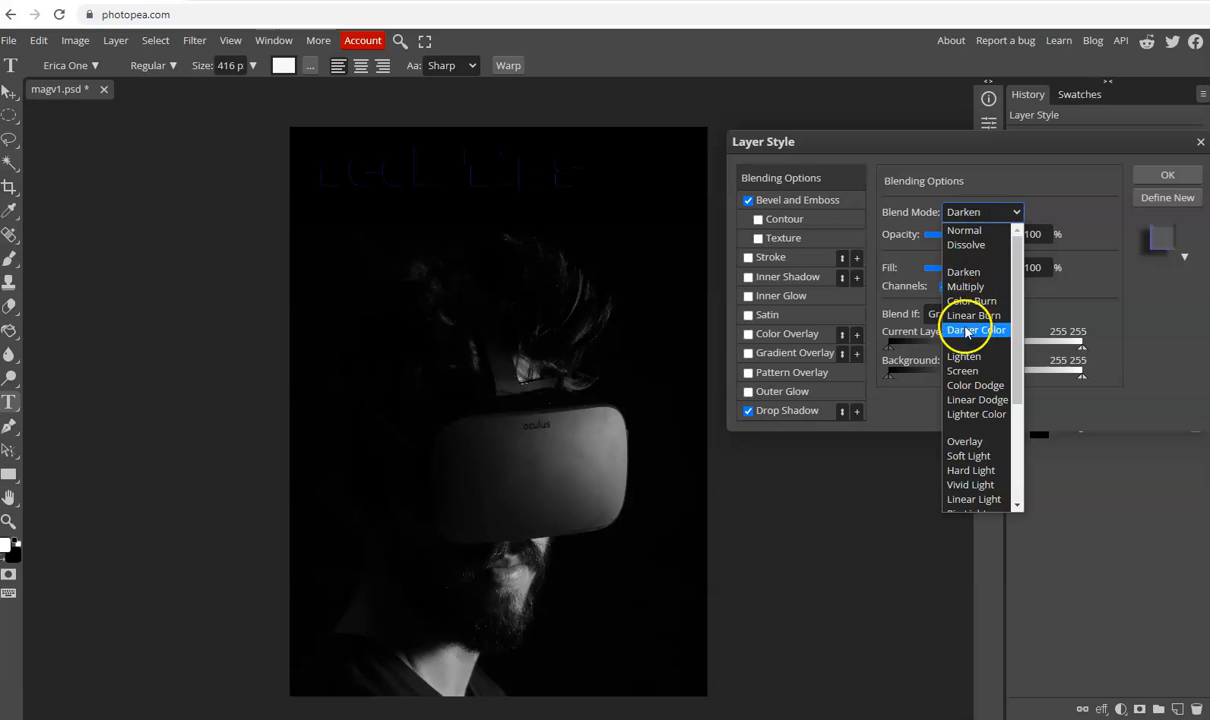
click(963, 356)
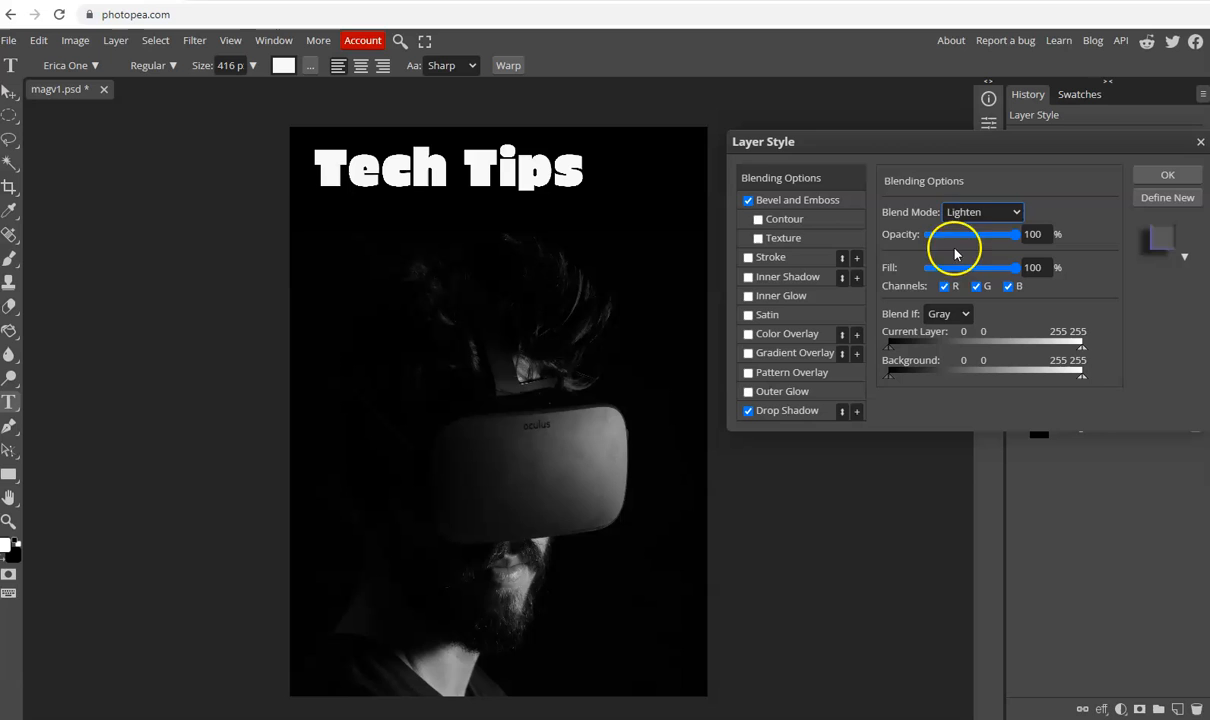
click(983, 211)
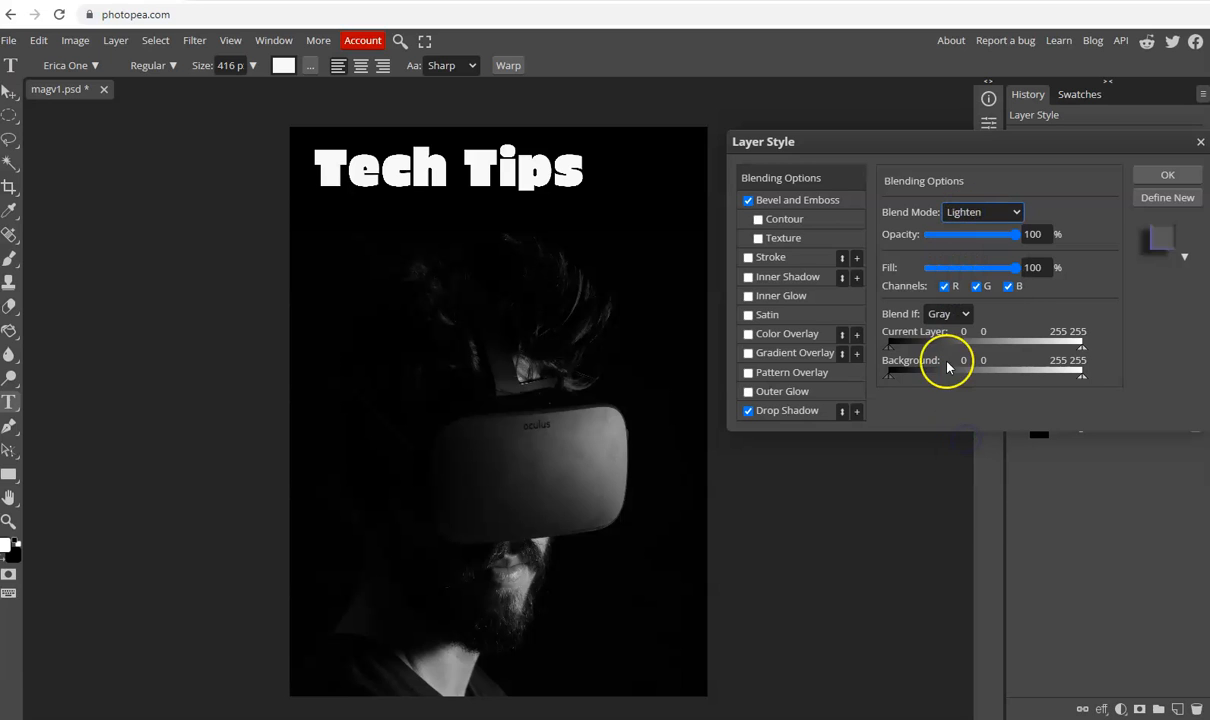
click(982, 211)
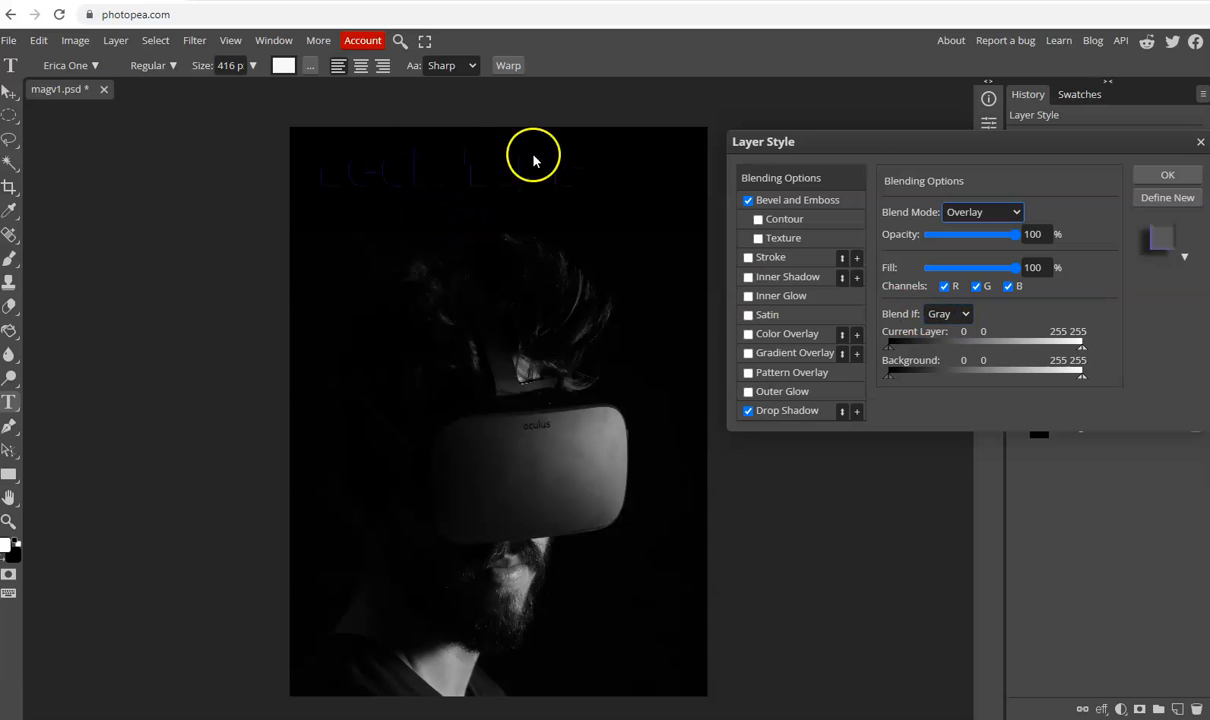
mouse_move(860, 330)
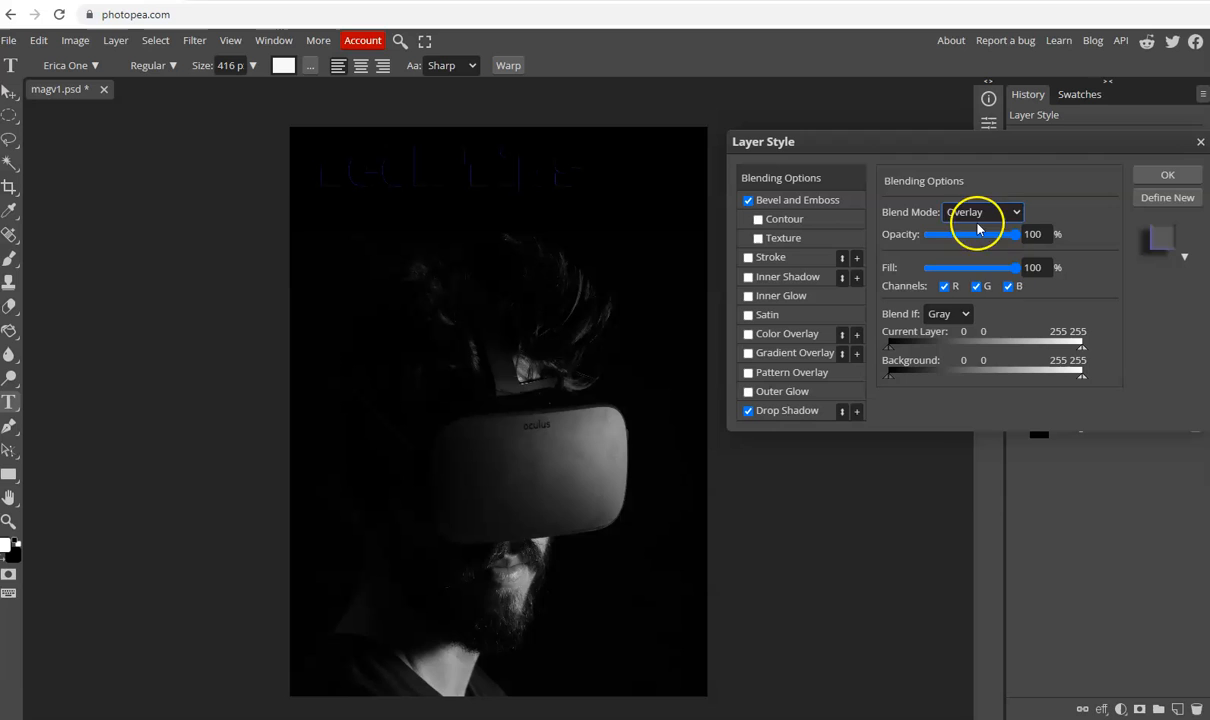
click(982, 211)
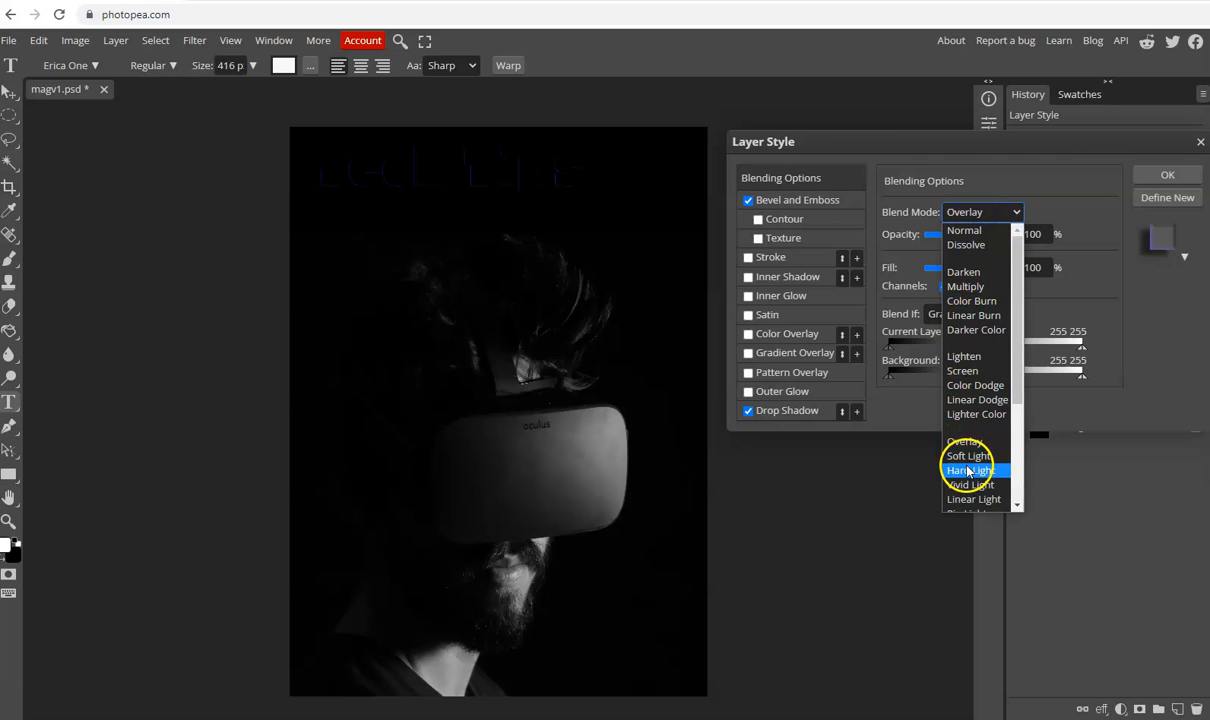
click(967, 470)
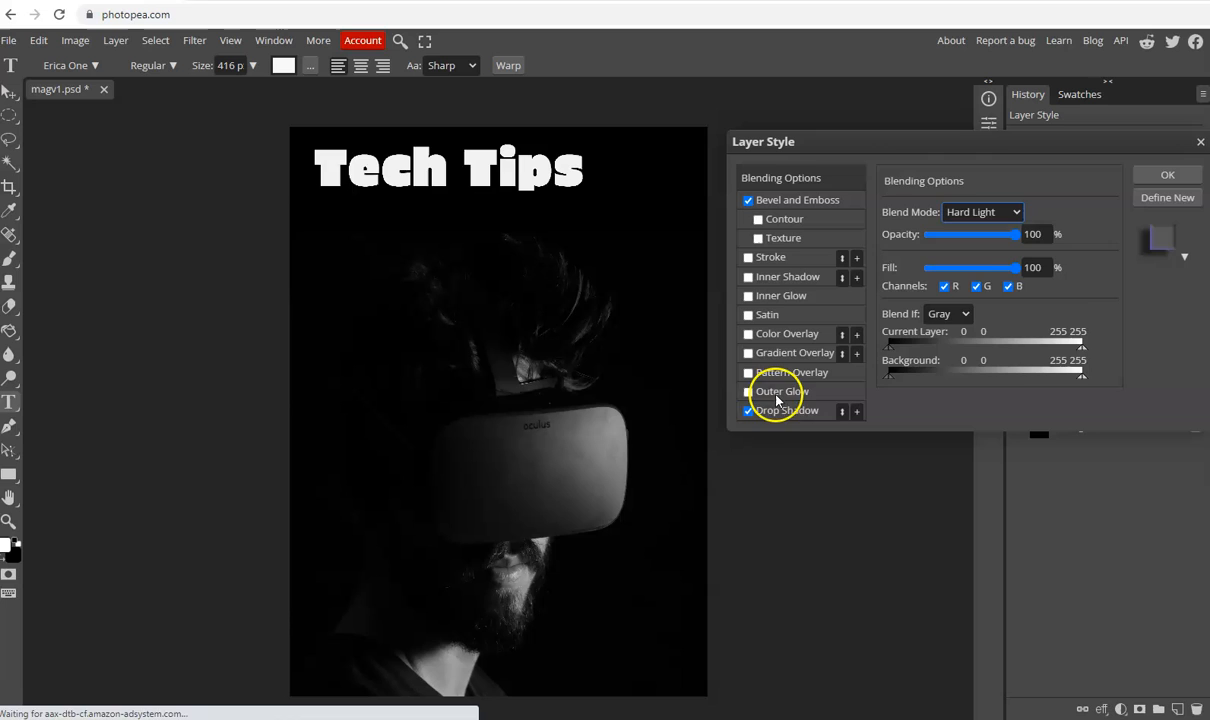
Enlarge the Drop Shadow size to 88 px, keeping its blend mode on Multiply
click(788, 410)
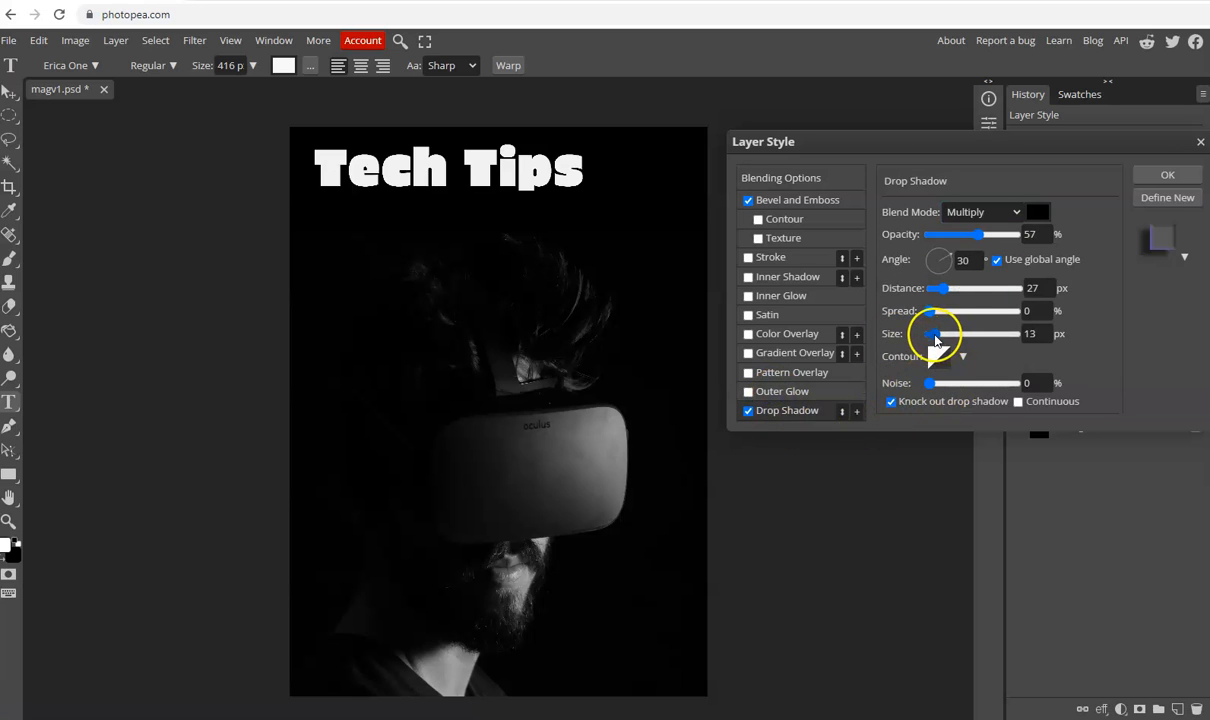
drag(932, 334, 965, 334)
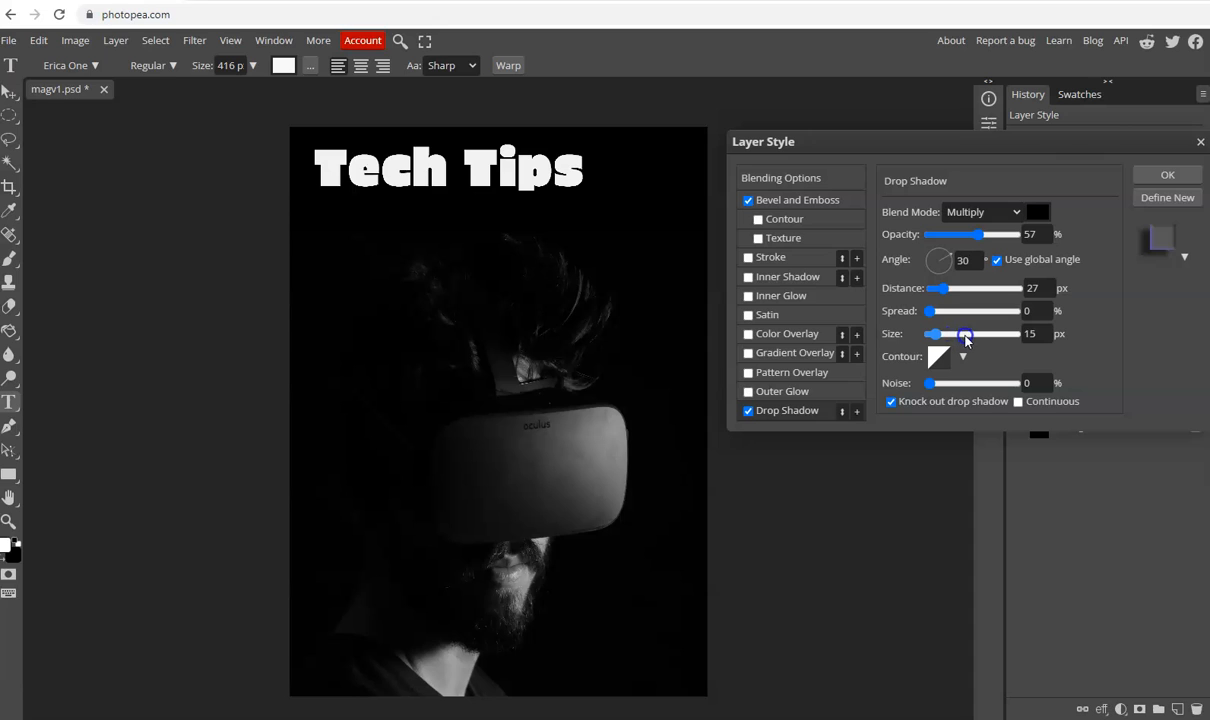
drag(965, 334, 975, 334)
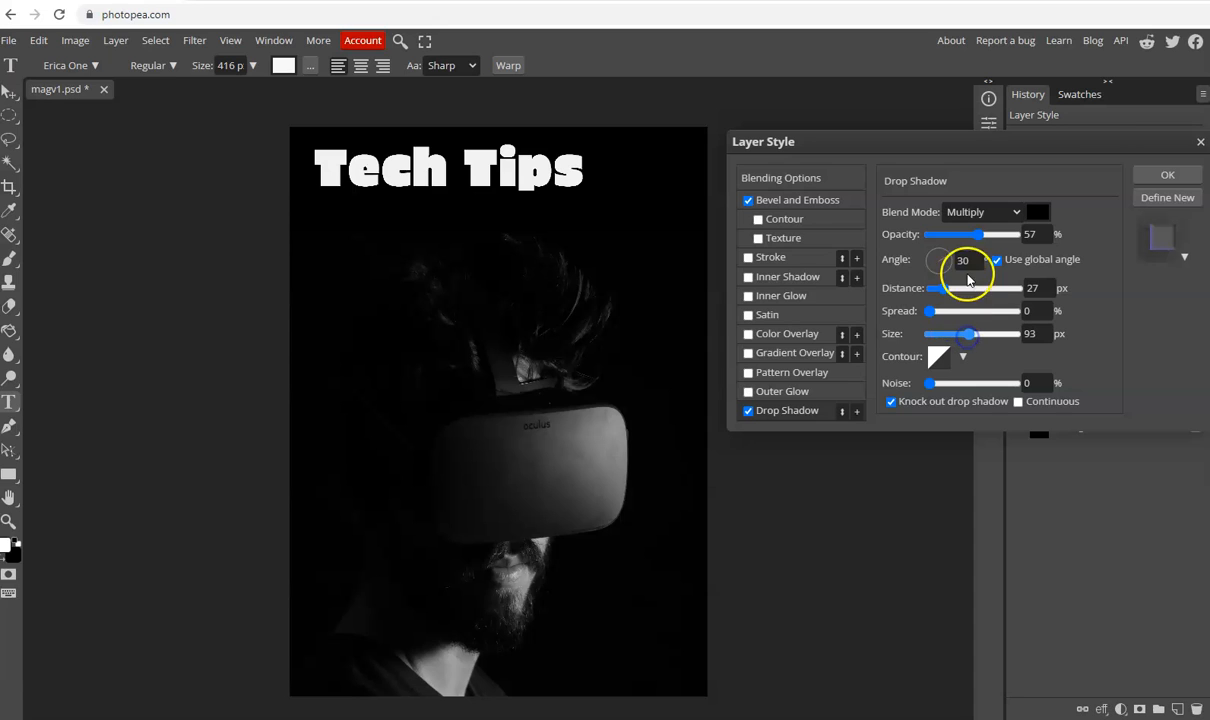
click(982, 211)
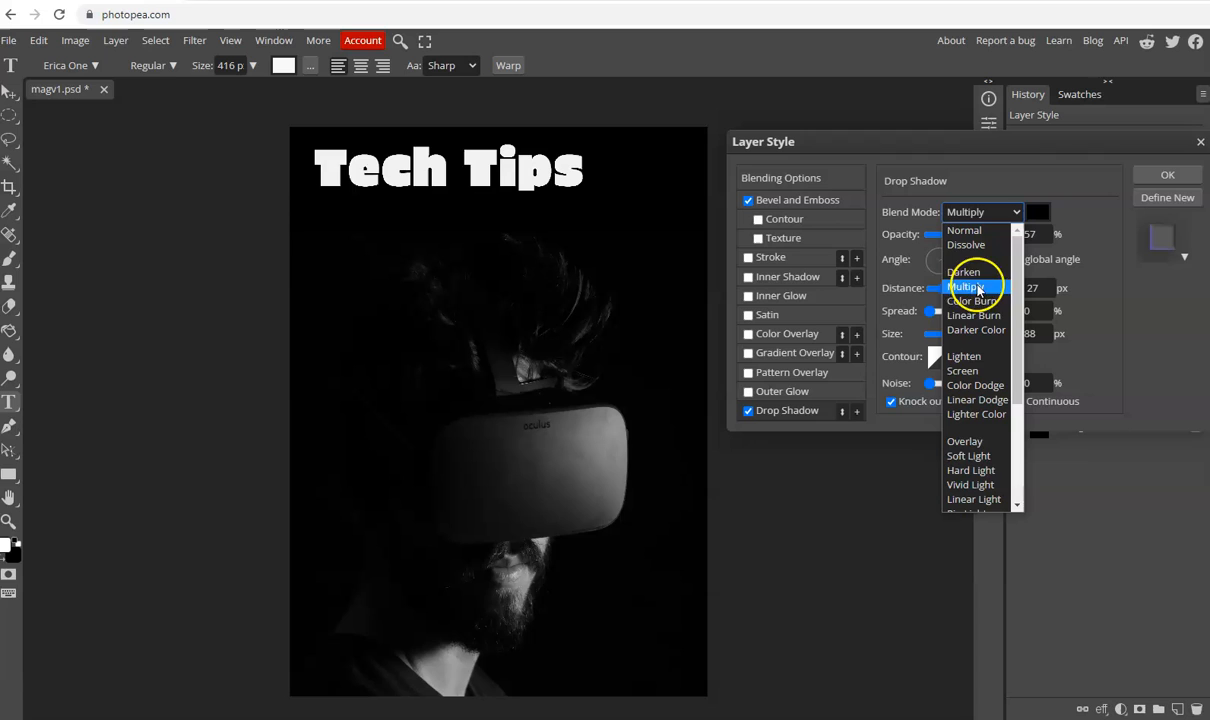
click(964, 287)
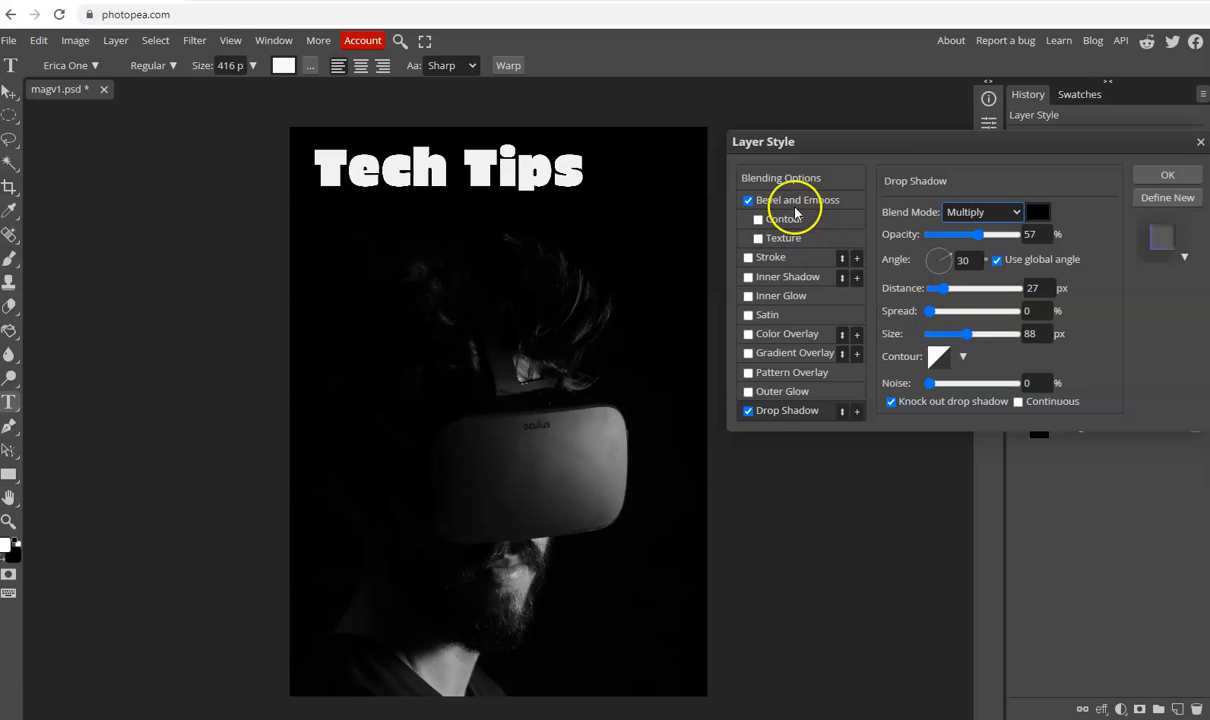
Adjust the Bevel and Emboss size back and forth, landing at 27 px
click(797, 199)
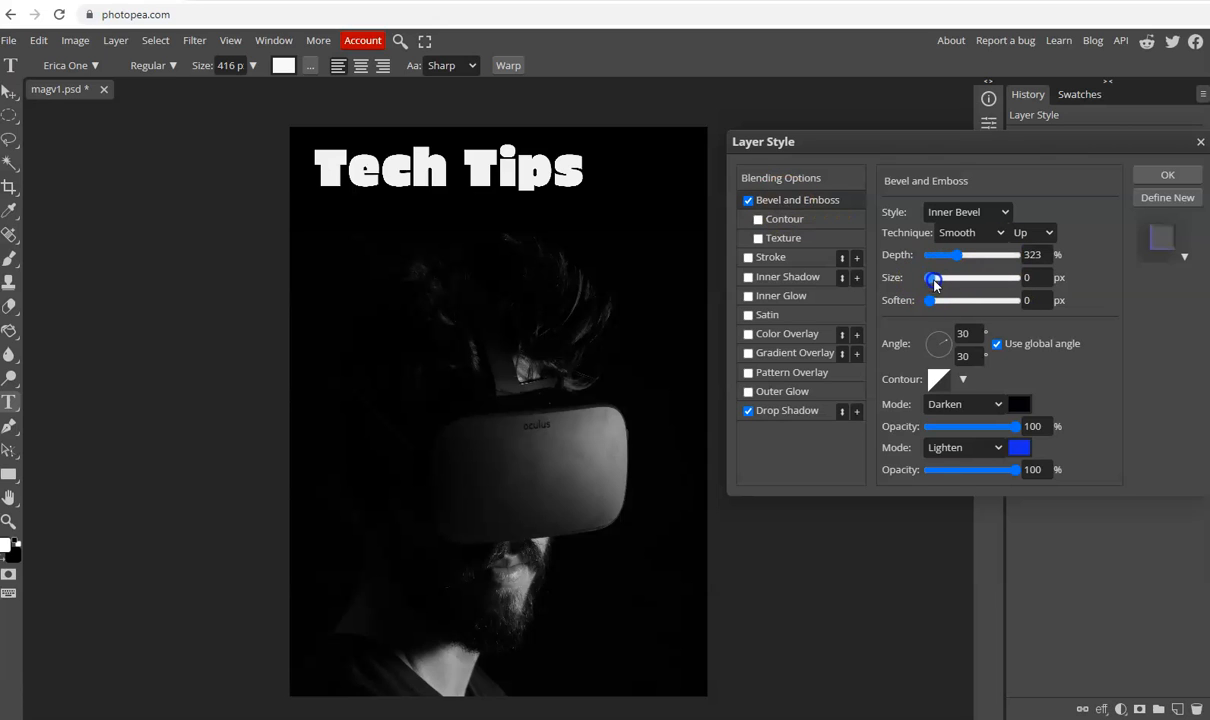
drag(932, 278, 950, 278)
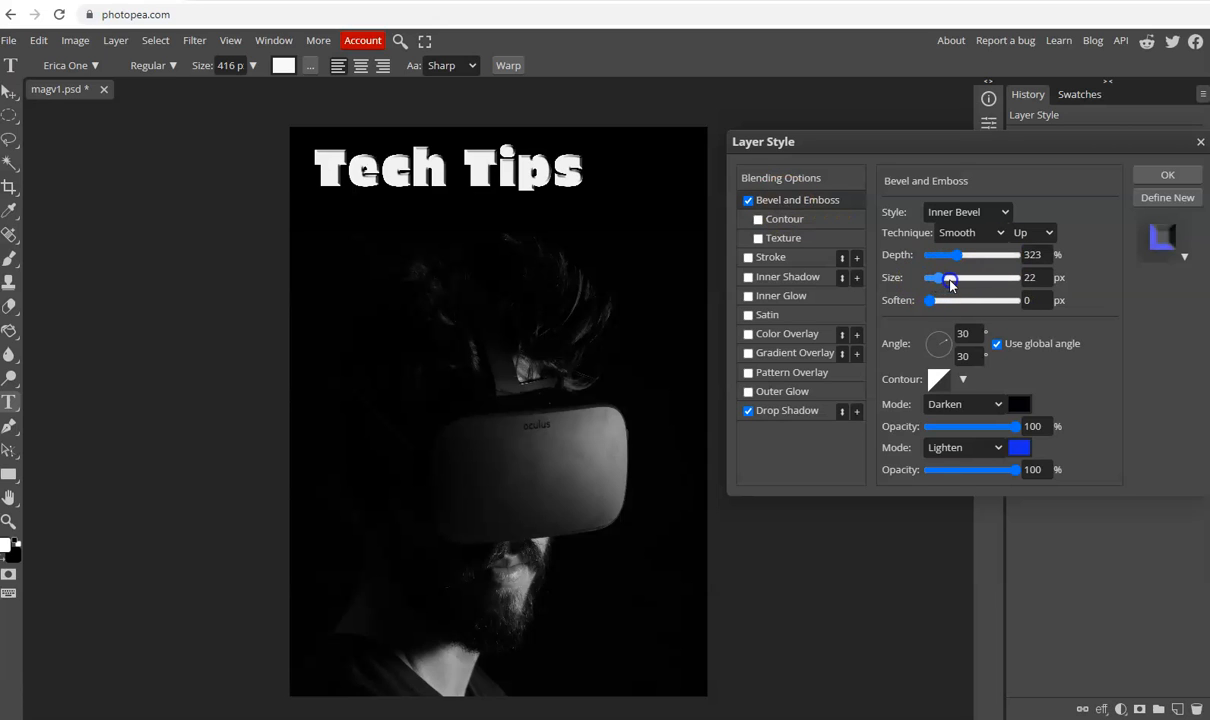
drag(948, 278, 973, 278)
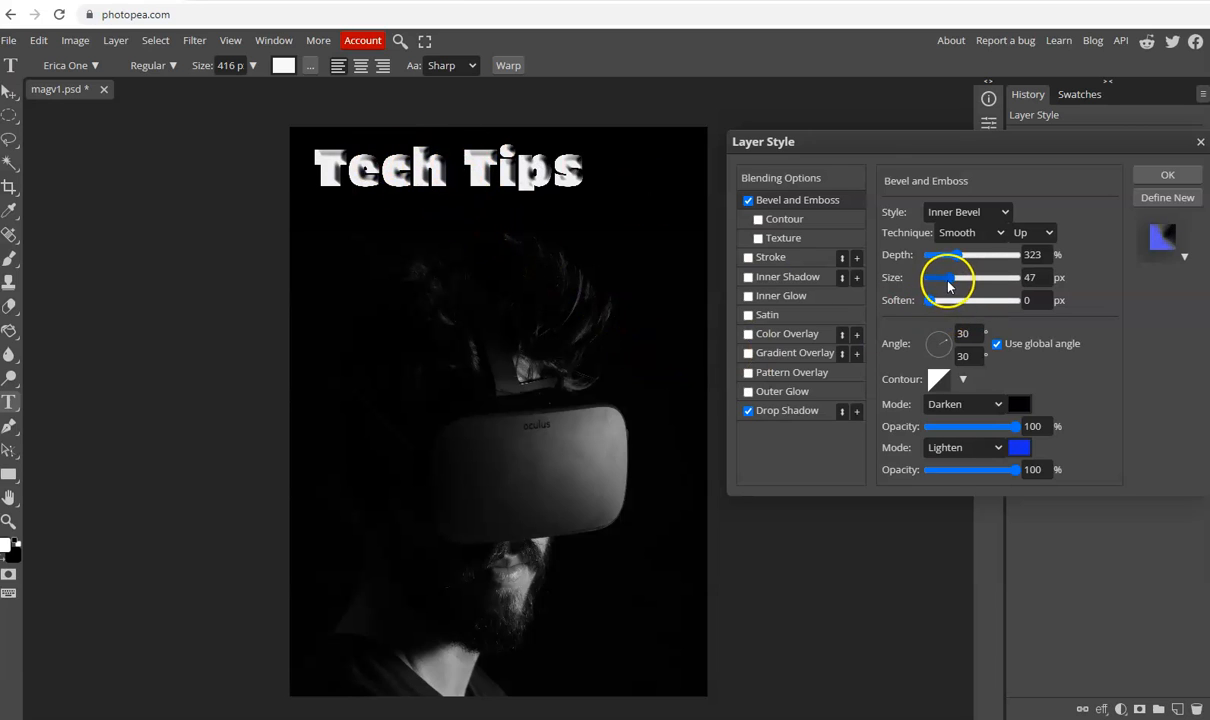
drag(940, 277, 945, 277)
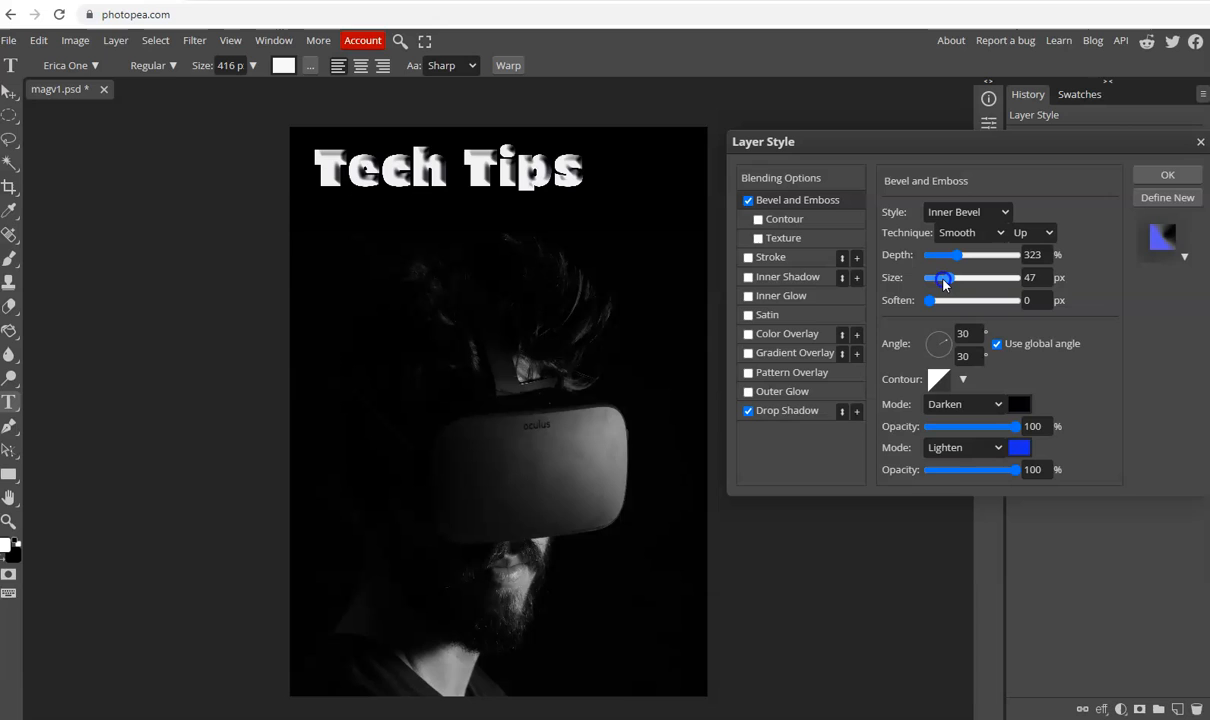
drag(943, 278, 935, 278)
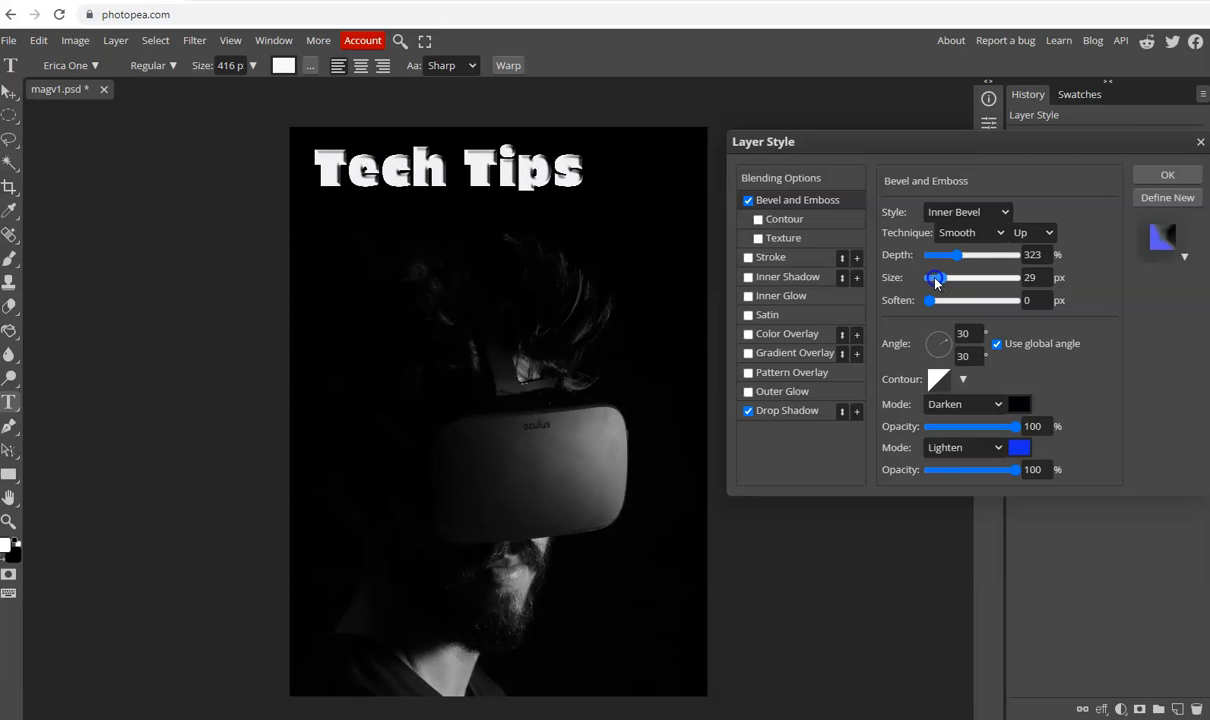
drag(935, 277, 929, 277)
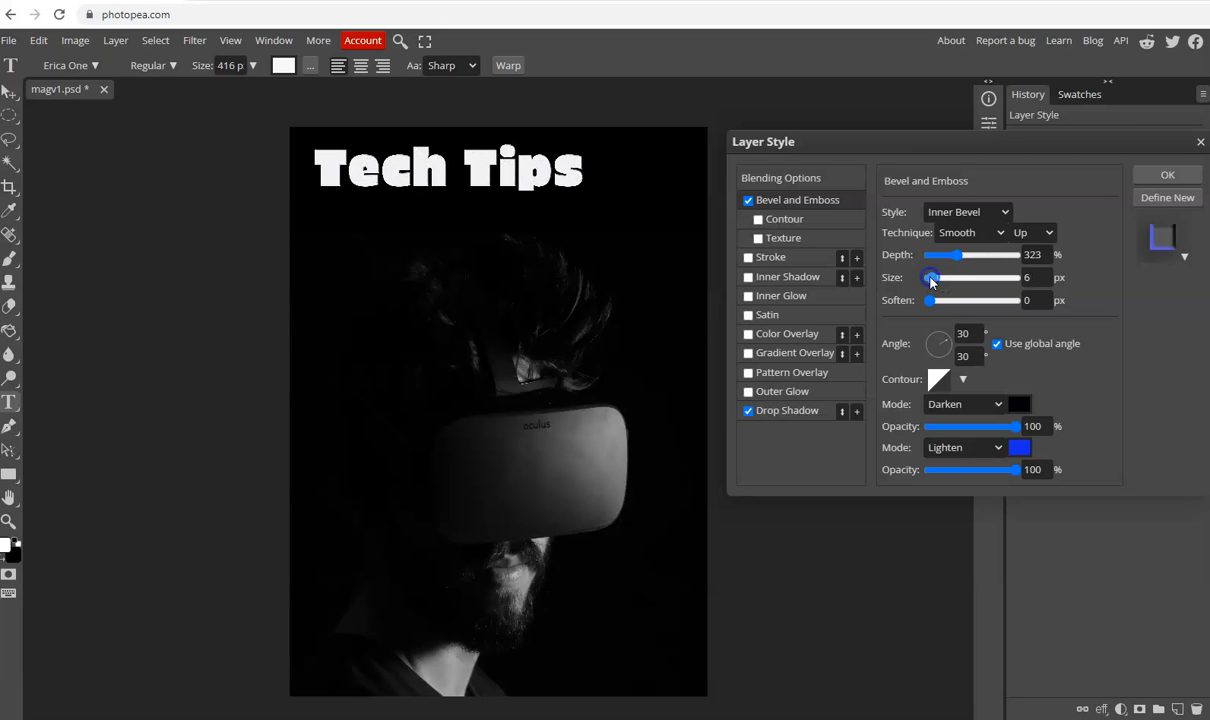
drag(930, 277, 925, 277)
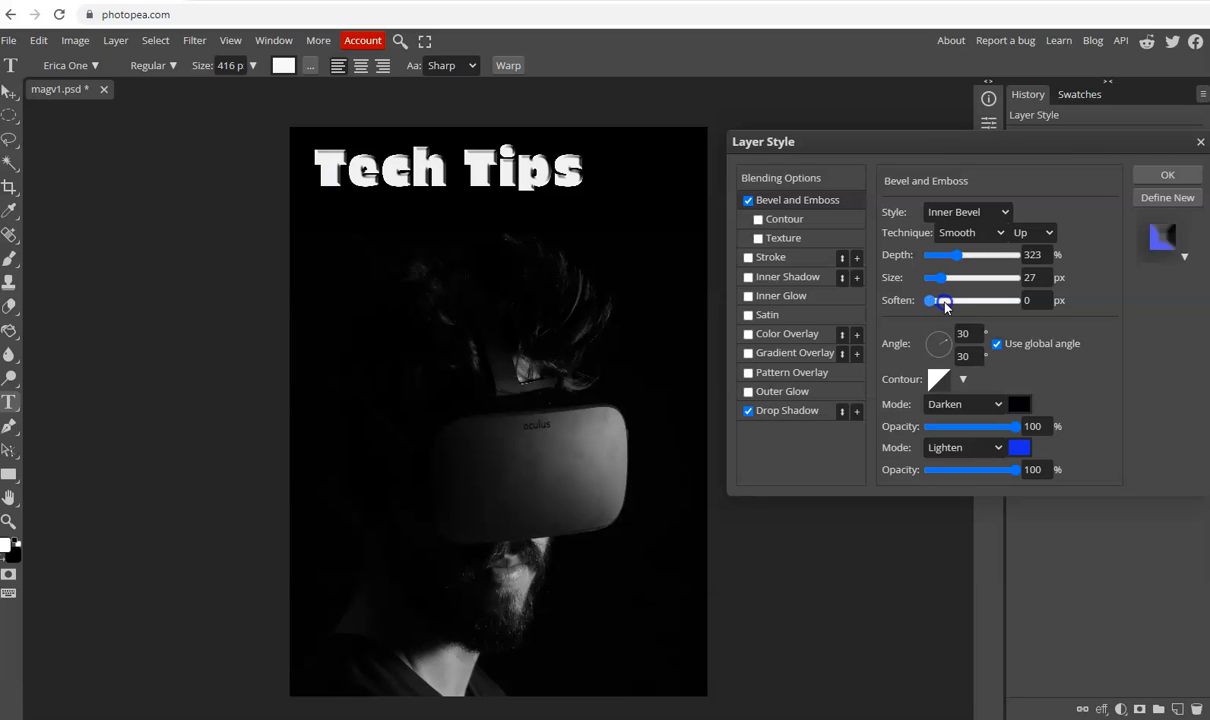
Raise the bevel softening to 15 px and reduce the bevel size to 19 px
drag(930, 300, 940, 300)
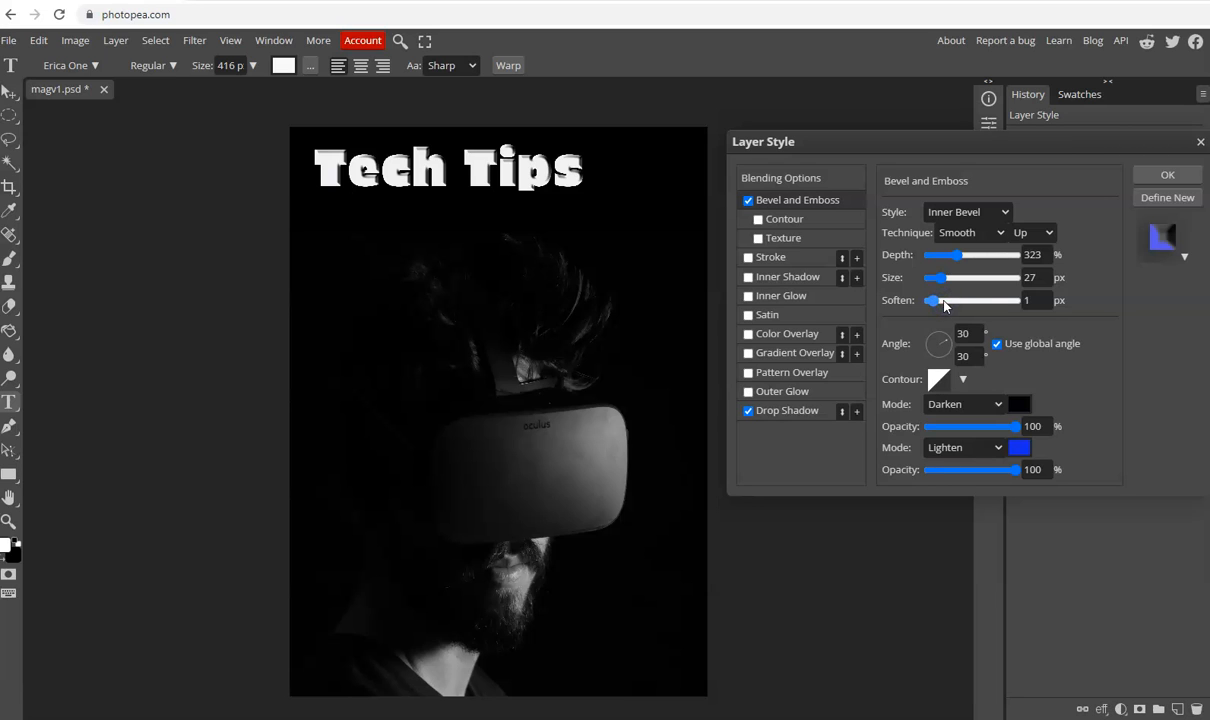
drag(930, 300, 975, 300)
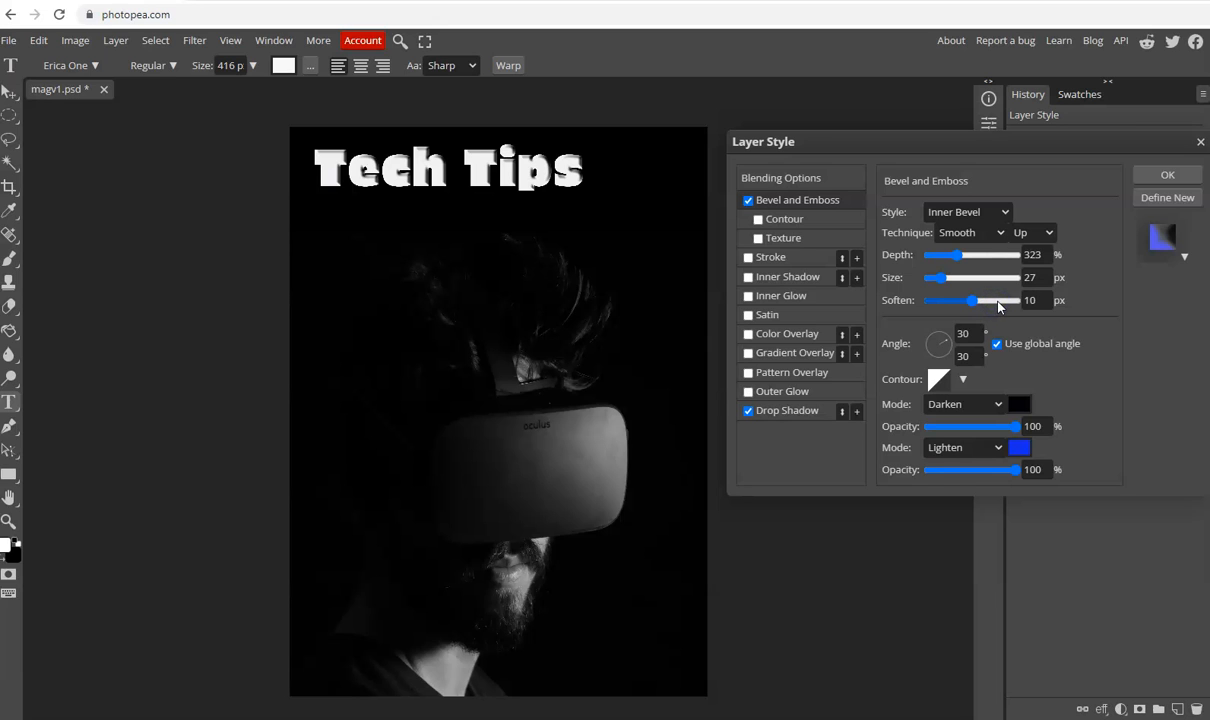
drag(975, 300, 992, 300)
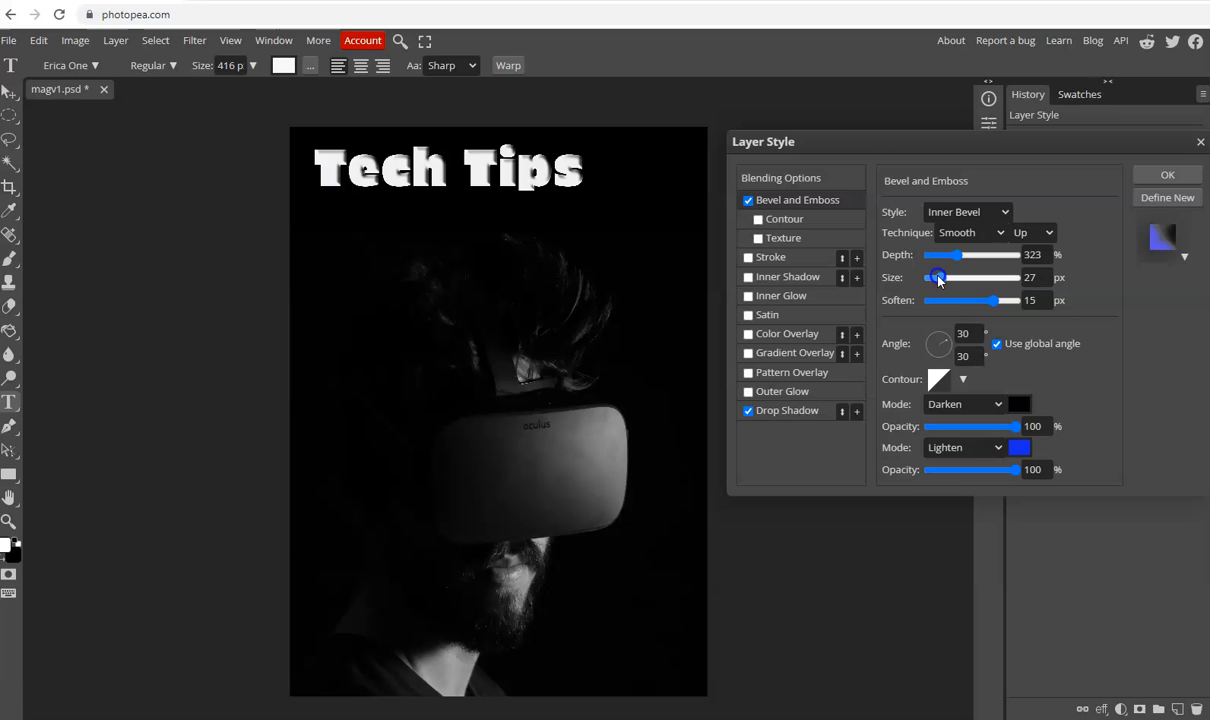
drag(938, 277, 933, 277)
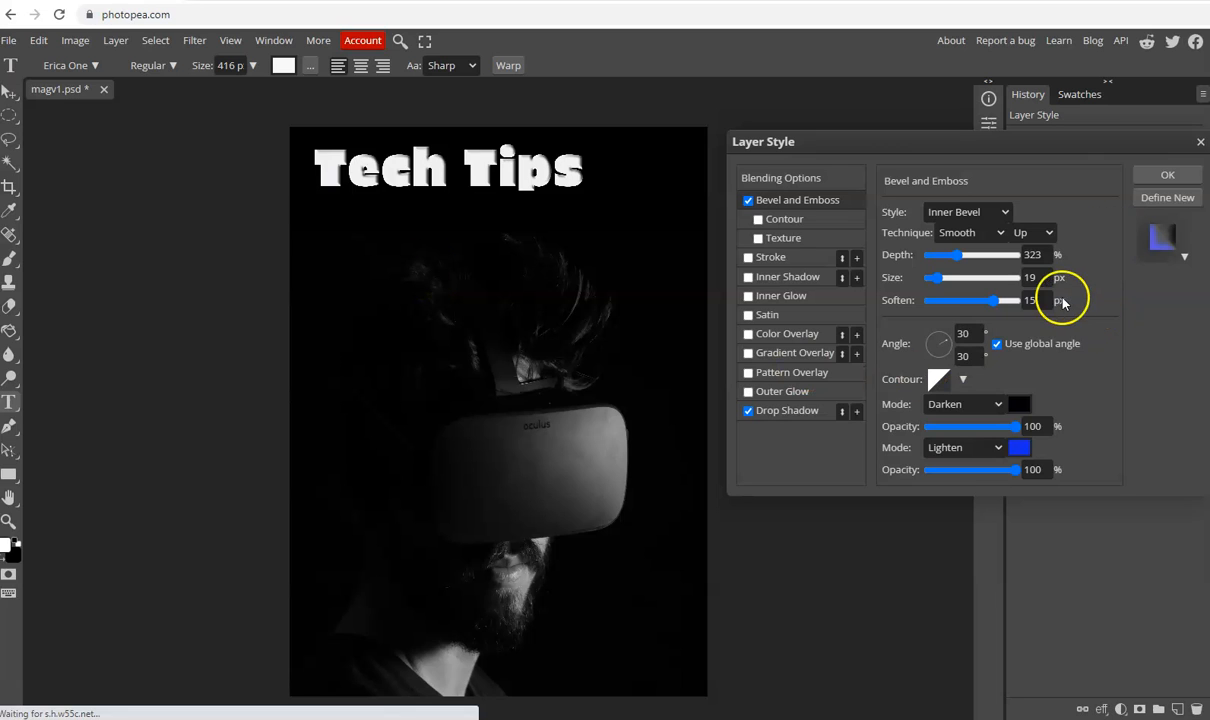
mouse_move(805, 458)
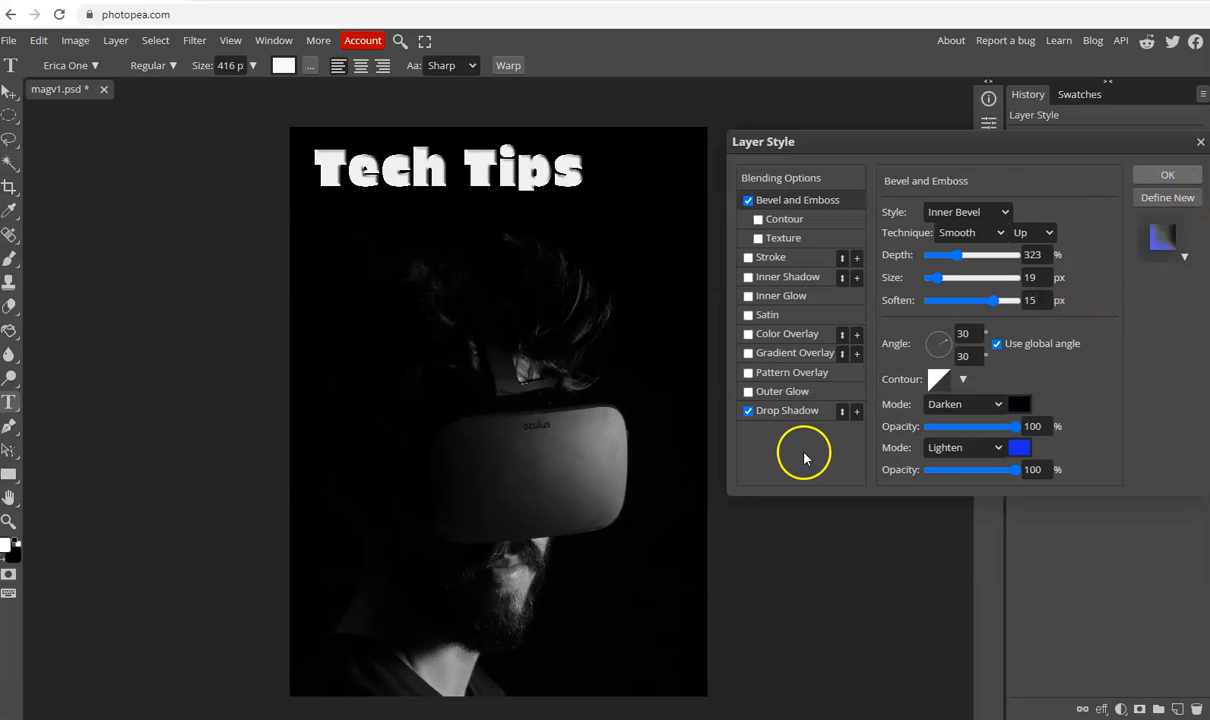
Confirm the Layer Style dialog with OK, applying Bevel and Emboss and Drop Shadow
click(1167, 174)
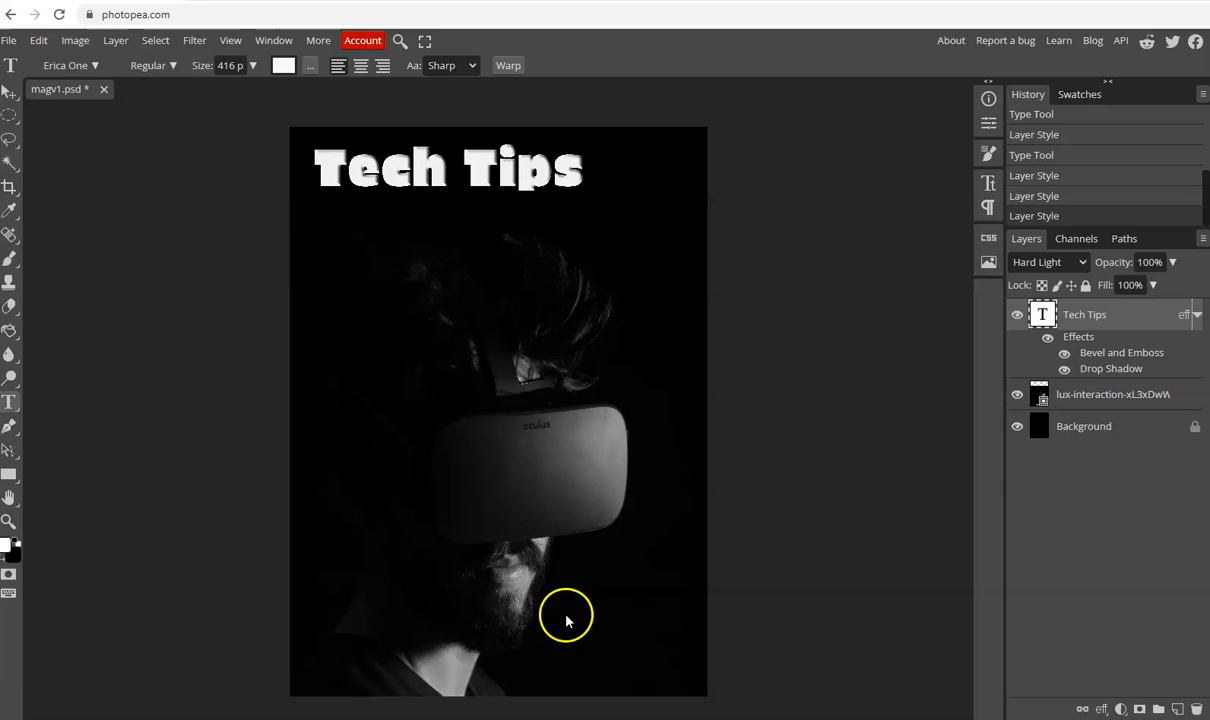
mouse_move(730, 600)
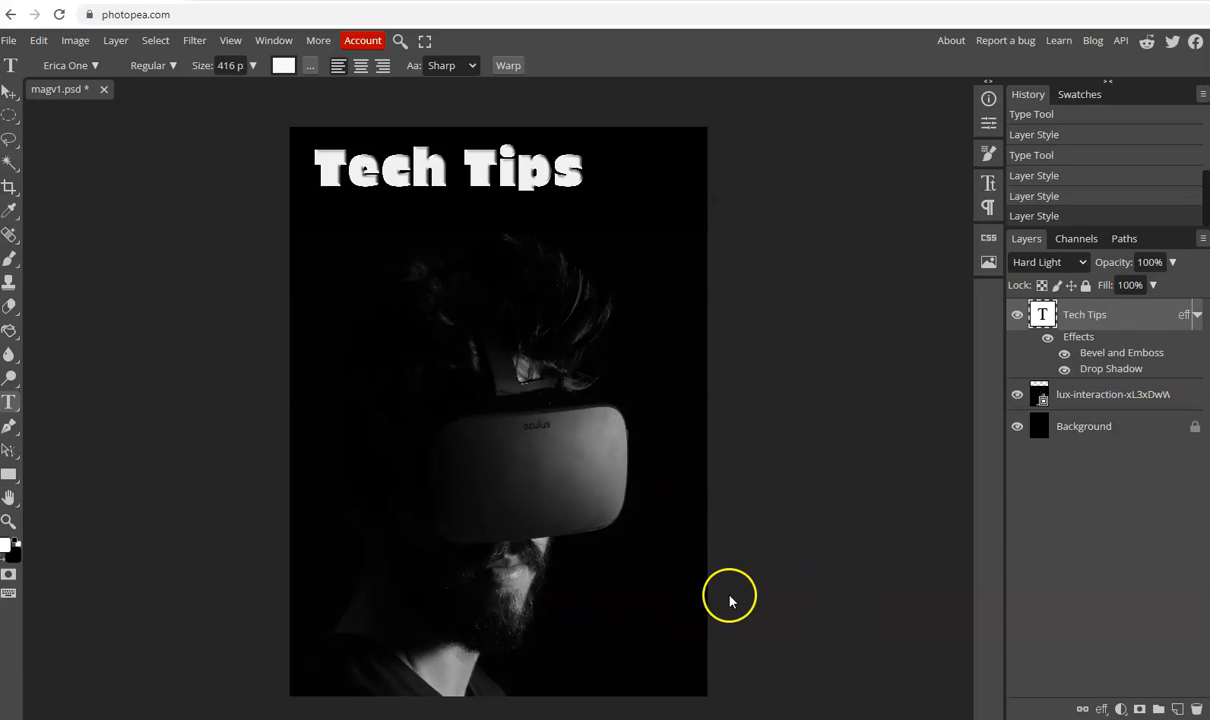
mouse_move(605, 400)
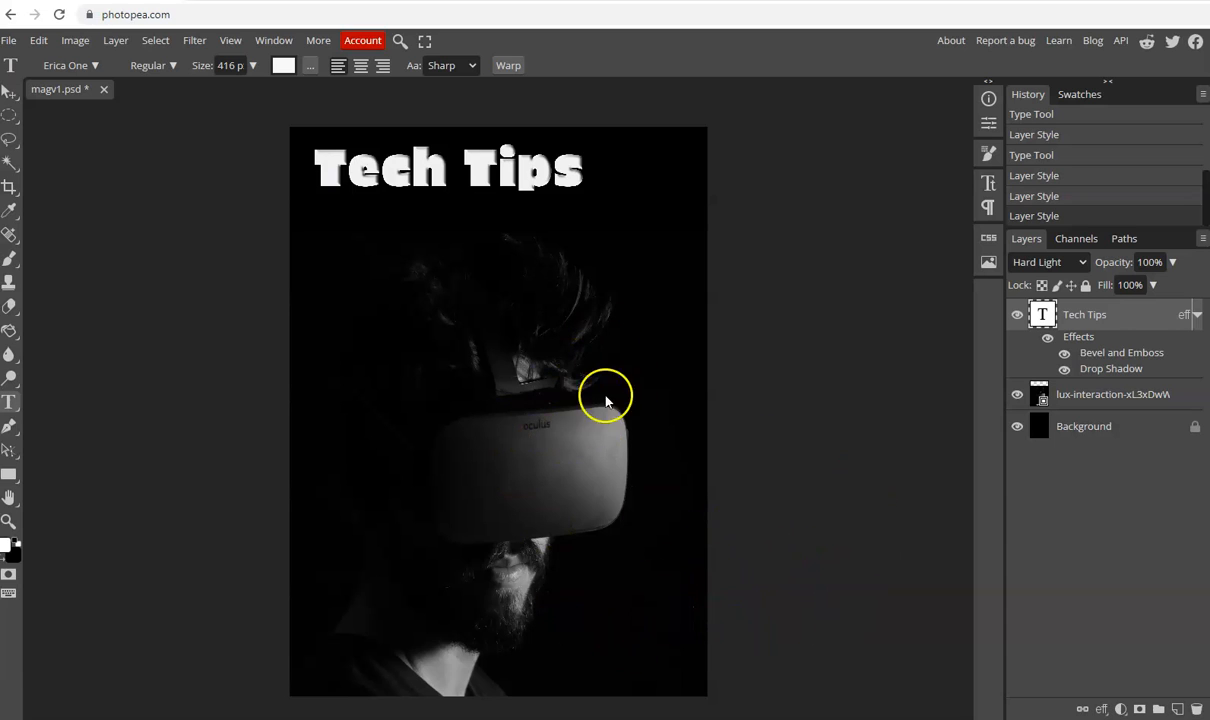
mouse_move(475, 472)
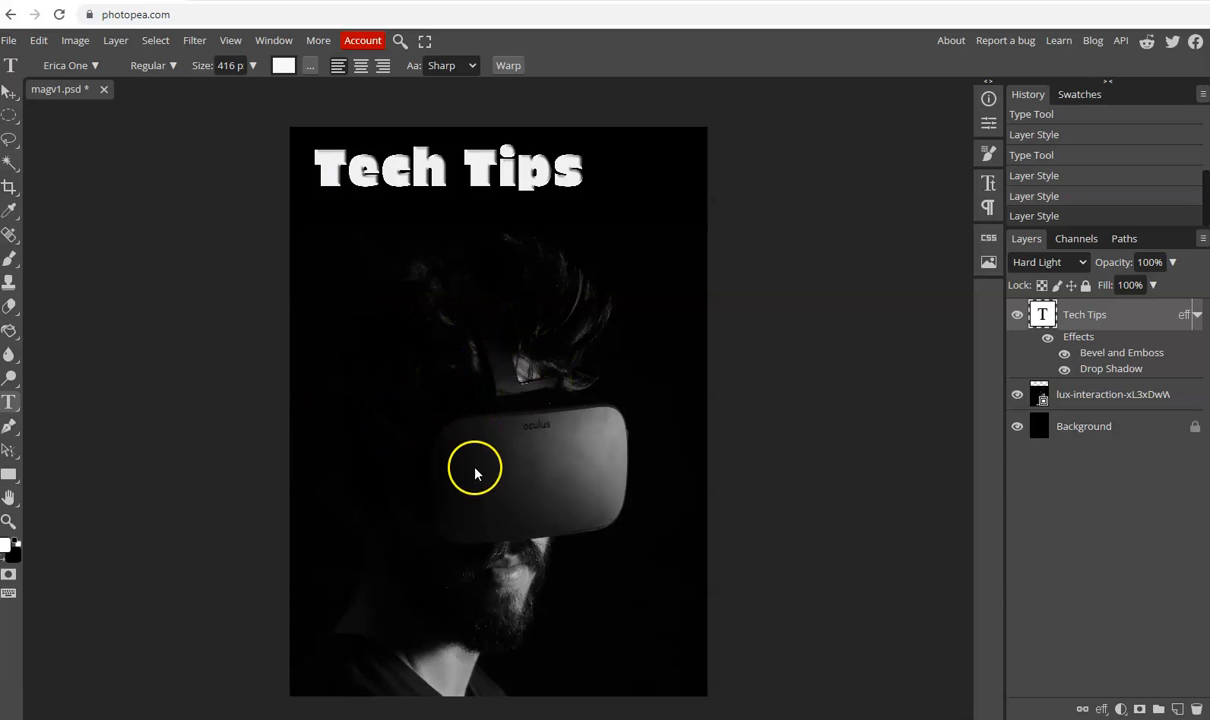
mouse_move(363, 623)
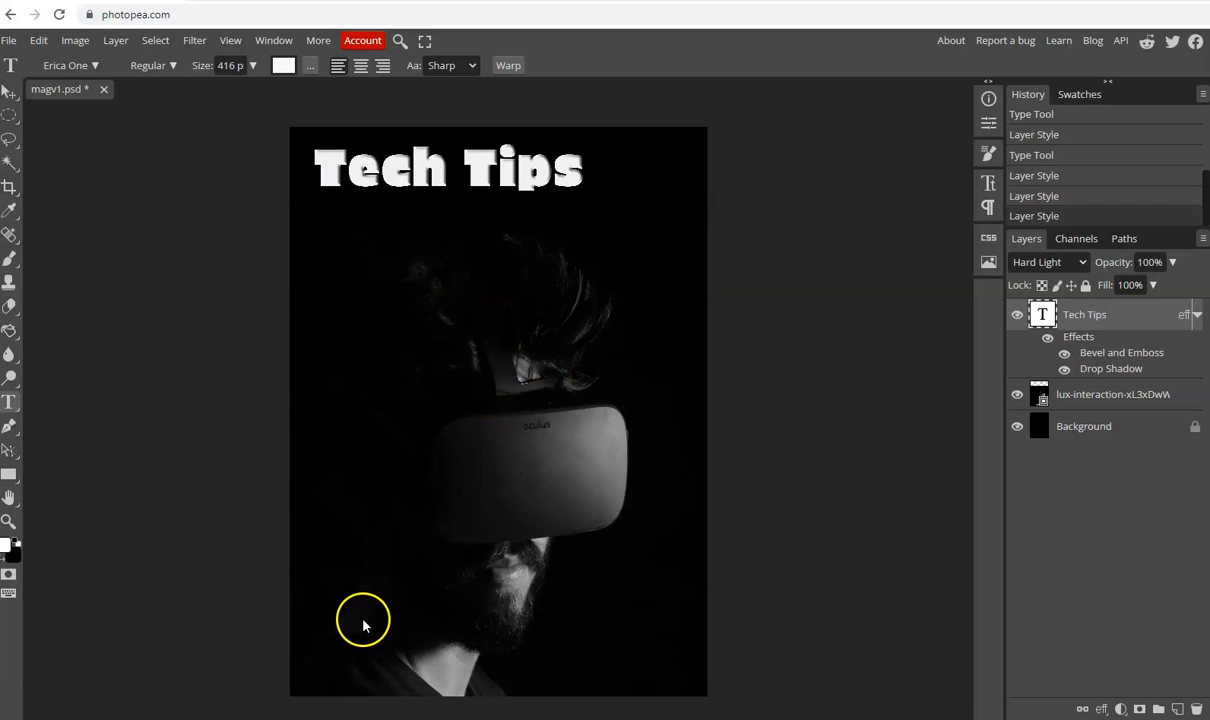